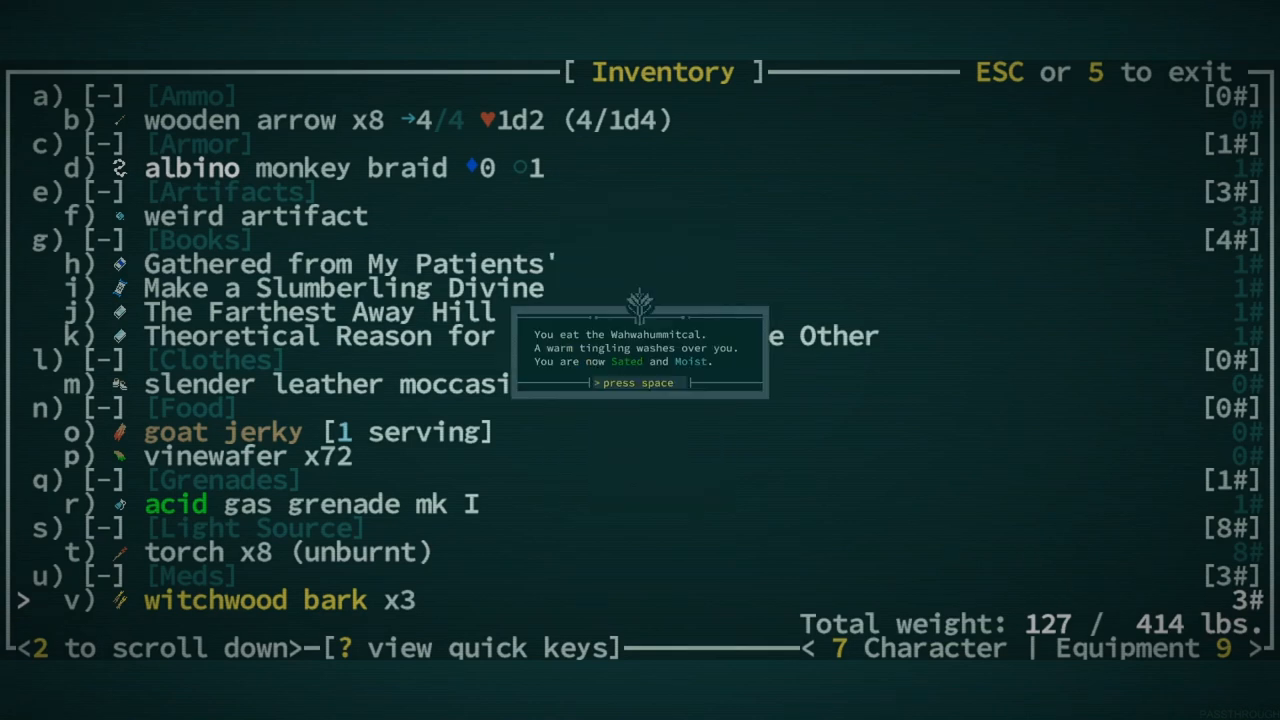
# - Acknowledge eating the Wahwahummitcal before engaging the salt-encrusted croc cultist
pyautogui.press('space')
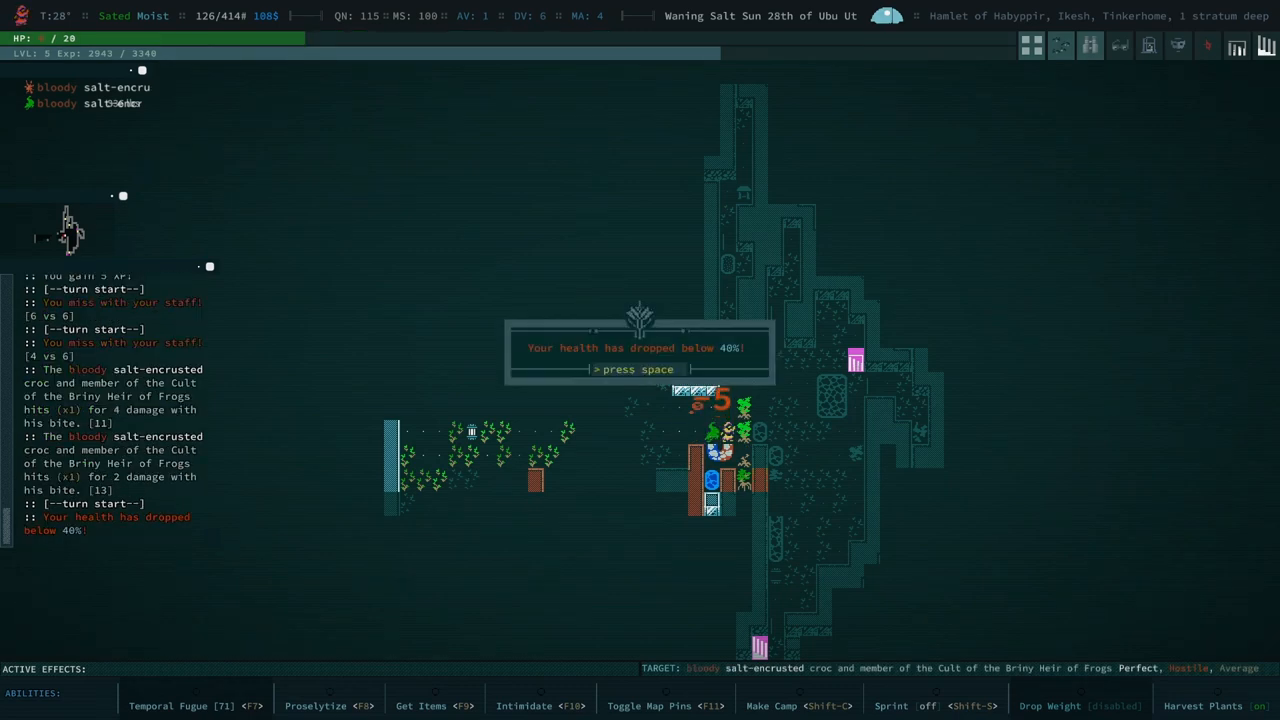
# - Acknowledge low health, make camp and cook a meal to become sated
pyautogui.press('space')
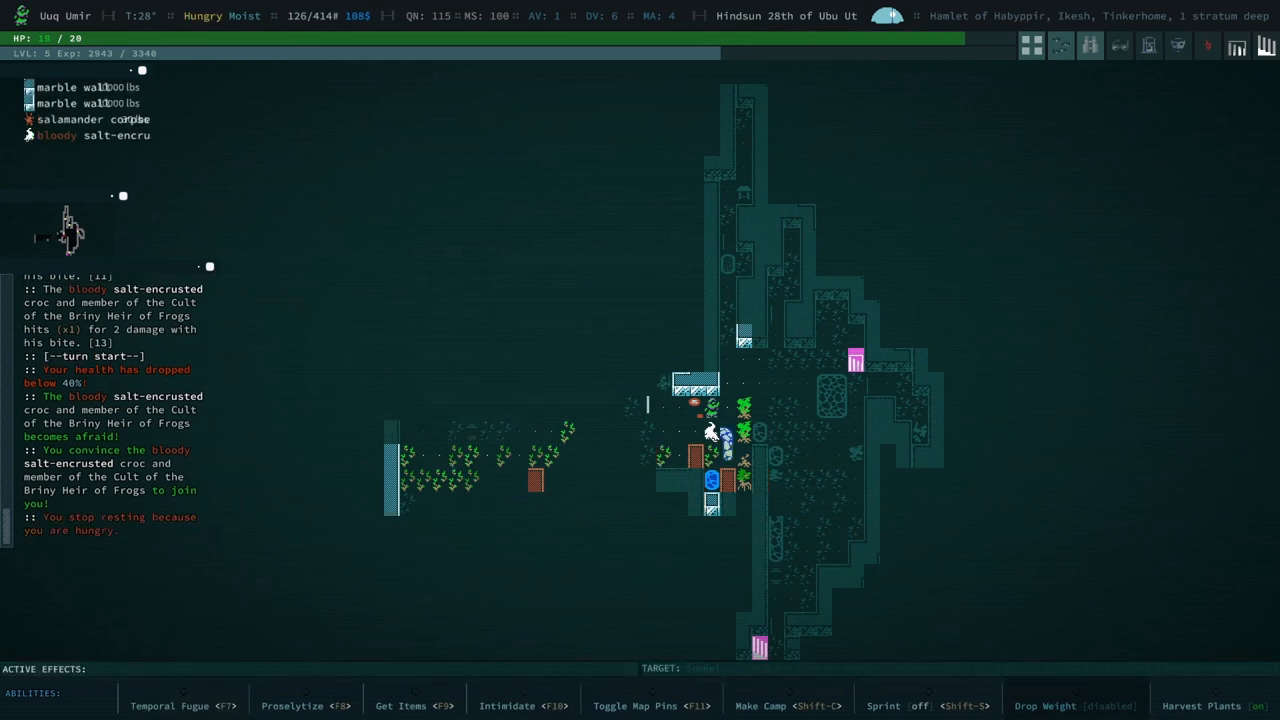
pyautogui.click(787, 705)
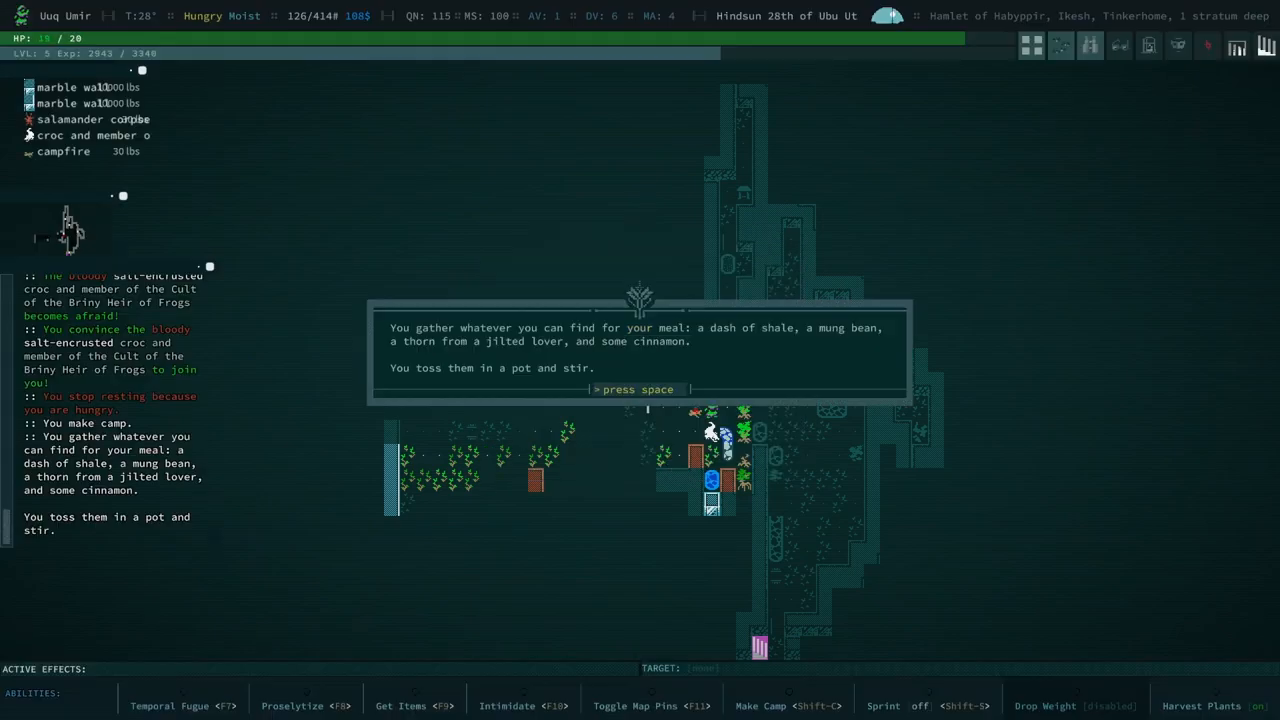
pyautogui.press('space')
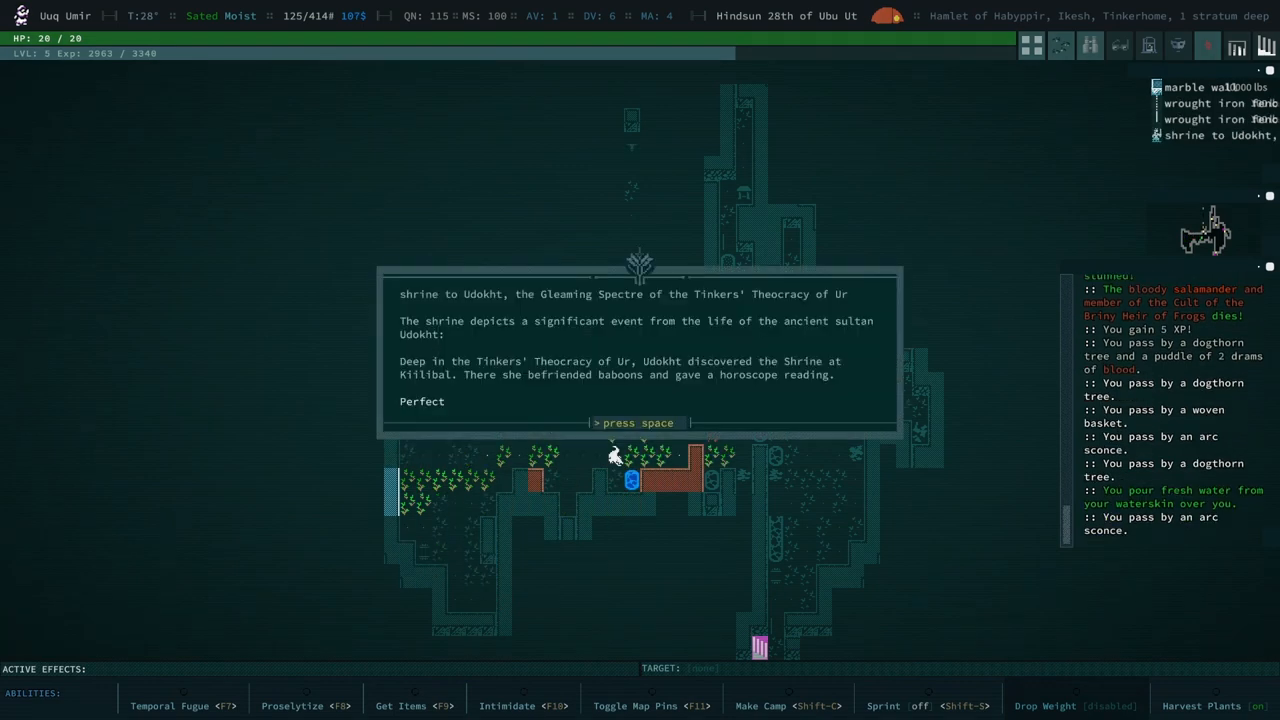
# - Acknowledge the shrine and bottle readings, logging Ur, Tinkerholme and Darsippir in the journal
pyautogui.press('space')
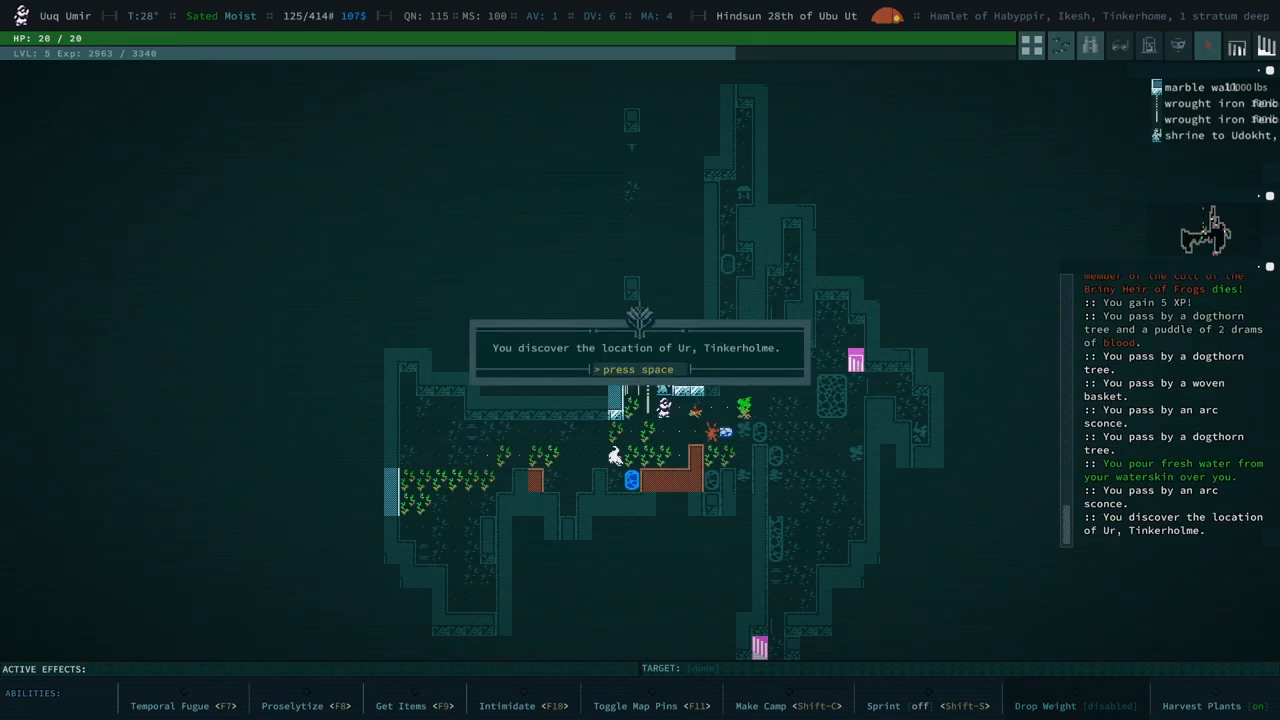
pyautogui.press('space')
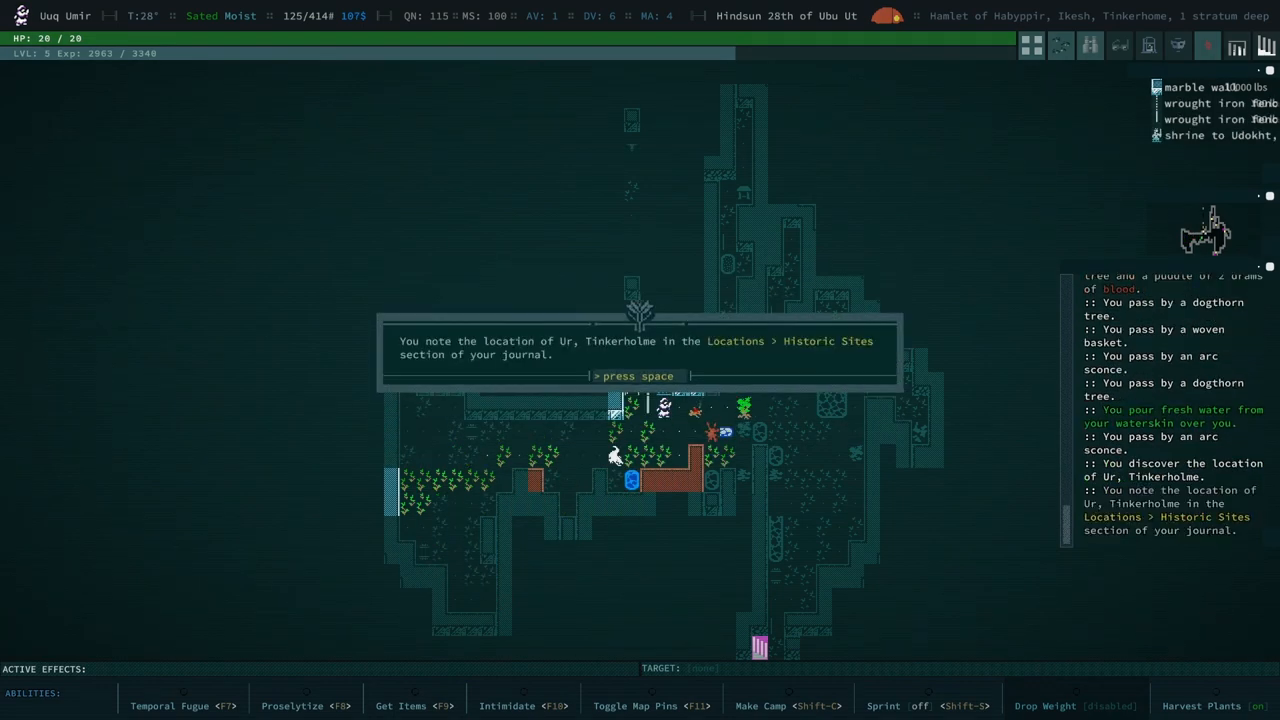
pyautogui.press('space')
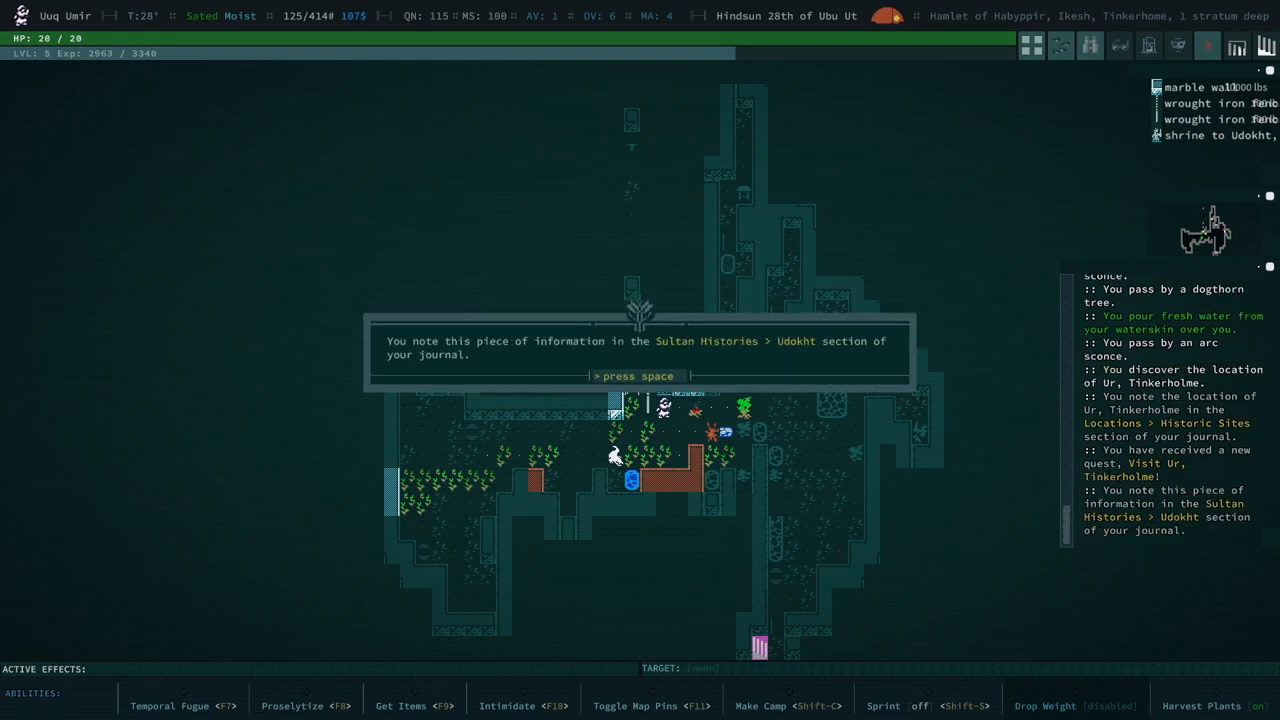
pyautogui.press('space')
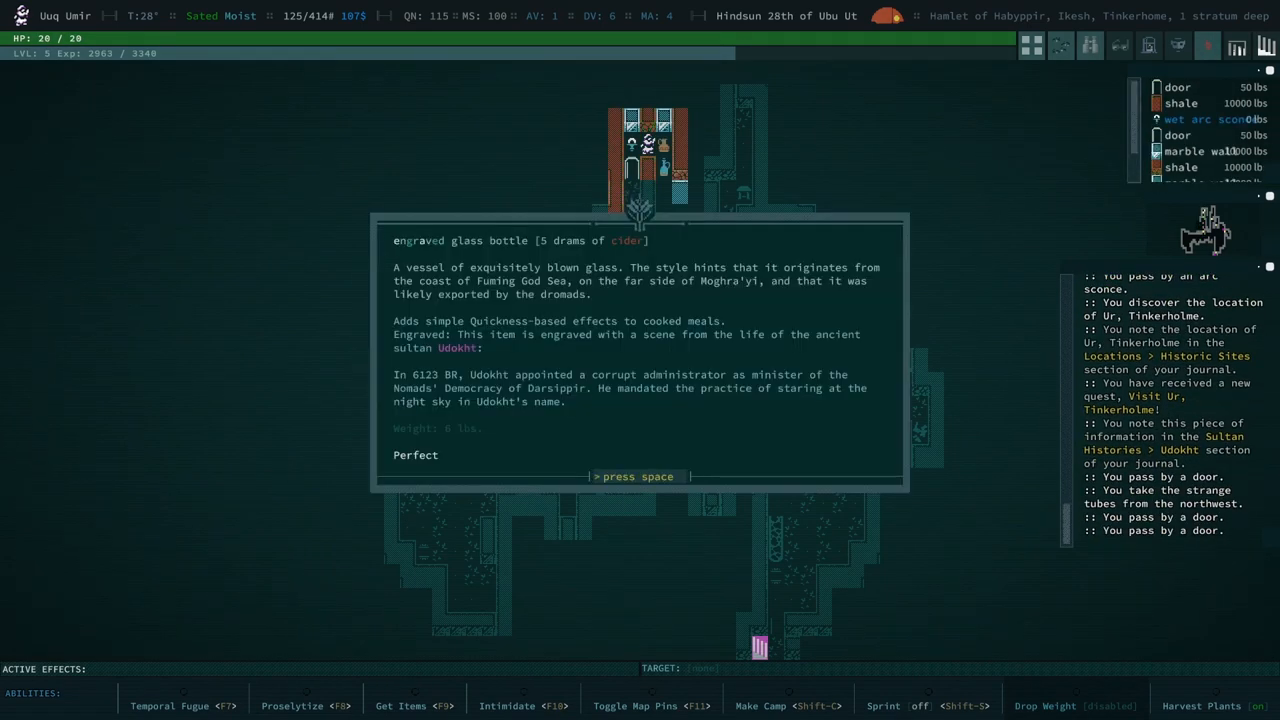
pyautogui.press('space')
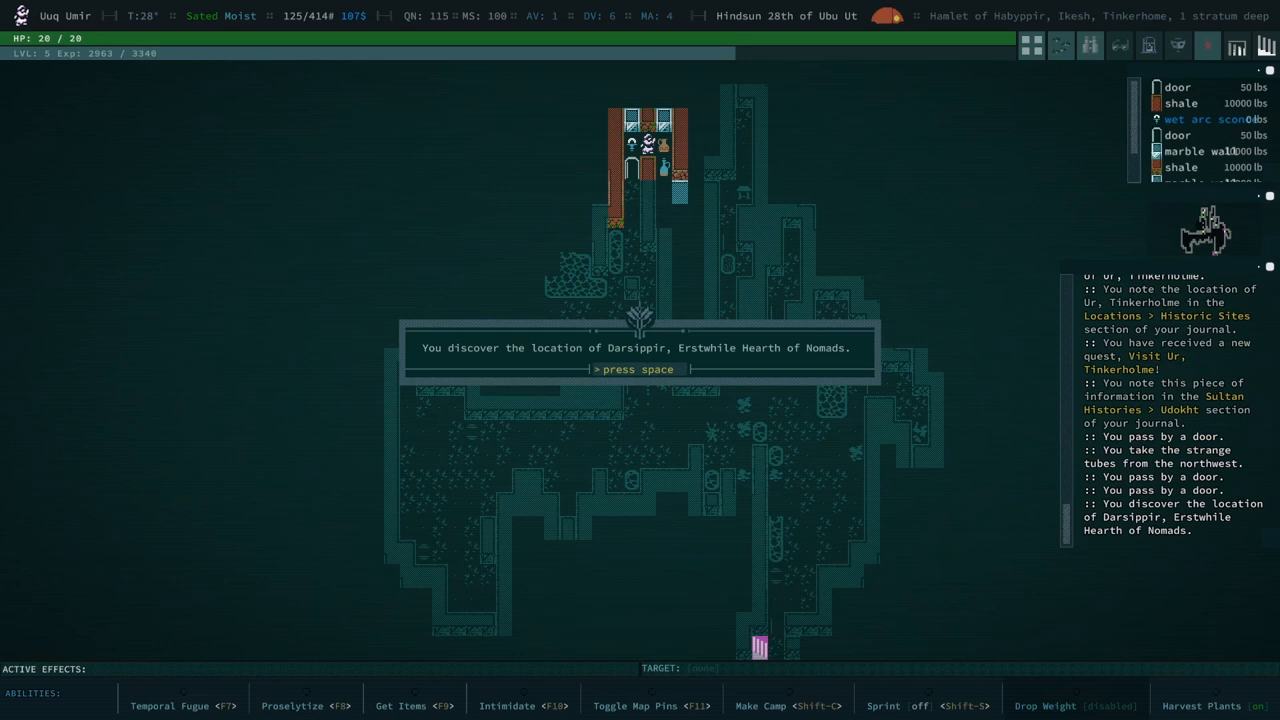
pyautogui.press('space')
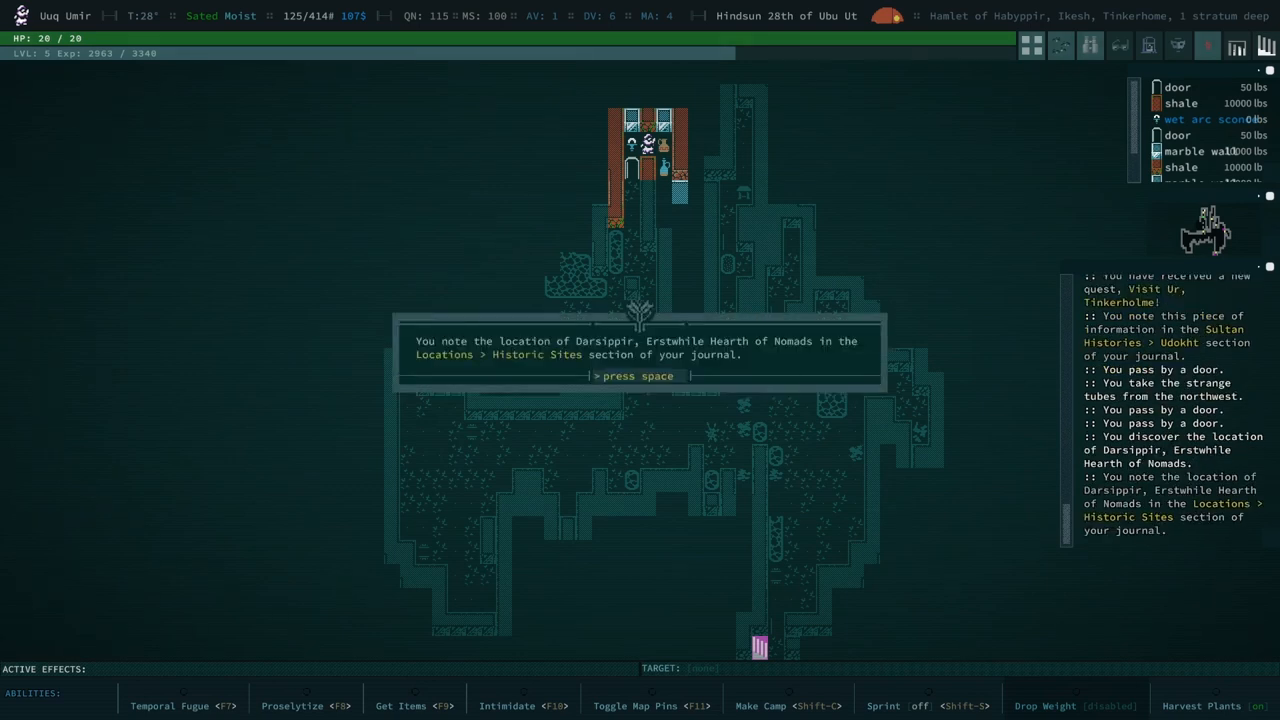
pyautogui.press('space')
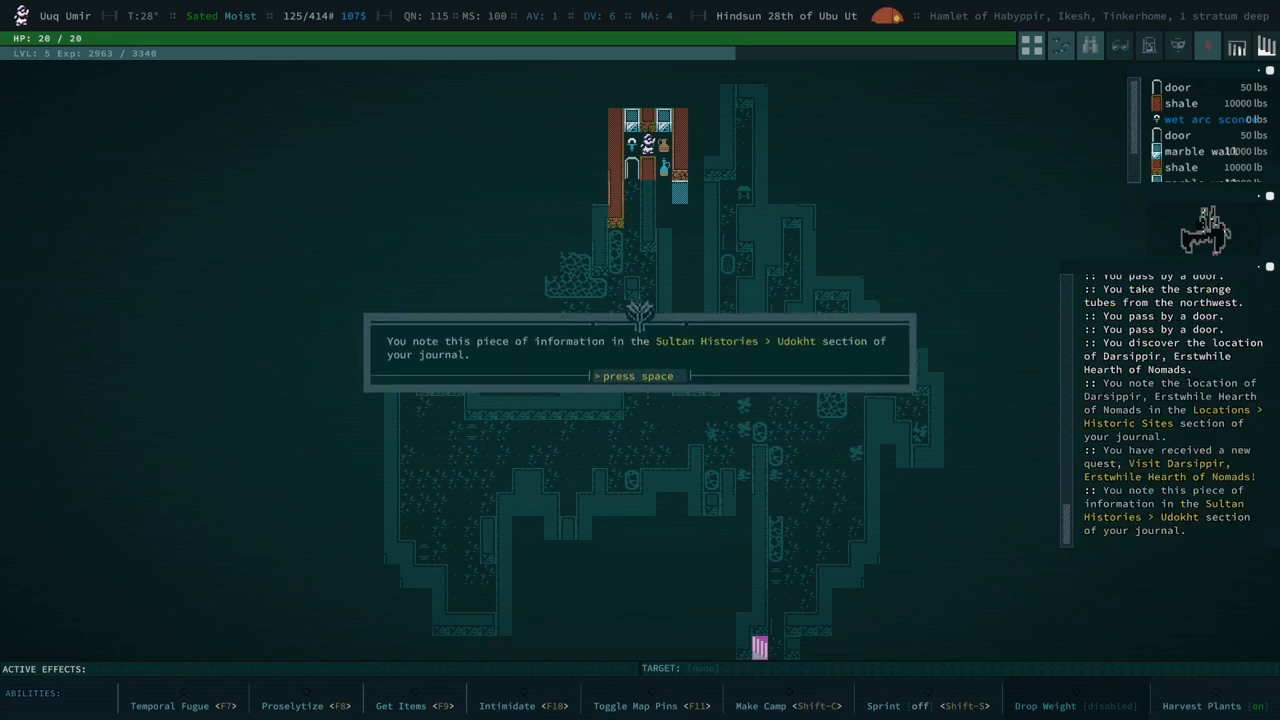
pyautogui.press('space')
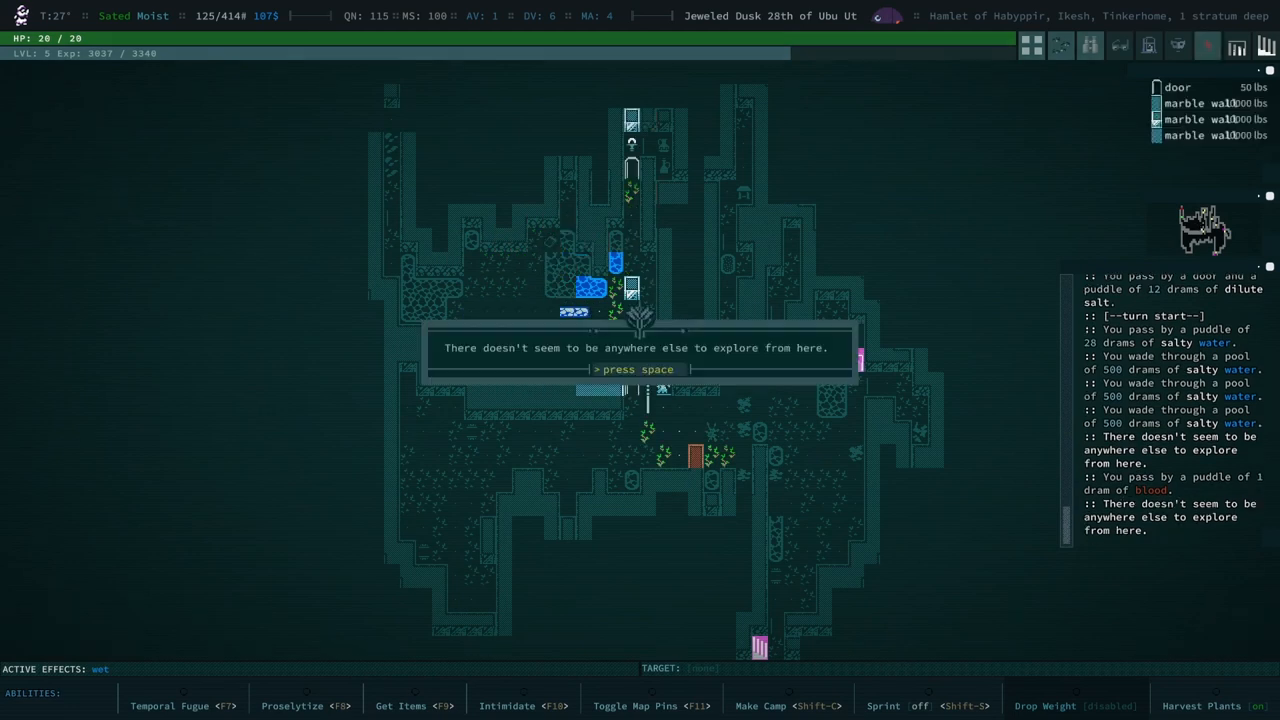
# - Return to the existing campfire, eat, then acknowledge low health and check the inventory
pyautogui.press('space')
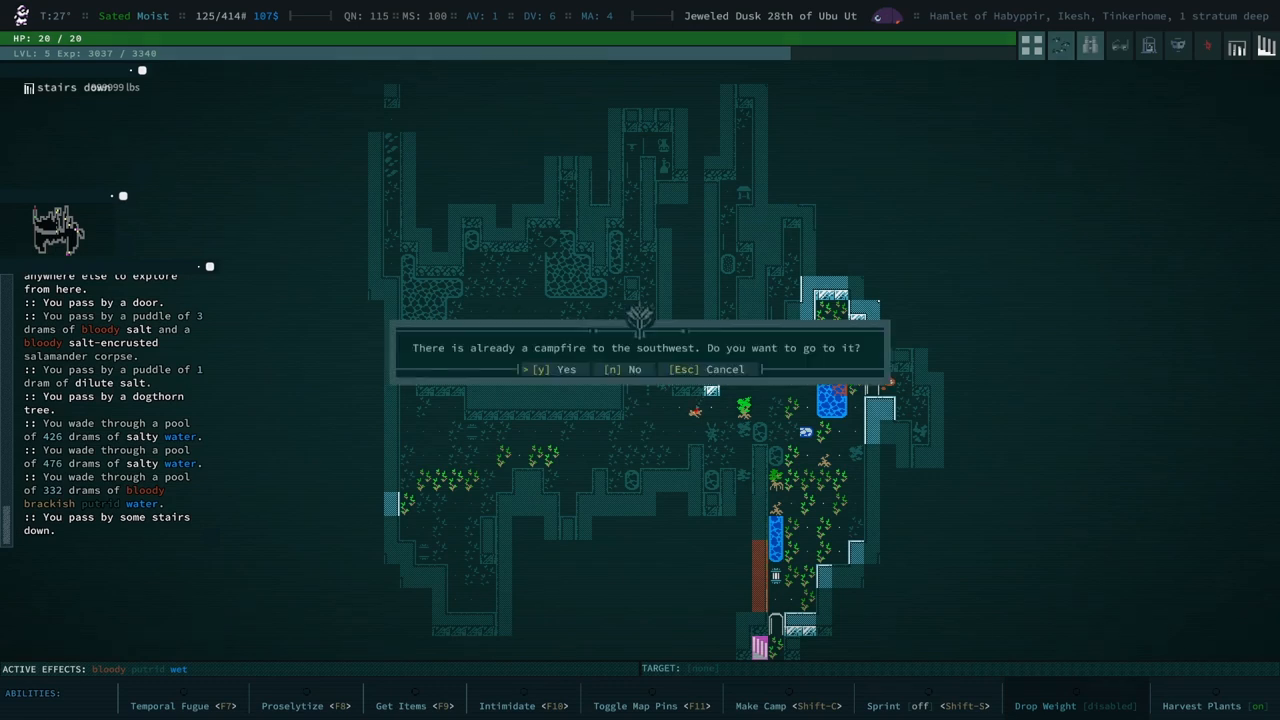
pyautogui.press('y')
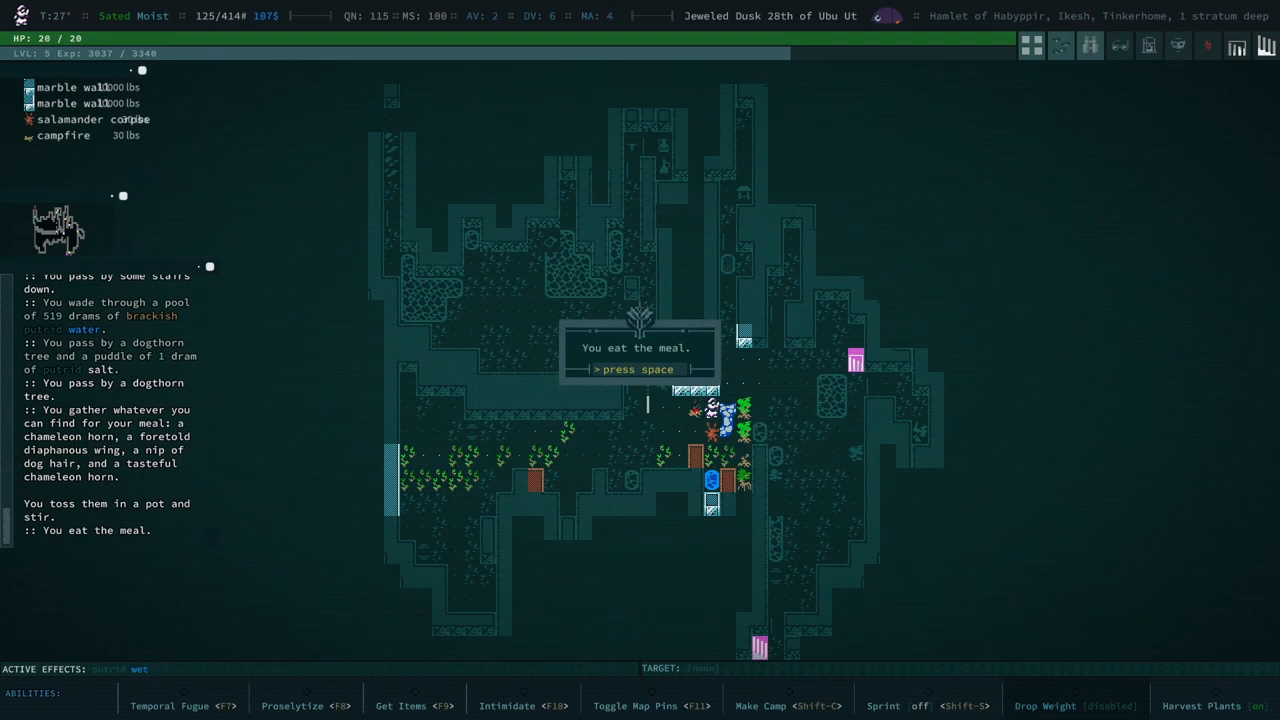
pyautogui.press('space')
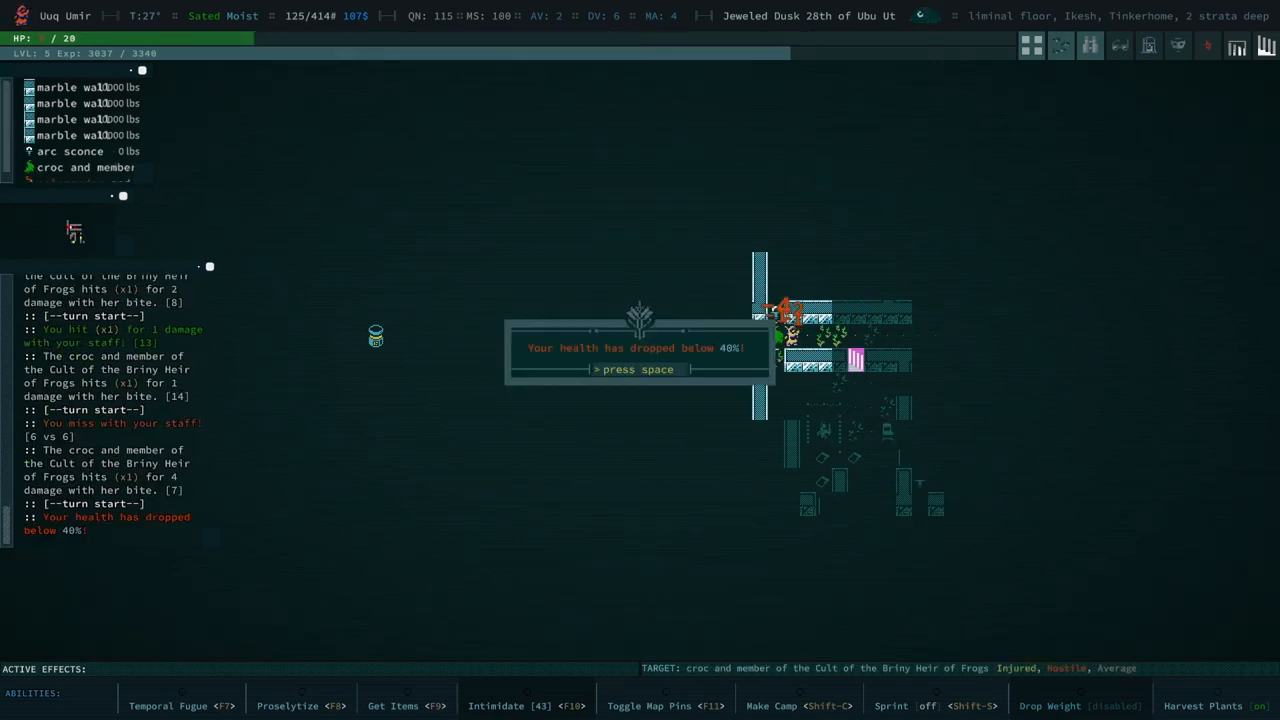
pyautogui.press('space')
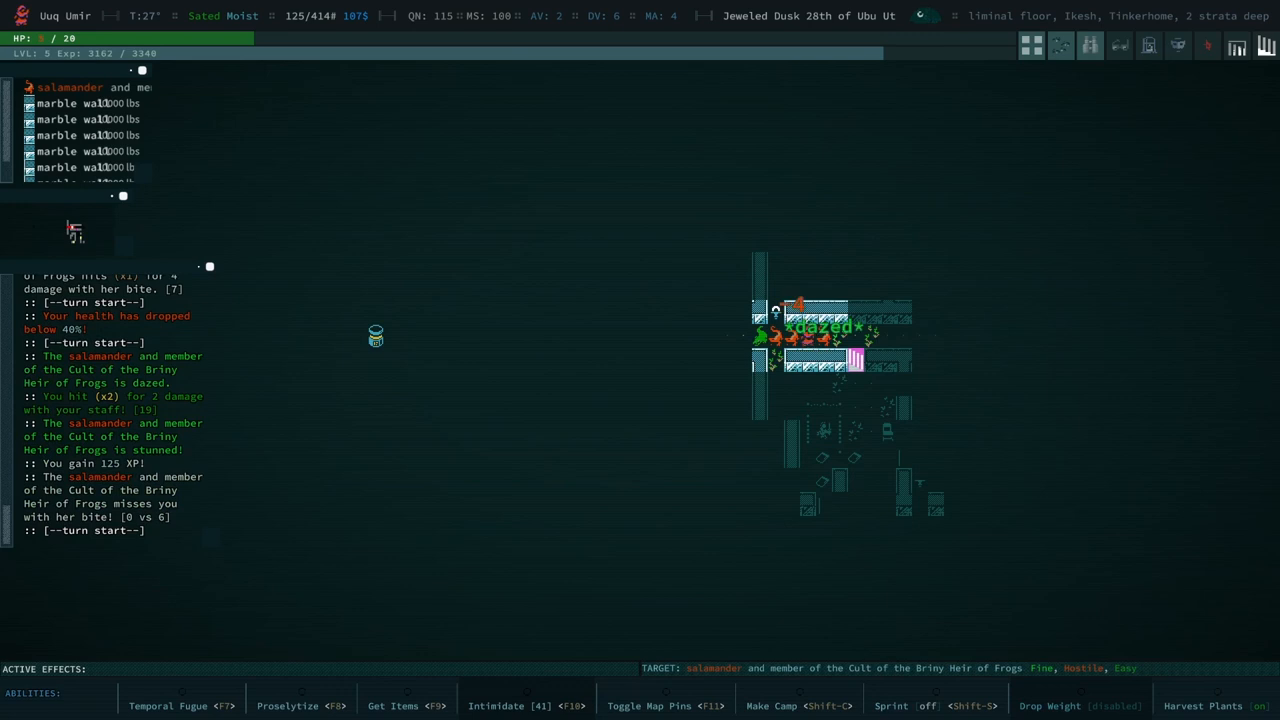
pyautogui.press('i')
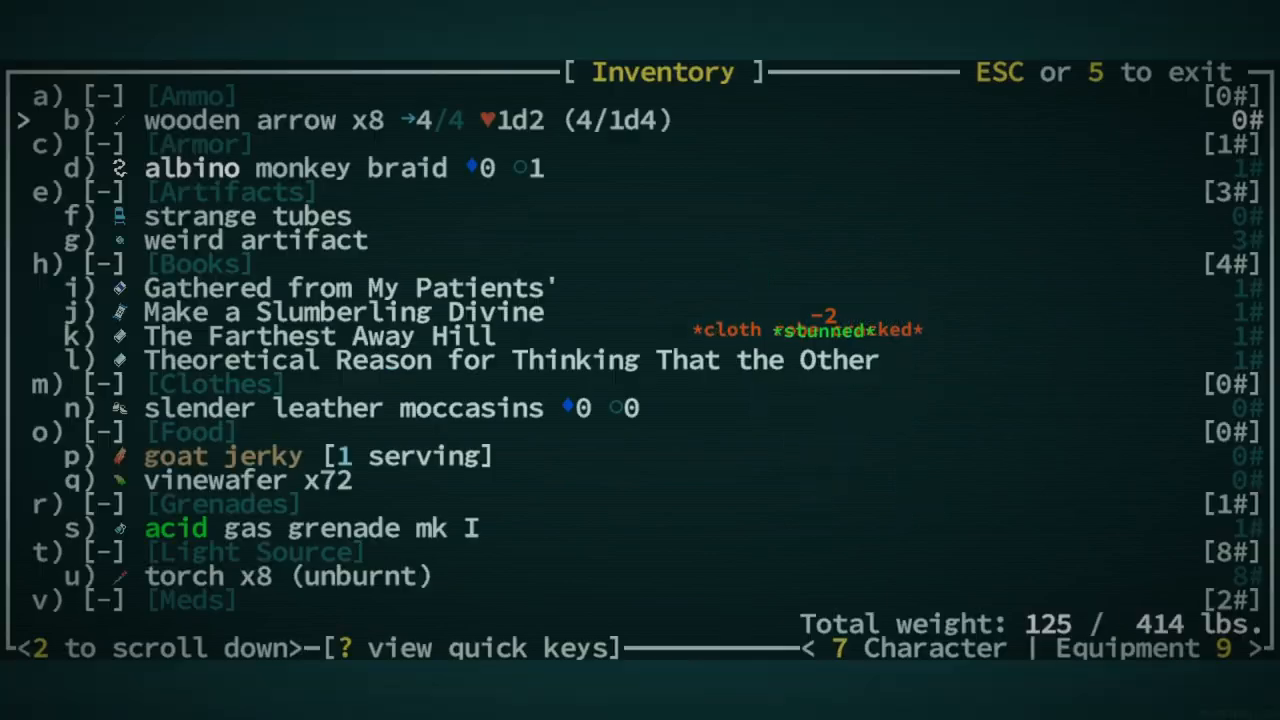
# - Scroll the inventory, then break into the fenced ruin toward the Udokht shrine
pyautogui.scroll(-3)
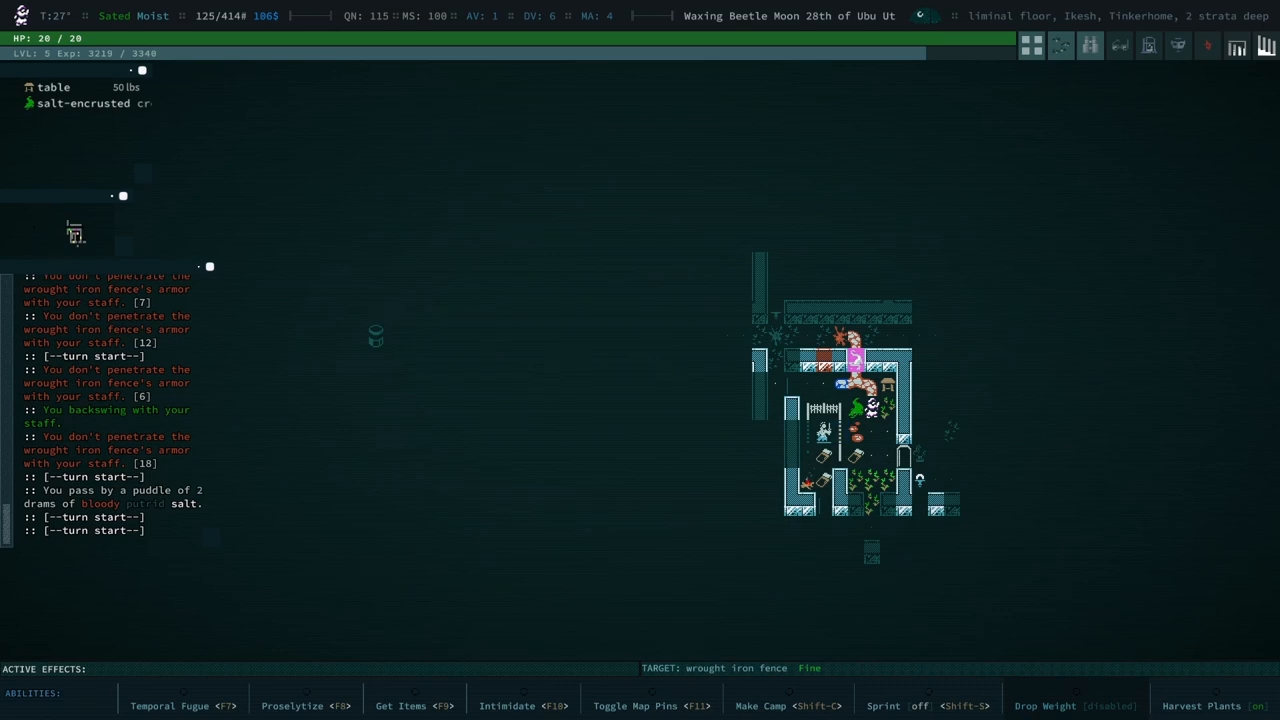
pyautogui.click(305, 705)
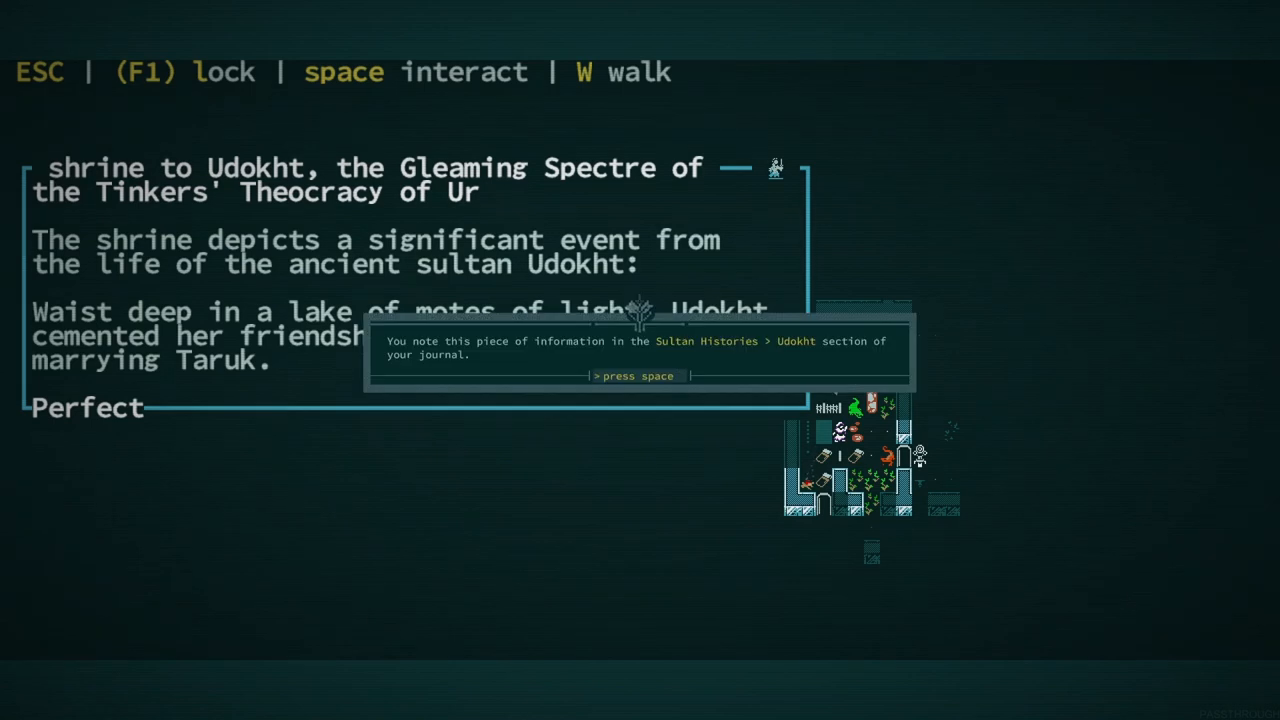
# - Acknowledge the Udokht journal note and resume fighting the salamander cultists
pyautogui.press('space')
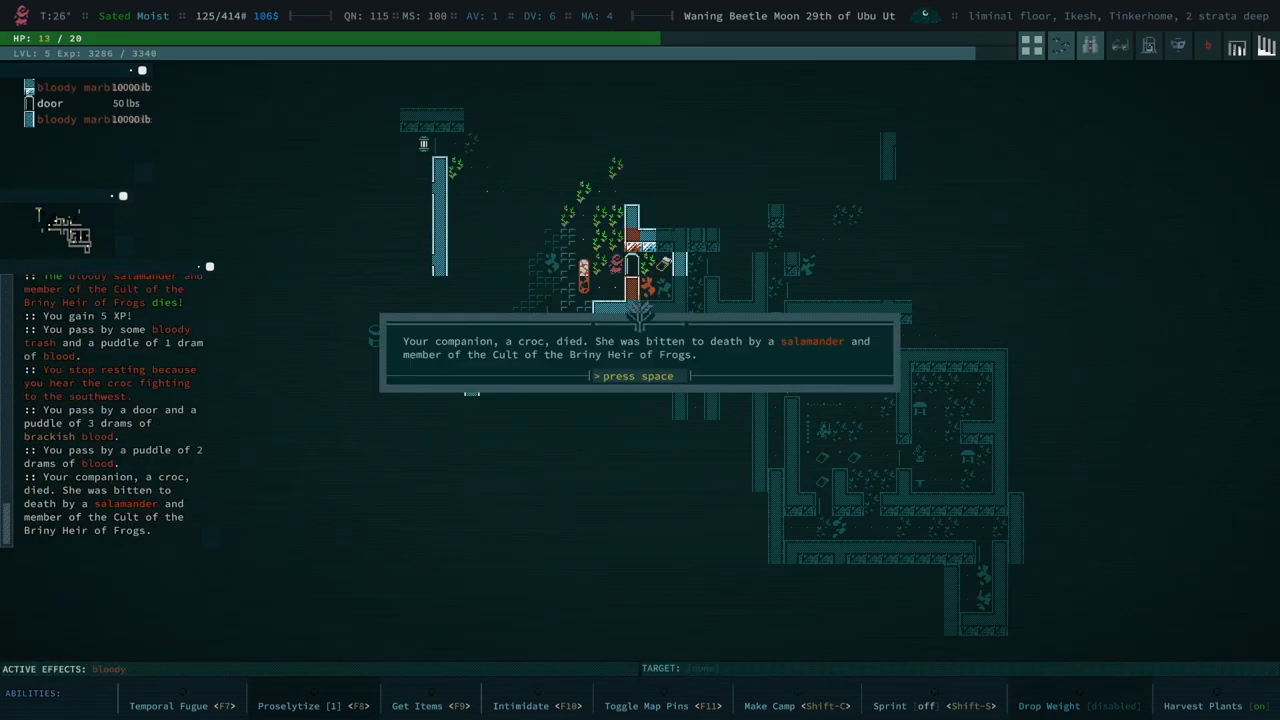
# - Acknowledge the croc's death, walk past the thirst thistles and note the low-health warning
pyautogui.press('space')
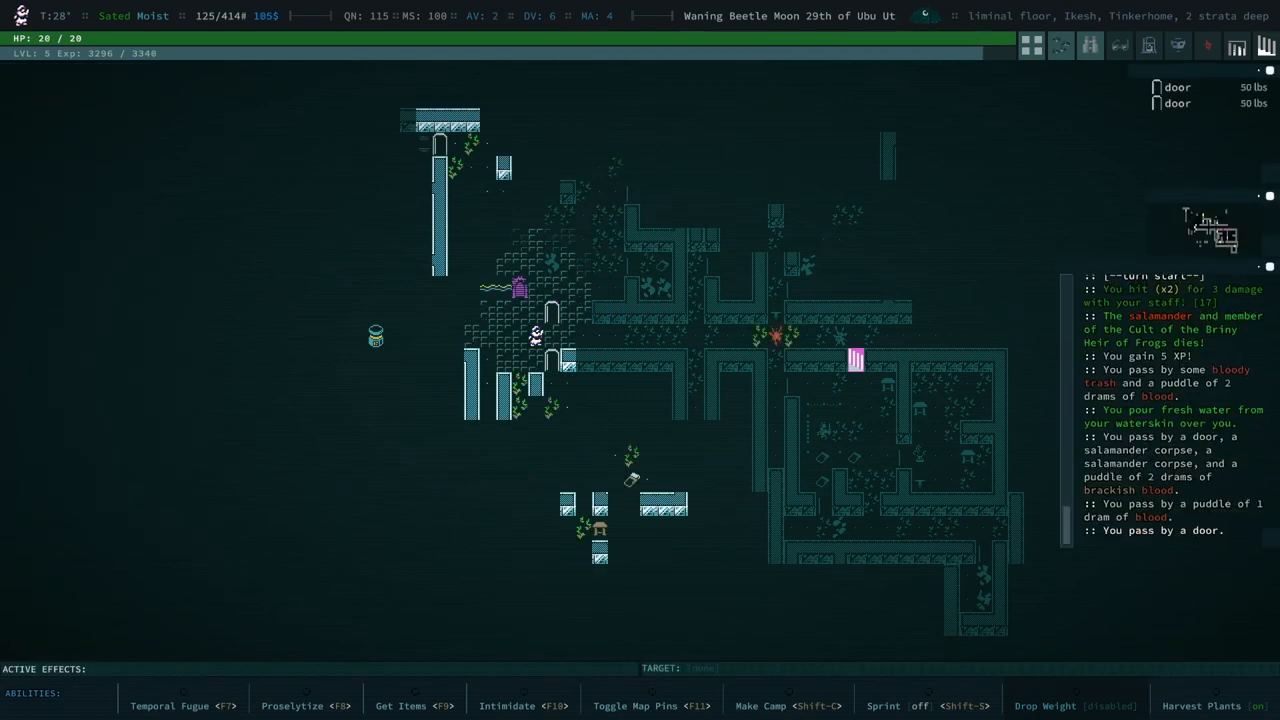
pyautogui.press('Down')
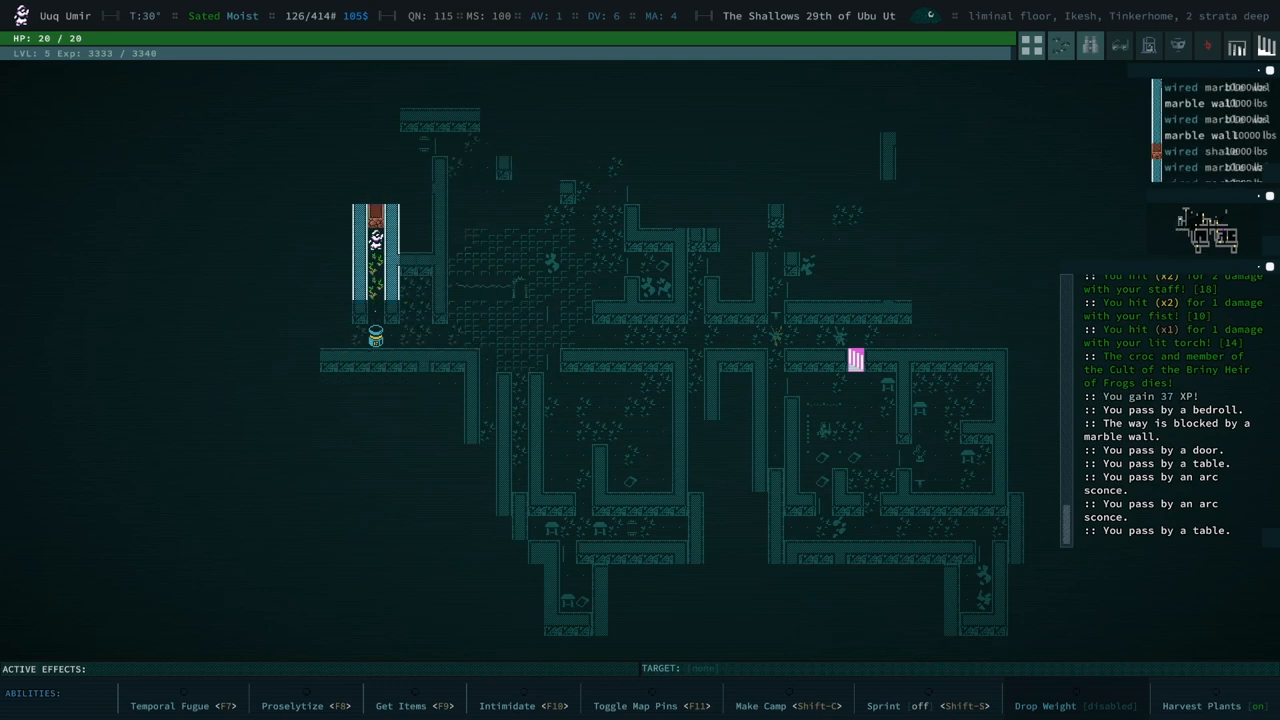
pyautogui.press('Left')
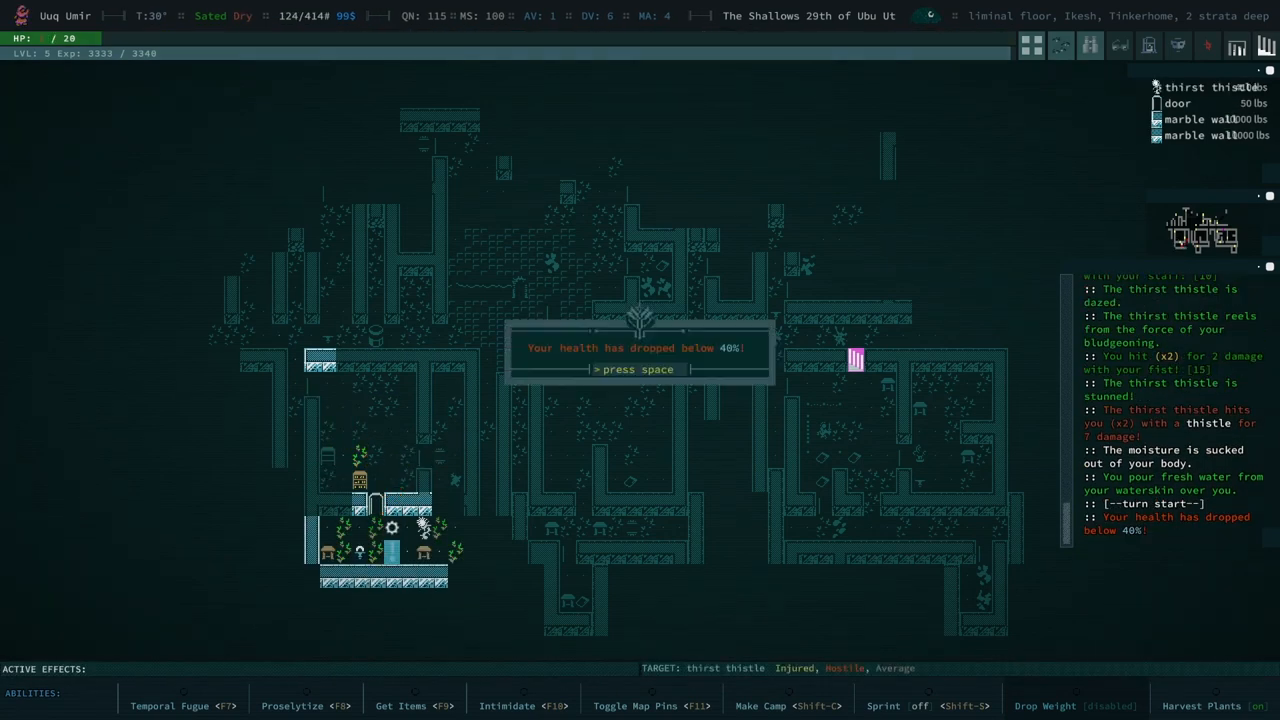
pyautogui.press('space')
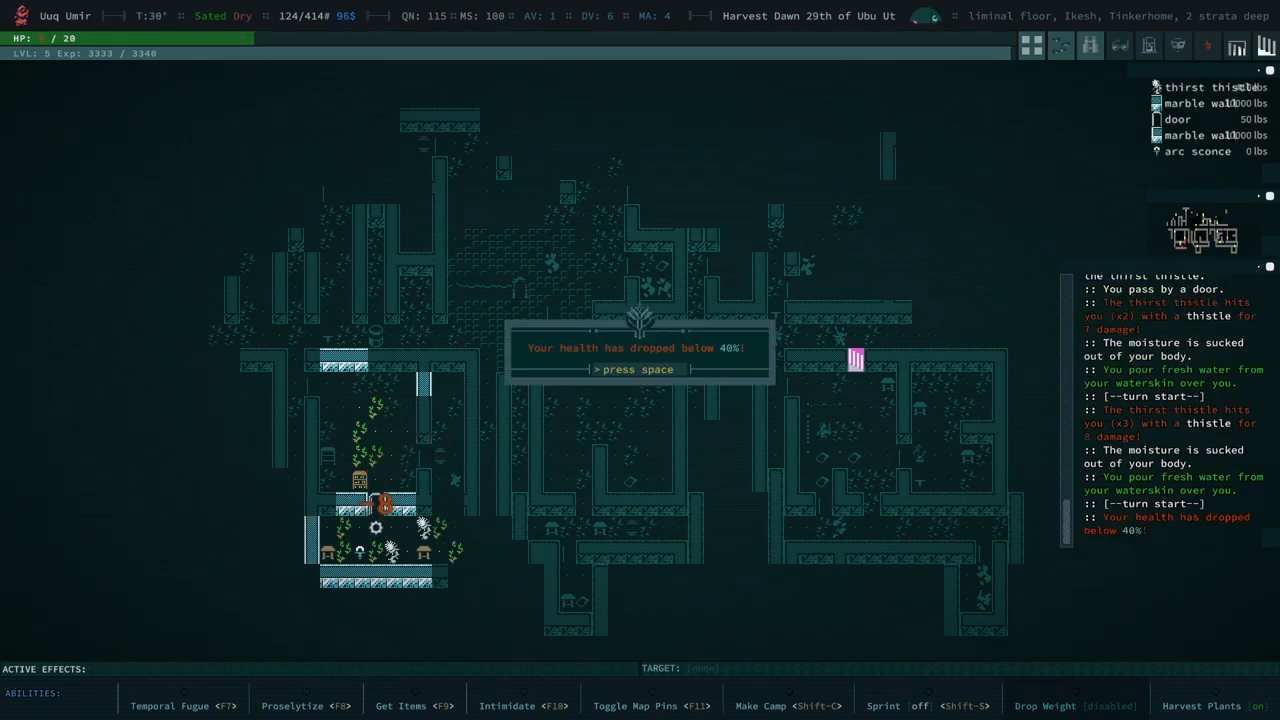
# - Reload from the last checkpoint after the thirst thistle death
pyautogui.press('space')
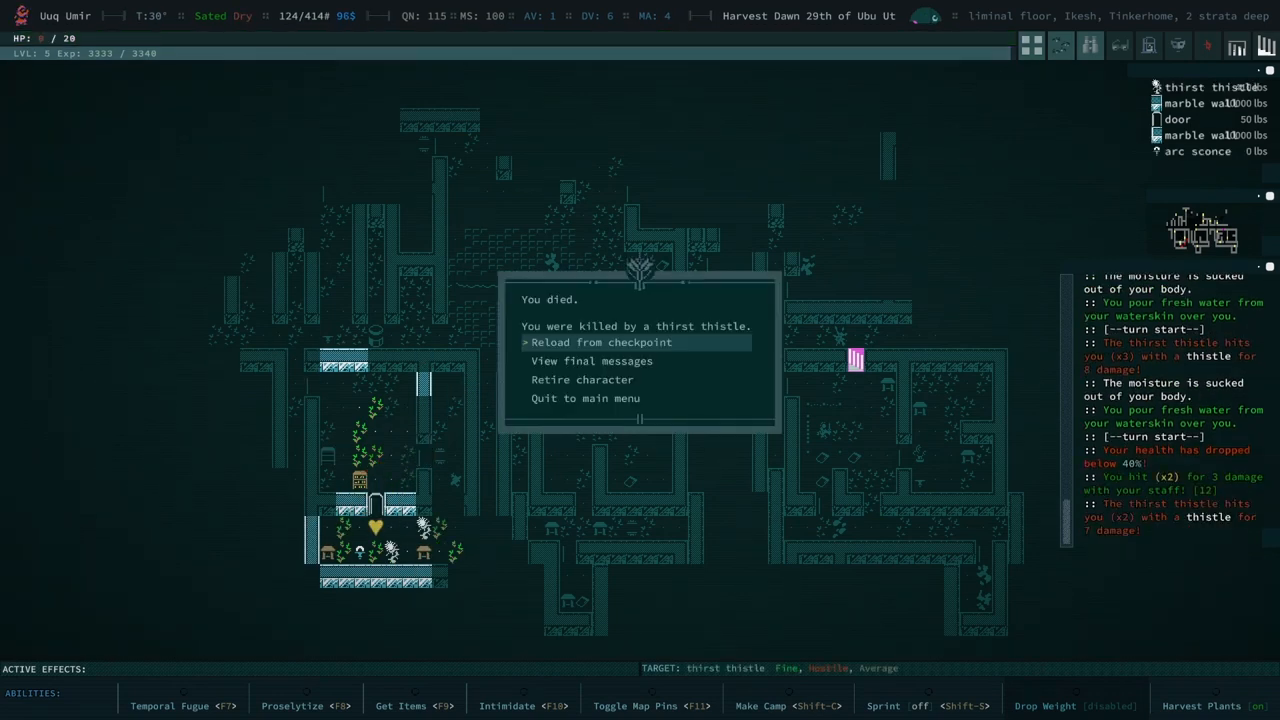
pyautogui.click(602, 342)
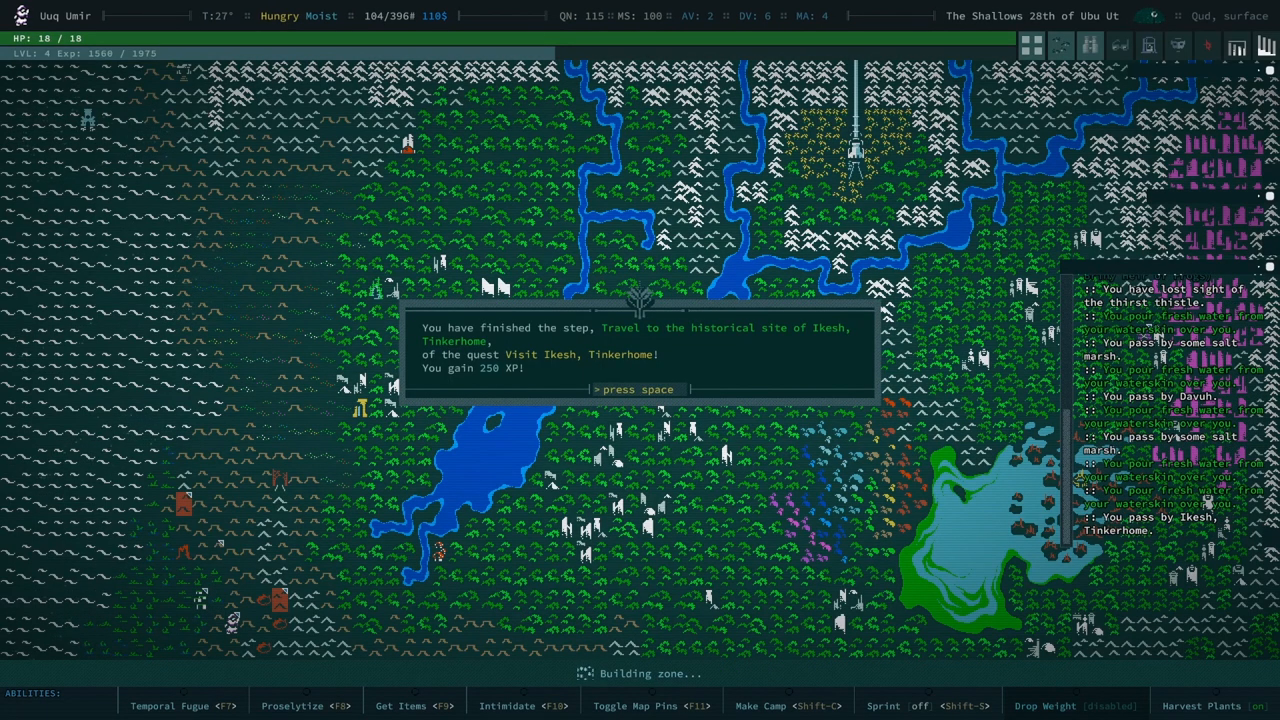
# - Acknowledge completing the Ikesh, Tinkerhome travel quest step
pyautogui.press('space')
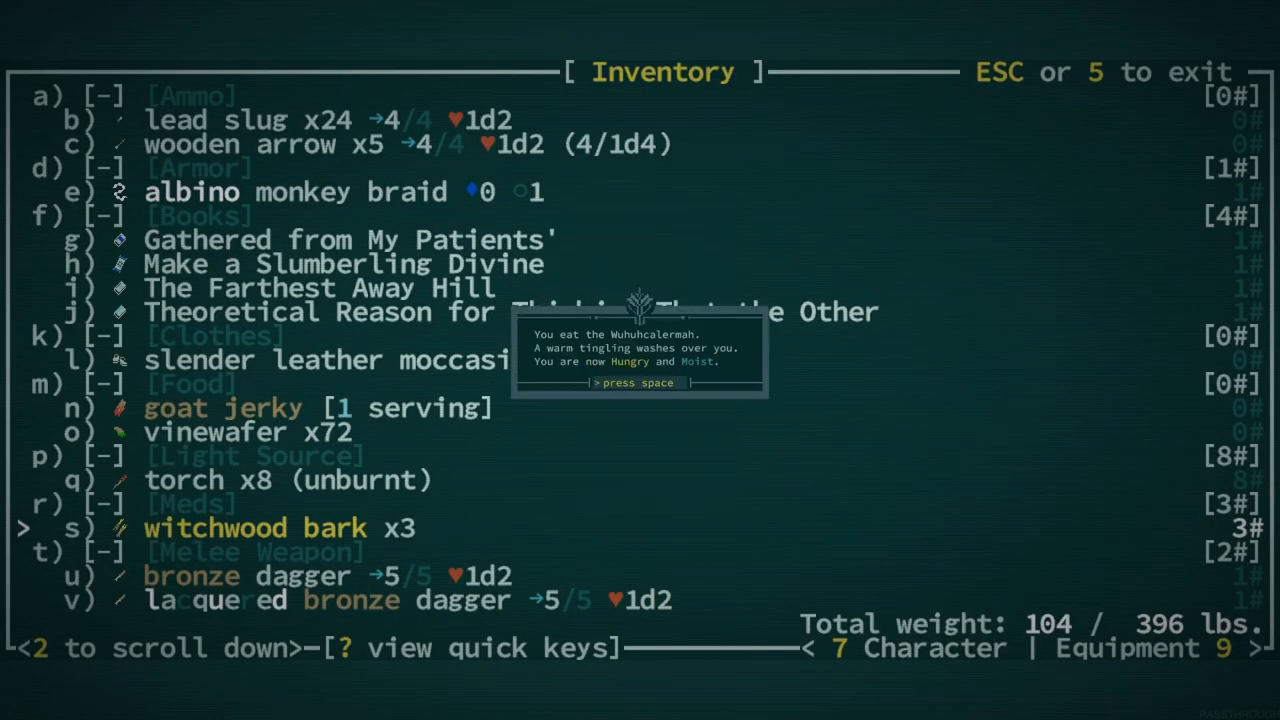
# - Acknowledge eating the Wuhuhcalermah, answer the rapid mutation offer and the low-health warning
pyautogui.press('space')
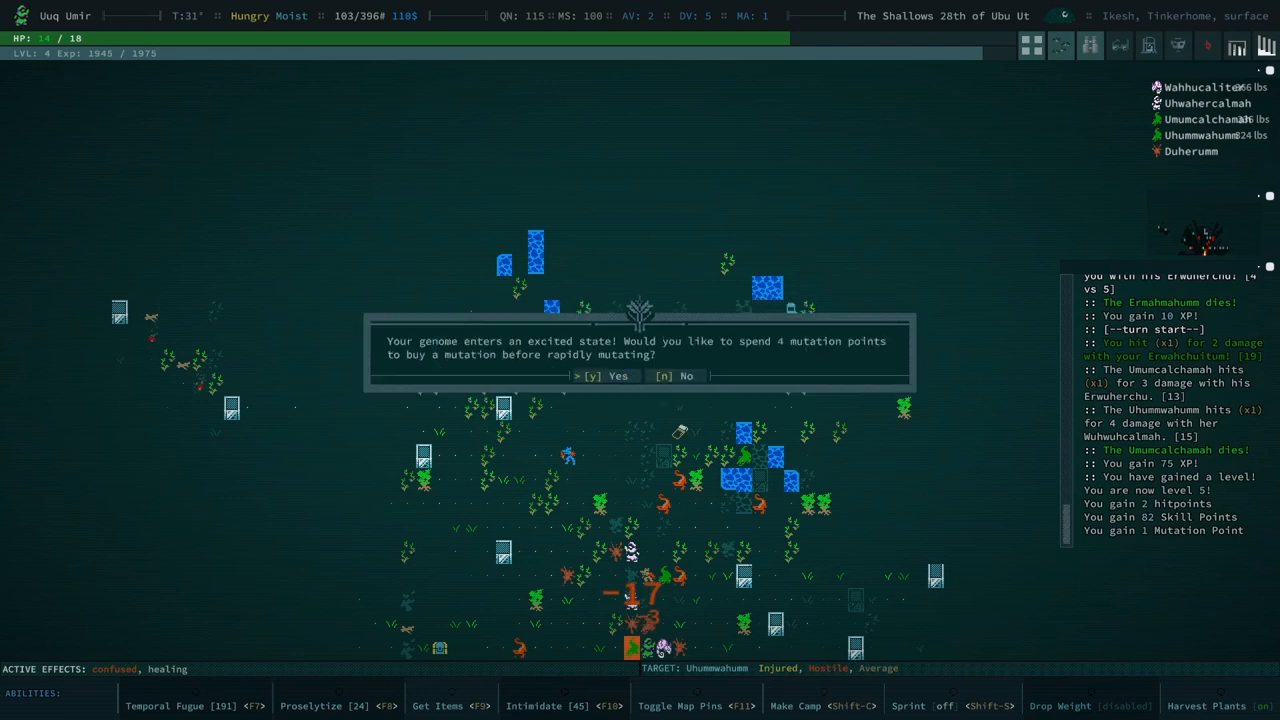
pyautogui.click(607, 375)
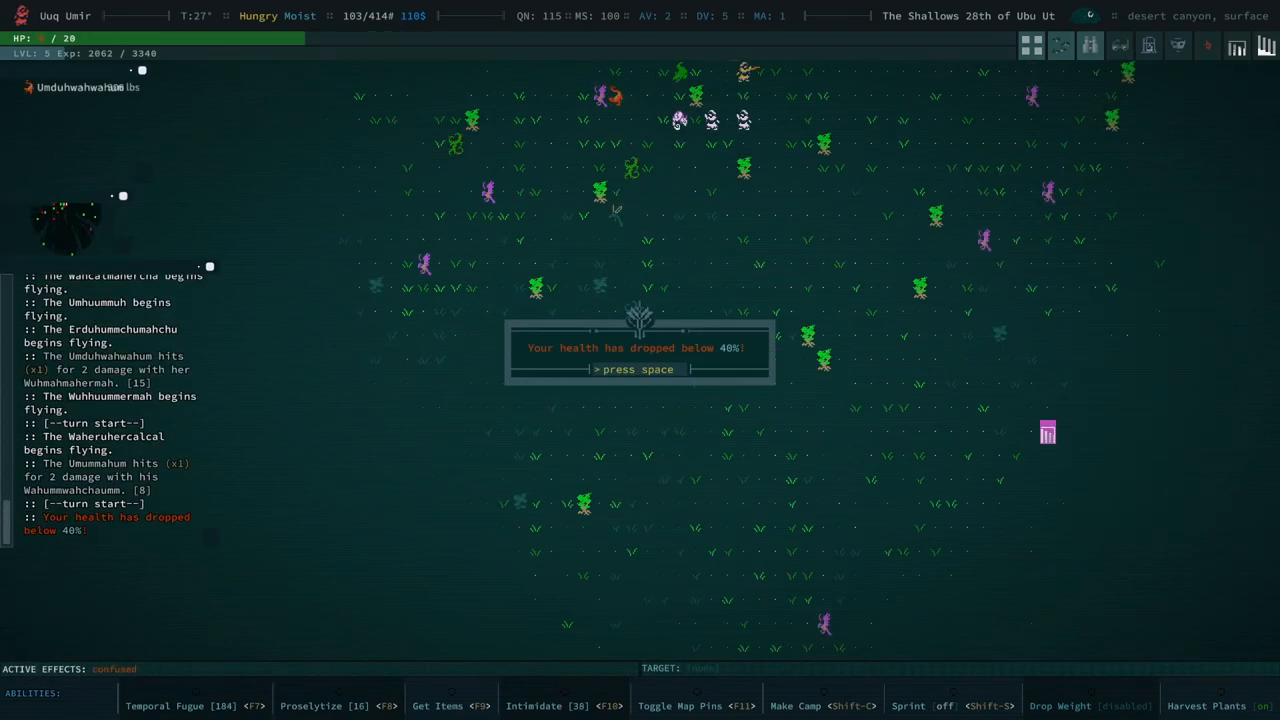
pyautogui.press('space')
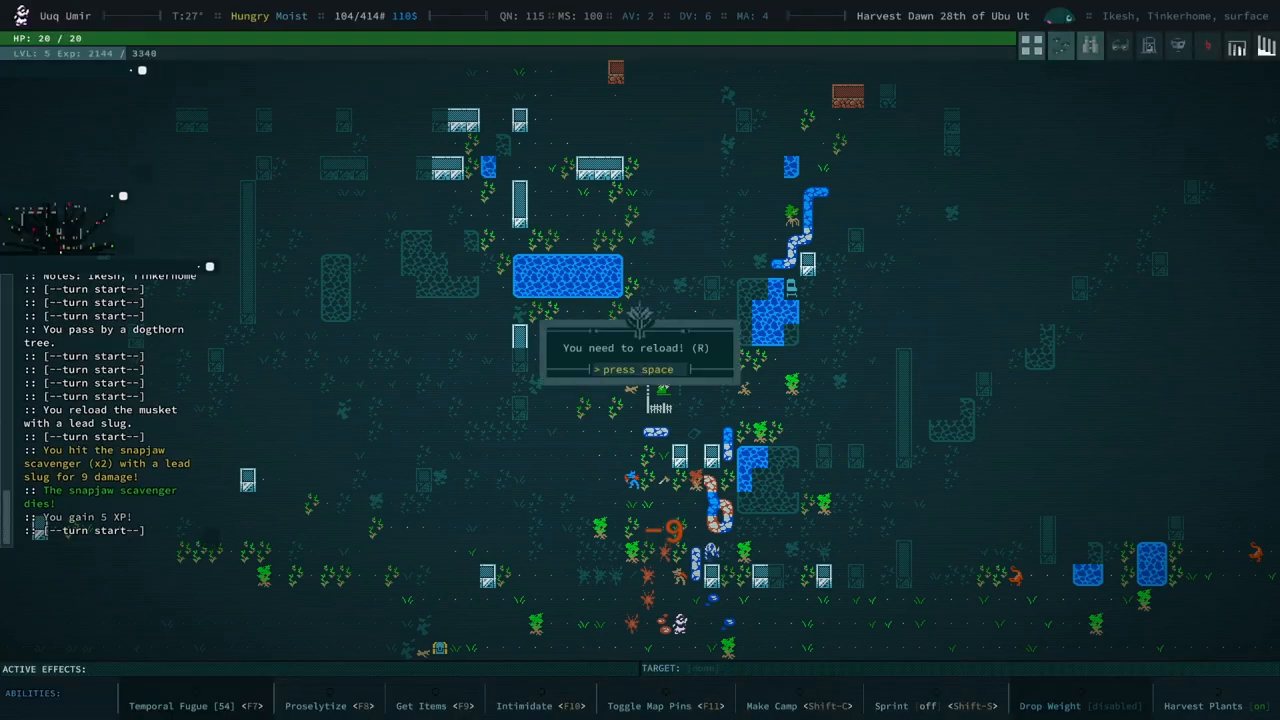
# - Dismiss the reload notice and continue exploring Ikesh toward Mirarad III's shrine
pyautogui.press('space')
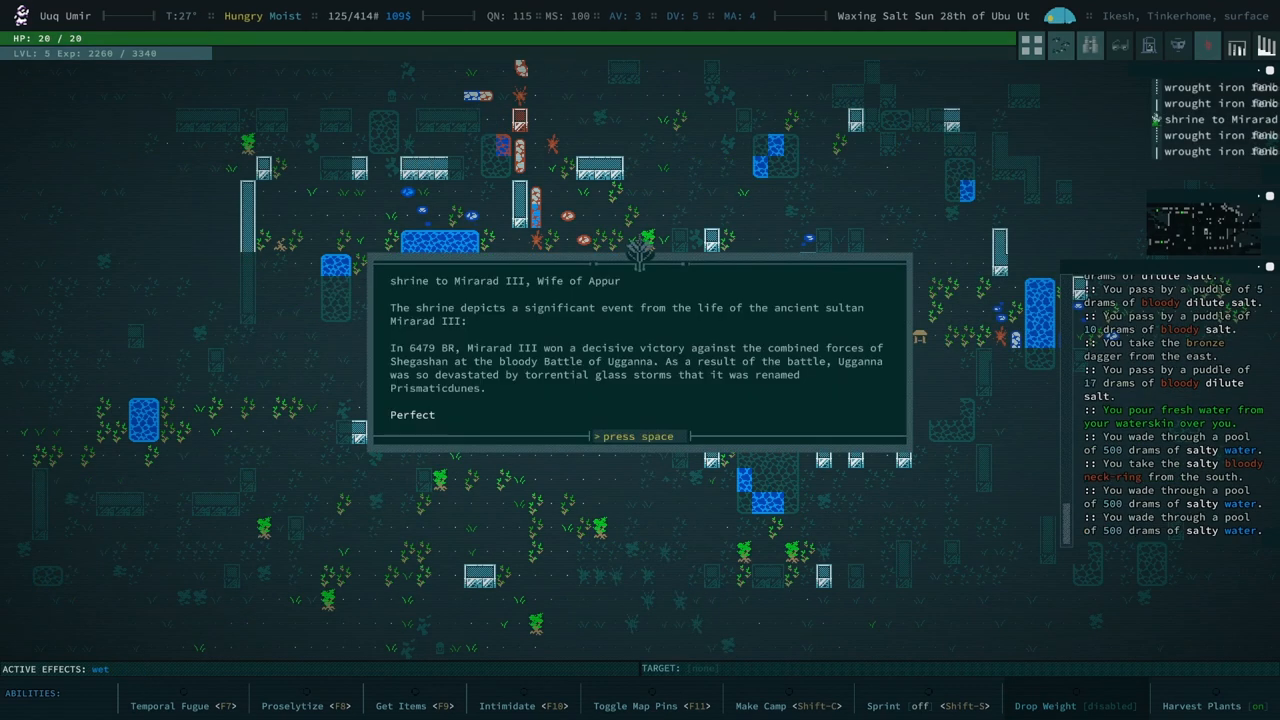
# - Close the shrine description and acknowledge the failed Proselytize attempt on the chameleon
pyautogui.press('space')
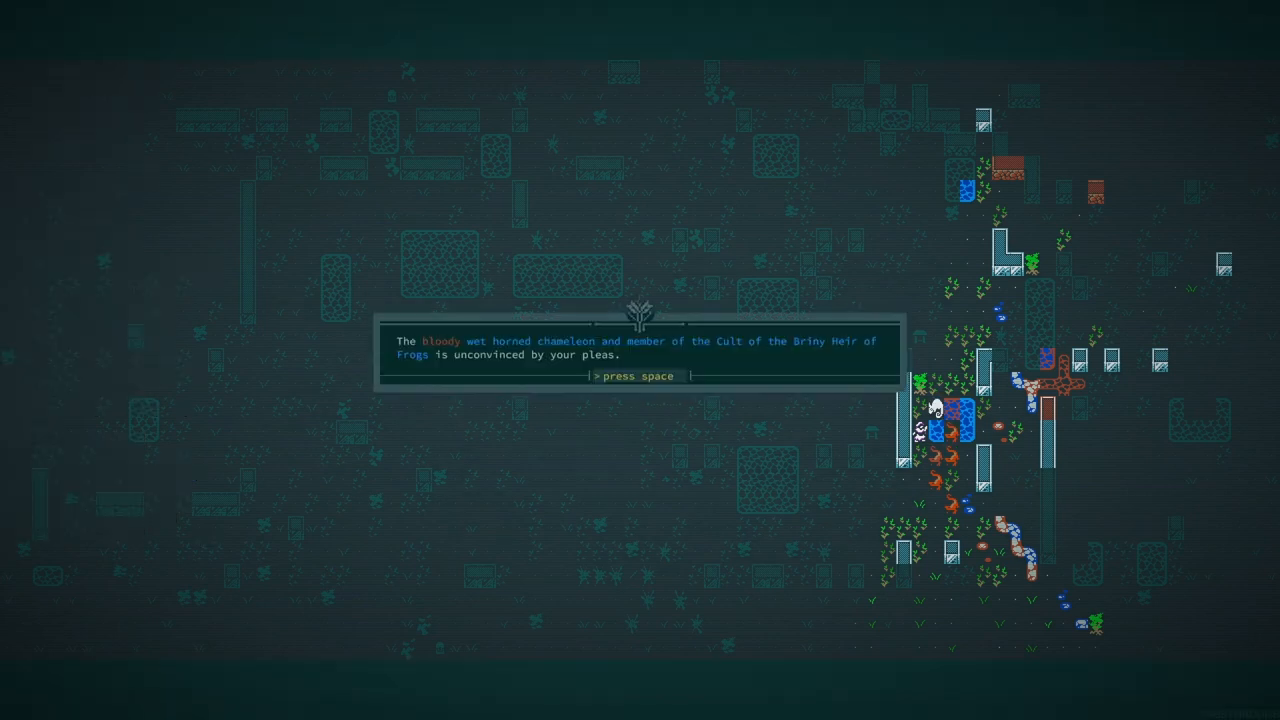
pyautogui.press('space')
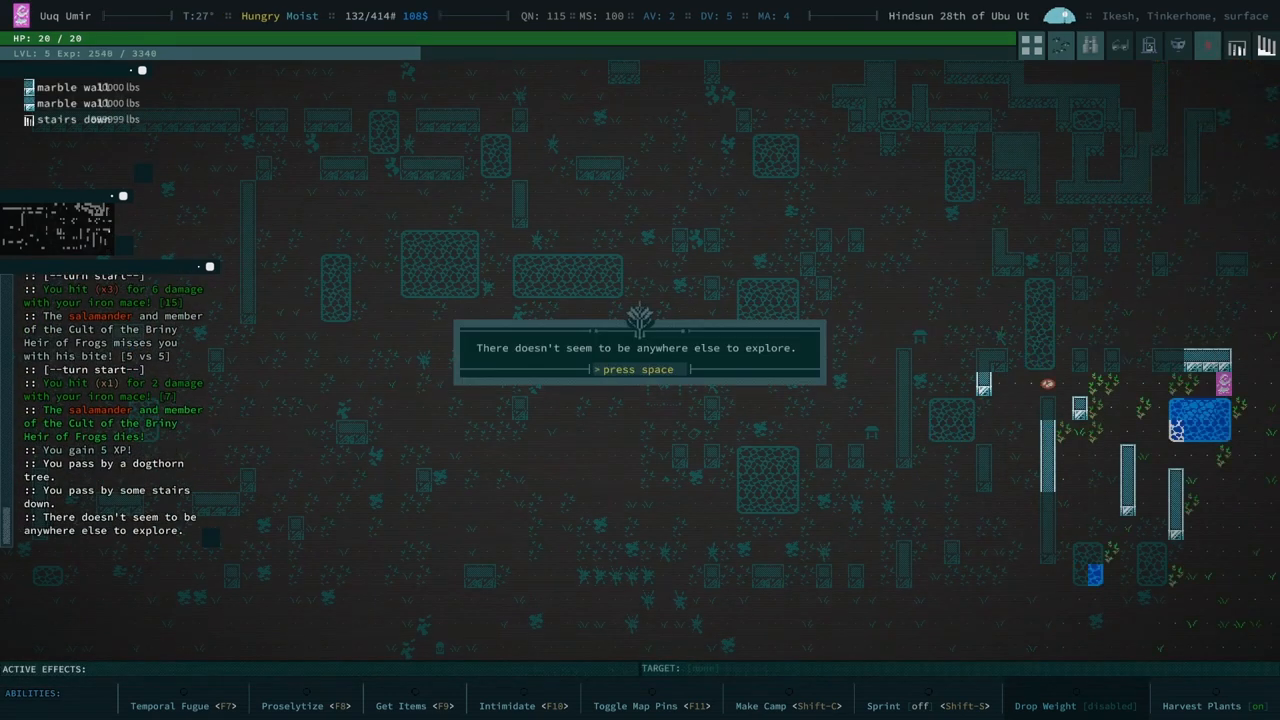
# - Acknowledge the exploration notice and the failed persuasion on the crocs in Habyppir
pyautogui.press('space')
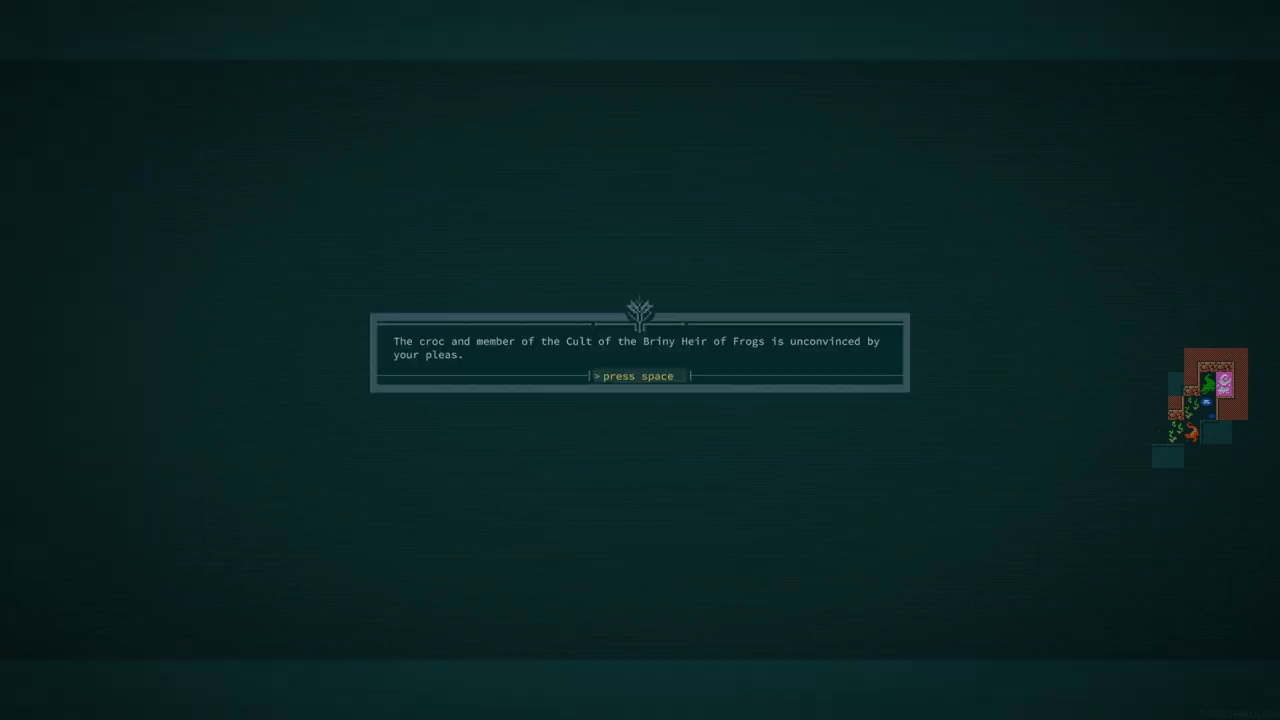
pyautogui.press('space')
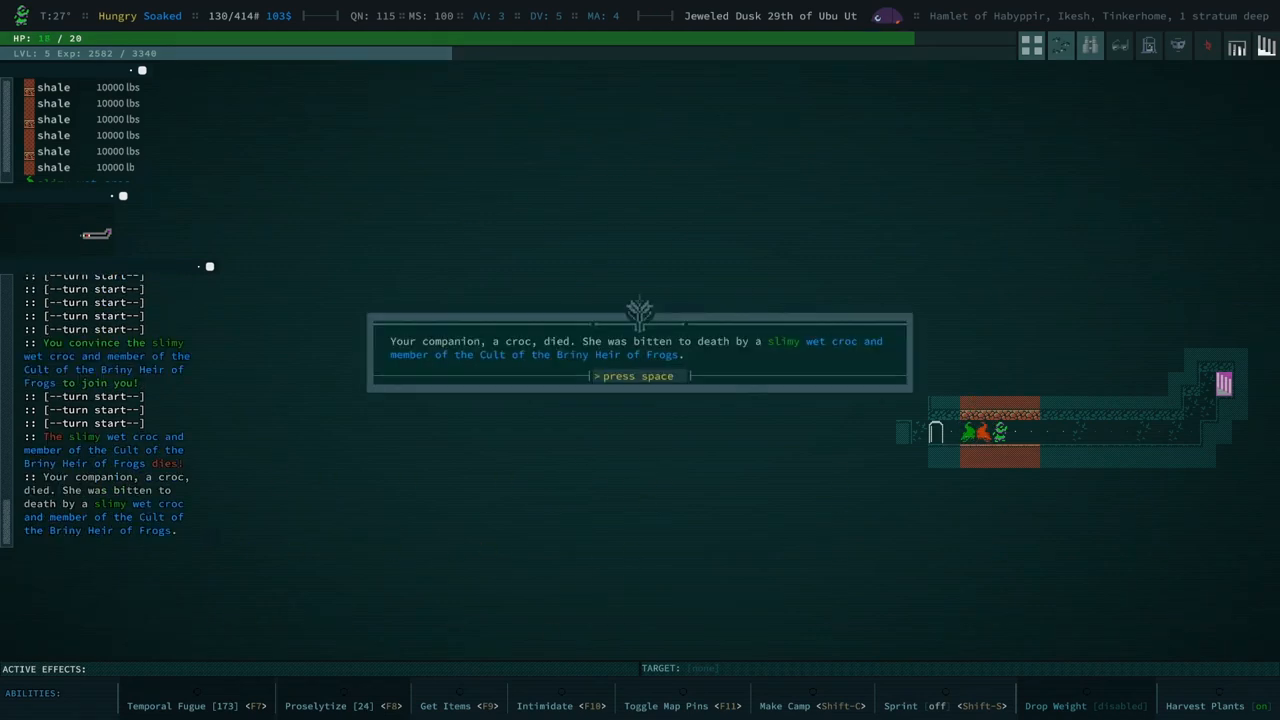
# - Acknowledge the croc companion's death and the camp meal ending famishment
pyautogui.press('space')
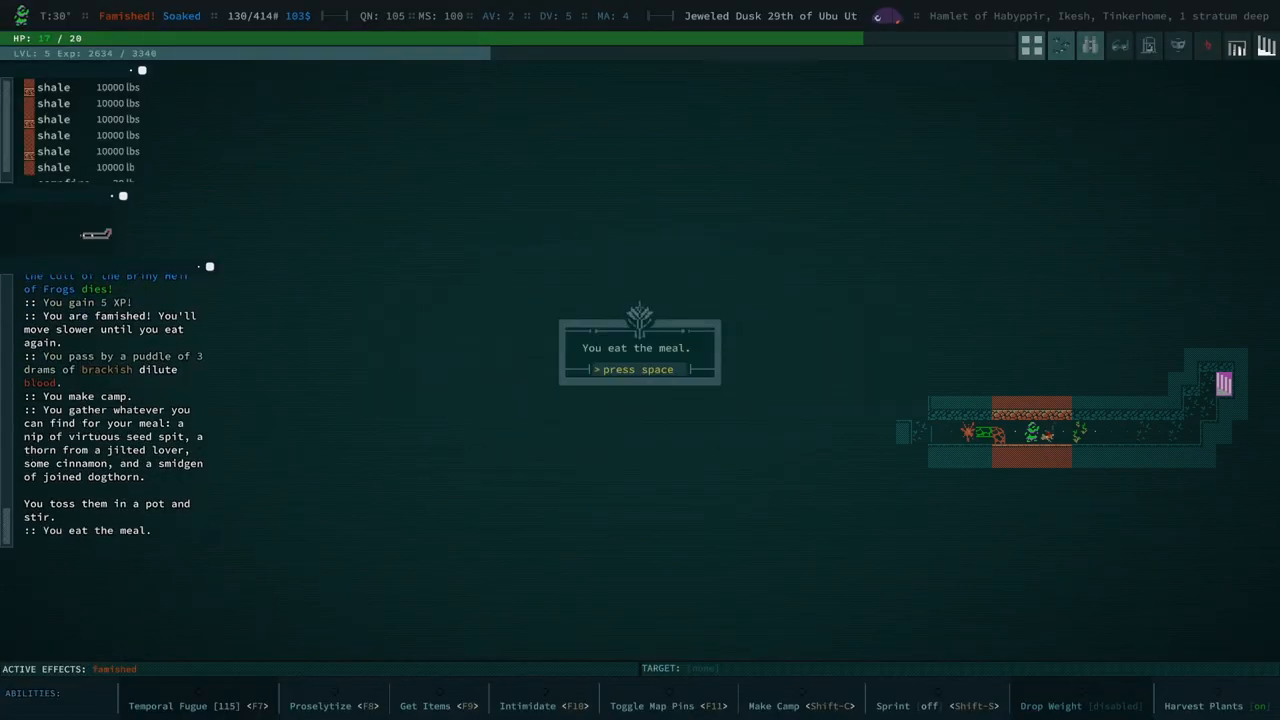
pyautogui.press('space')
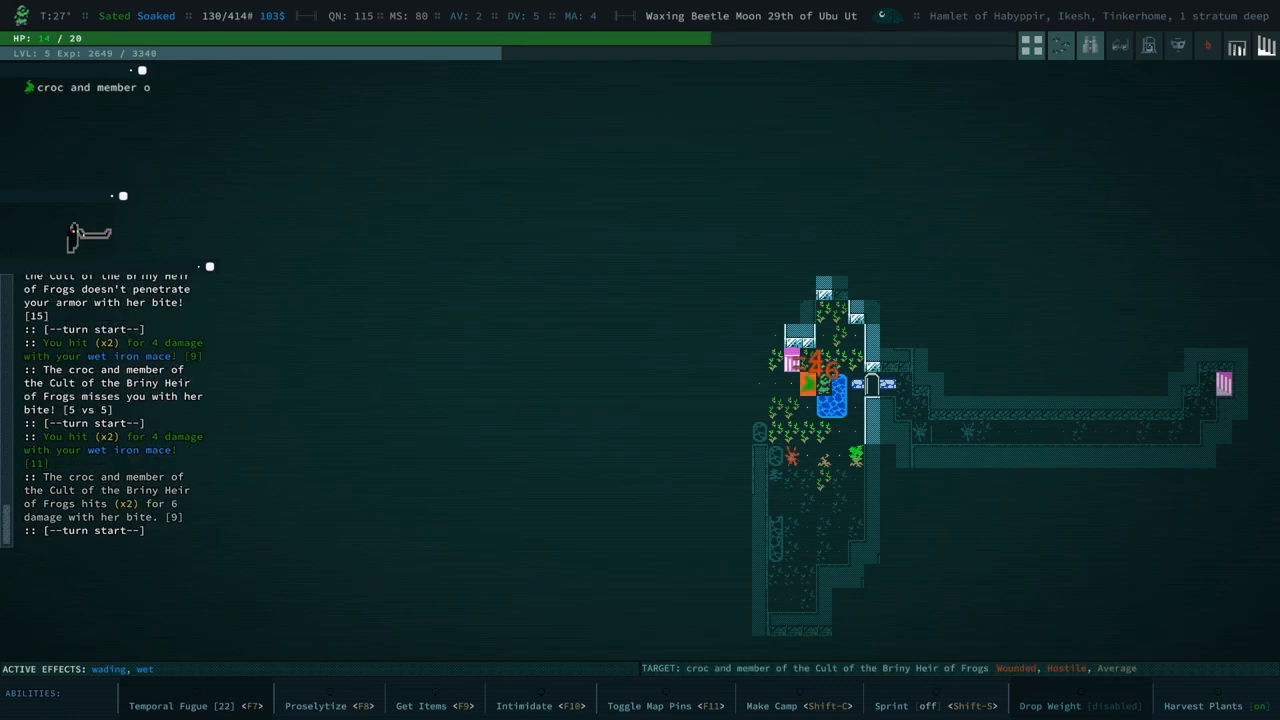
# - Finish off the salamander cultist and inspect the nearby shrine to Udokht
pyautogui.click(314, 705)
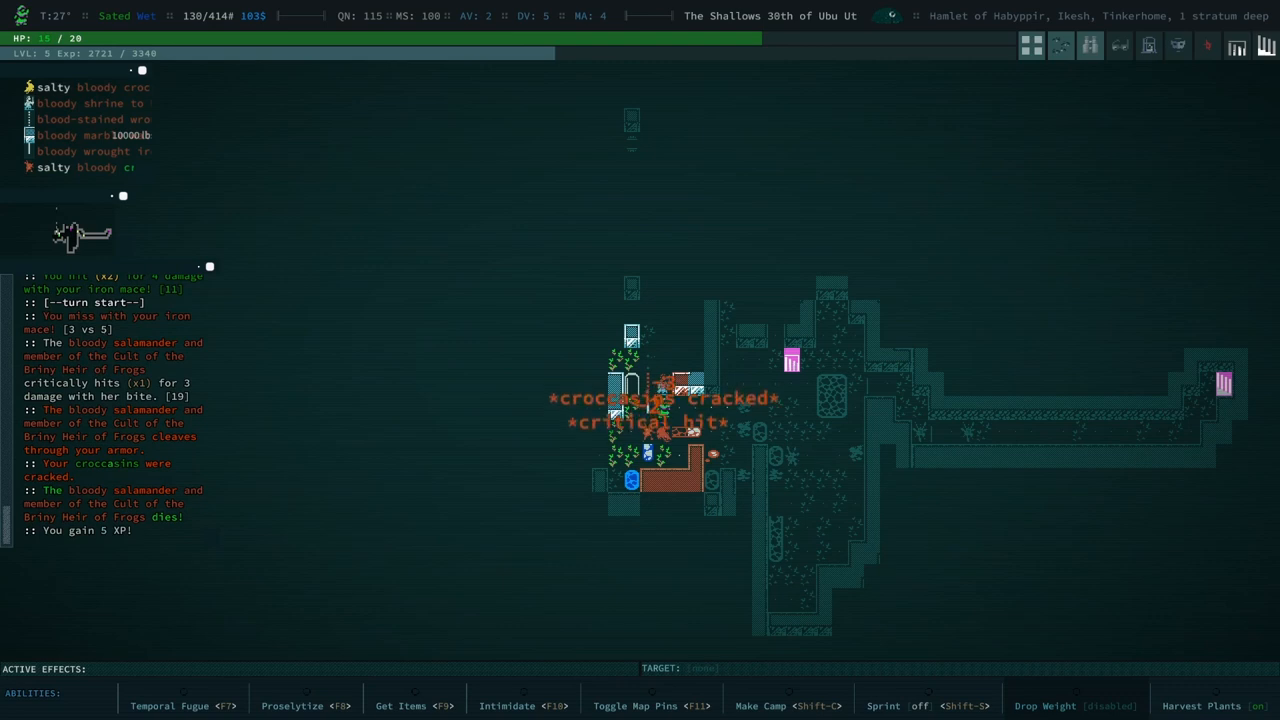
pyautogui.press('R')
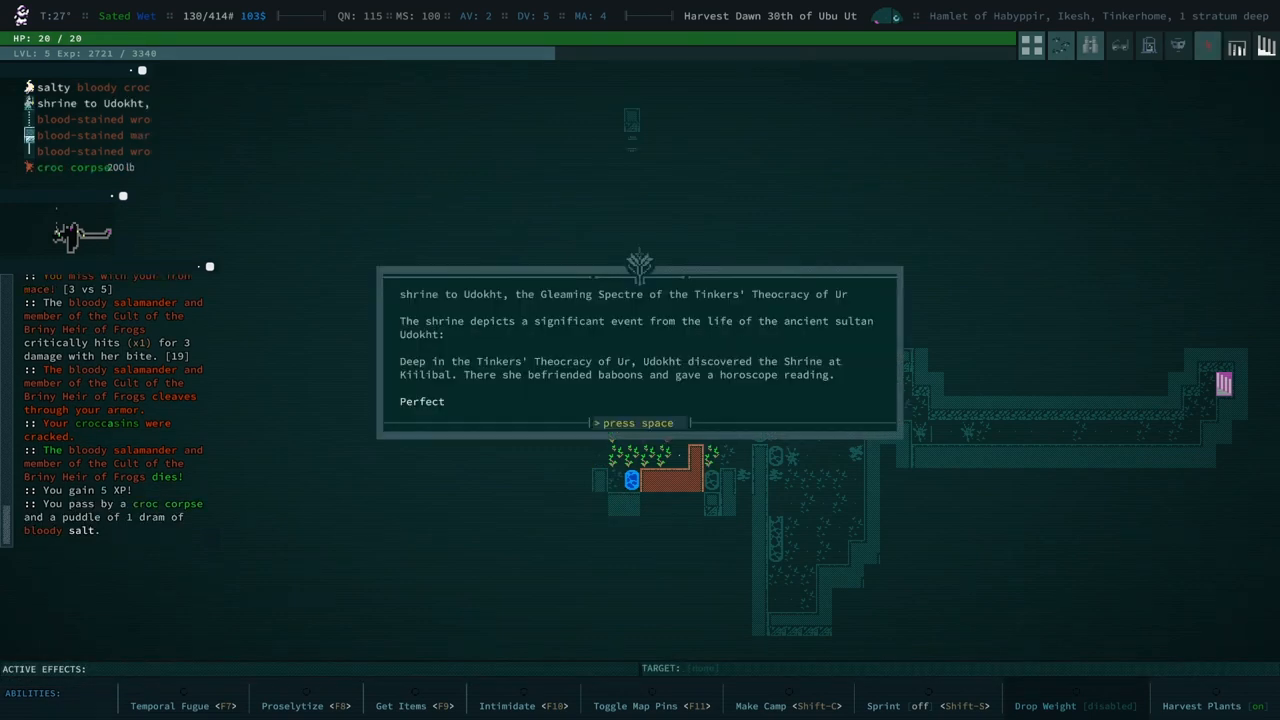
# - Dismiss Udokht's shrine description and the journal note it recorded
pyautogui.press('space')
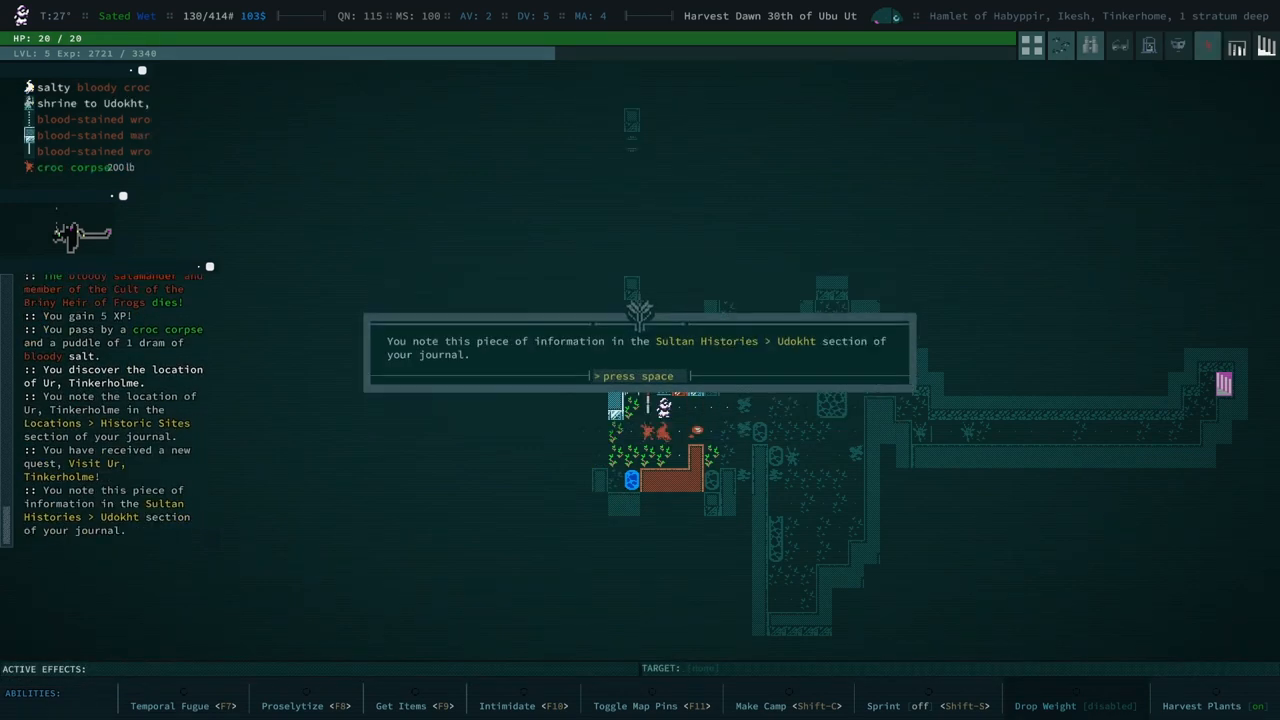
pyautogui.press('space')
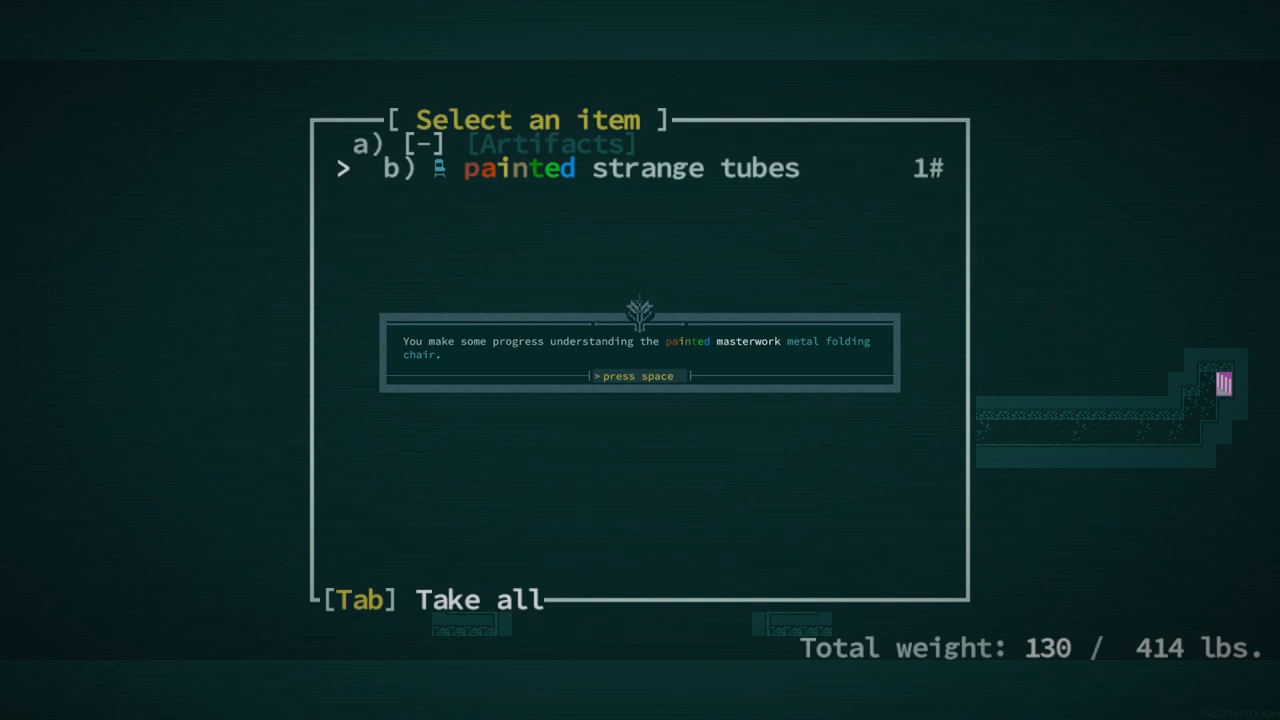
# - Dismiss the chair understanding message and back out of the folding chair's actions
pyautogui.press('space')
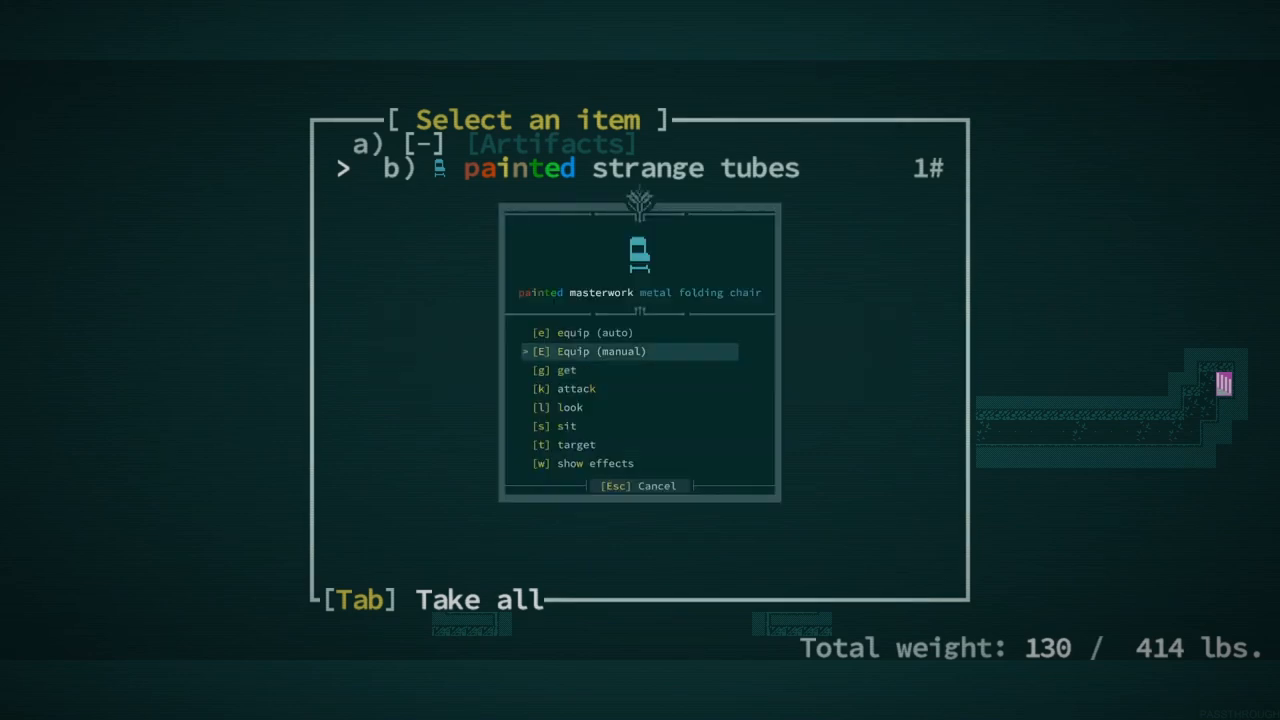
pyautogui.press('g')
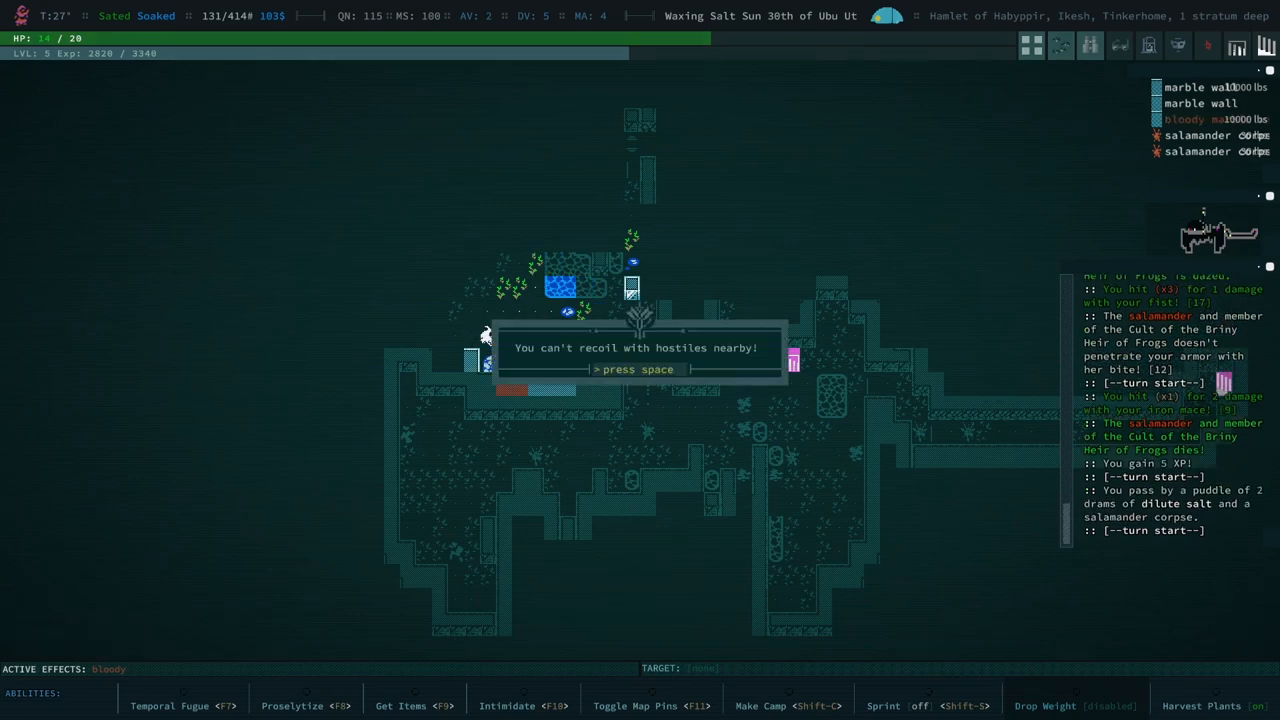
# - Dismiss the can't-recoil warning and keep fighting the salamander cultists
pyautogui.press('space')
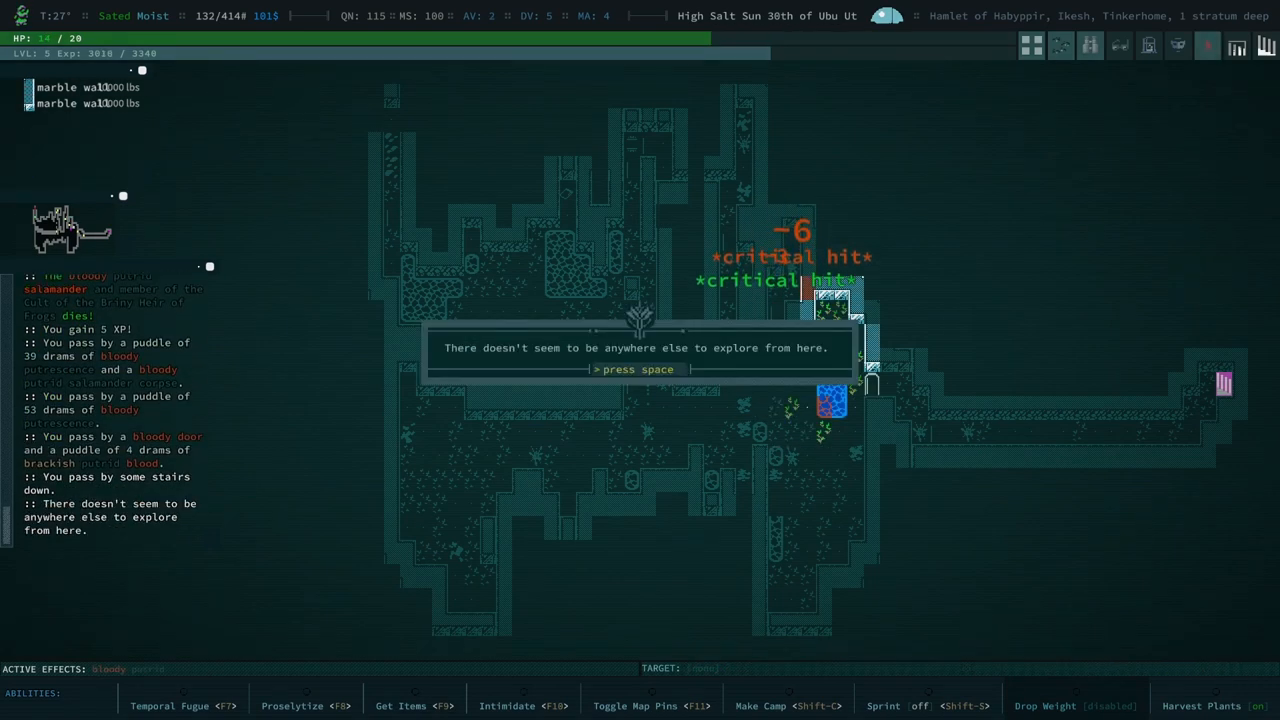
# - Acknowledge the explored-level notice and the low health warning on the liminal floor
pyautogui.press('space')
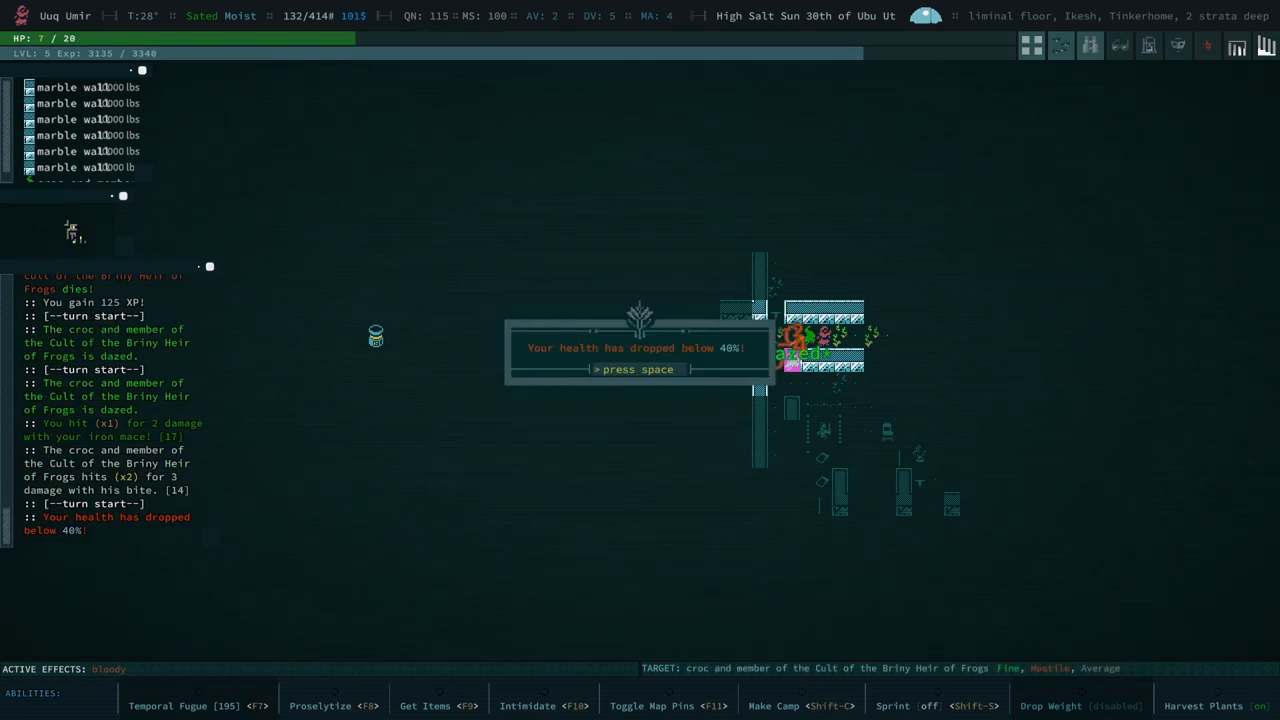
pyautogui.press('i')
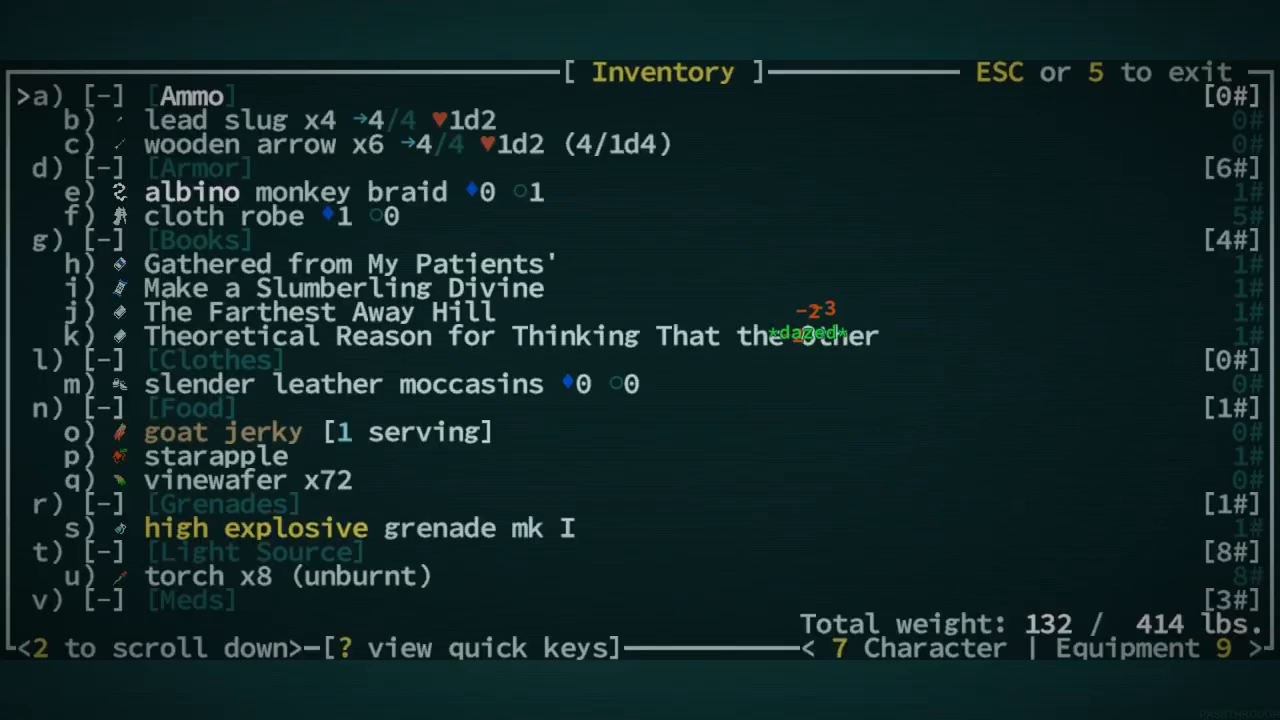
# - Eat the witchwood bark to heal, acknowledge the warnings, and move onward through the hamlet
pyautogui.scroll(-3)
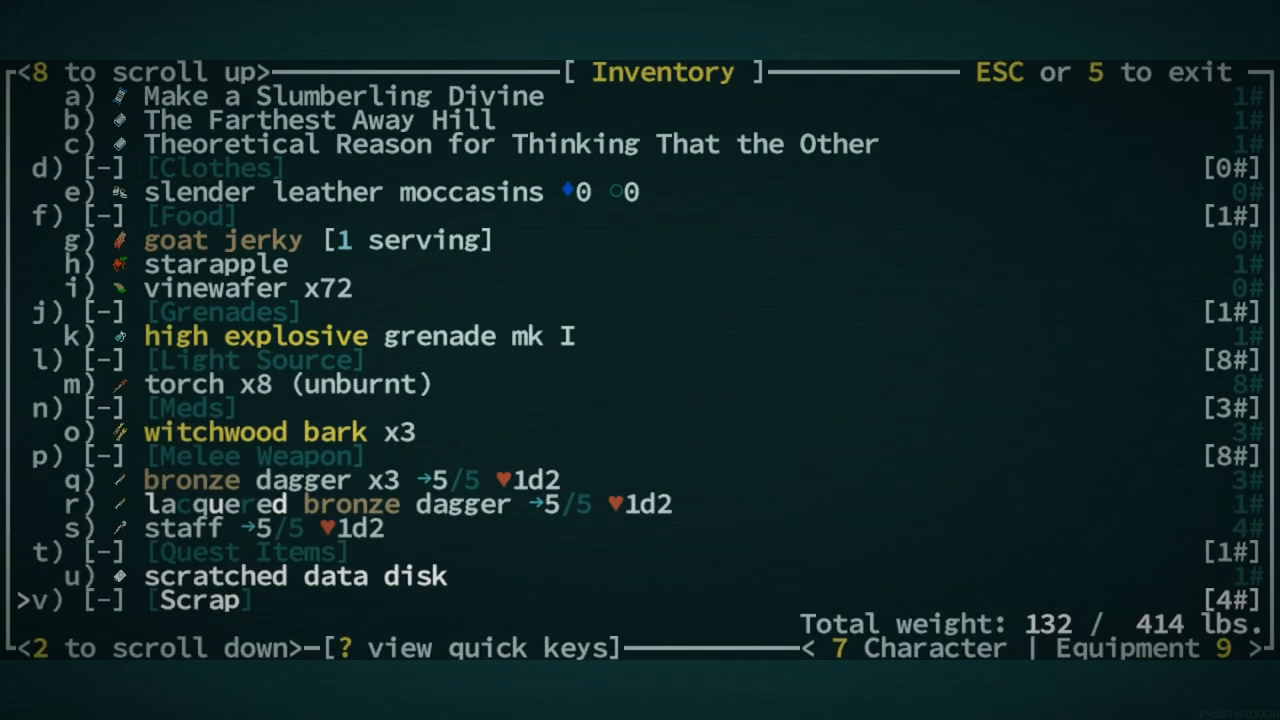
pyautogui.press('o')
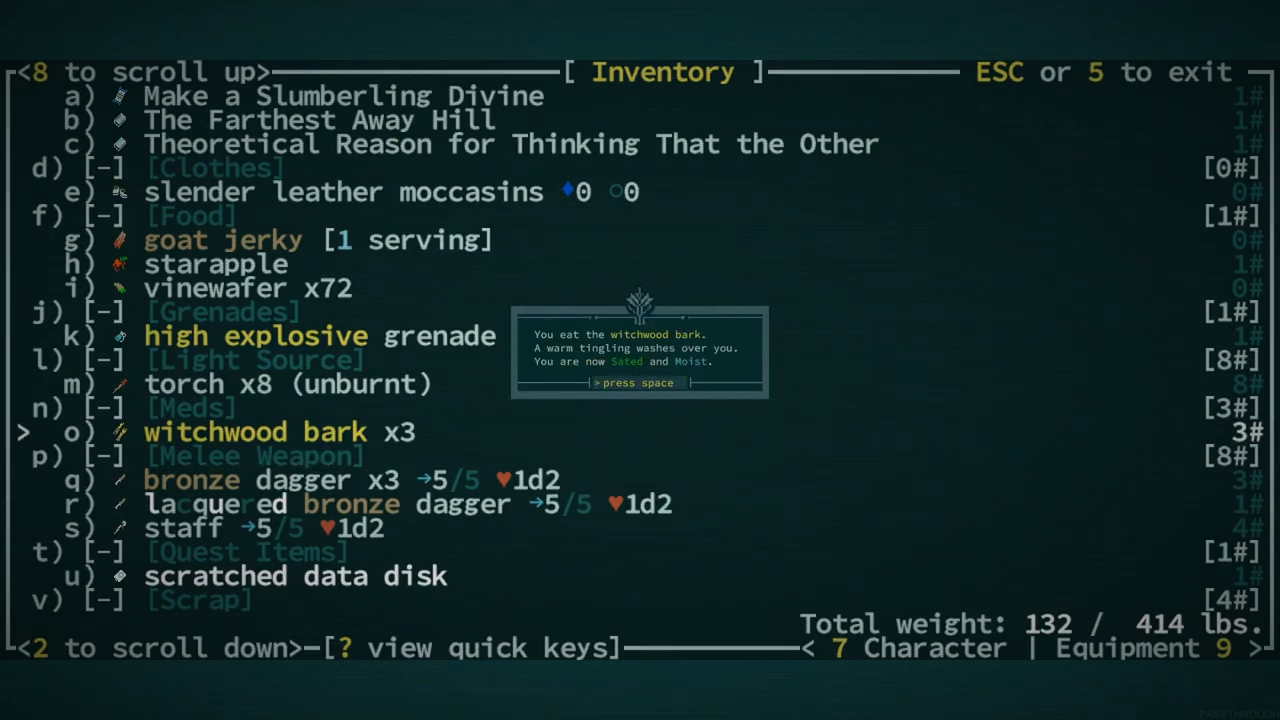
pyautogui.press('space')
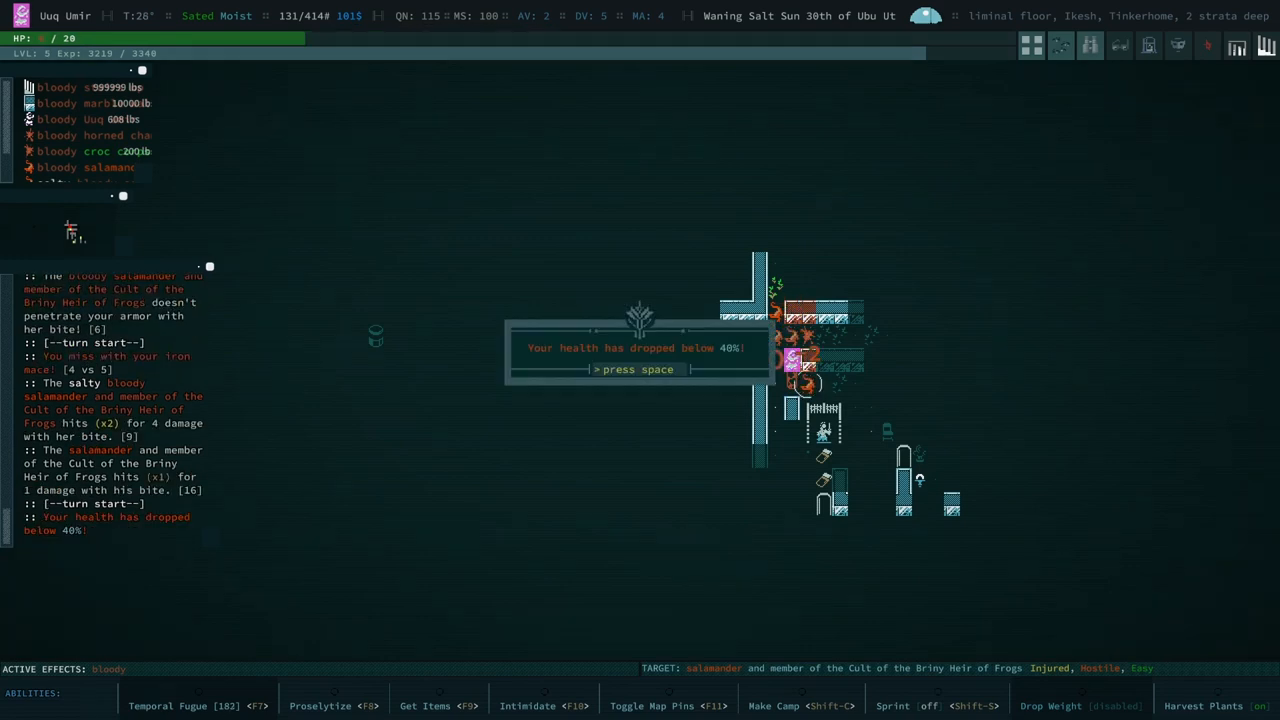
pyautogui.press('space')
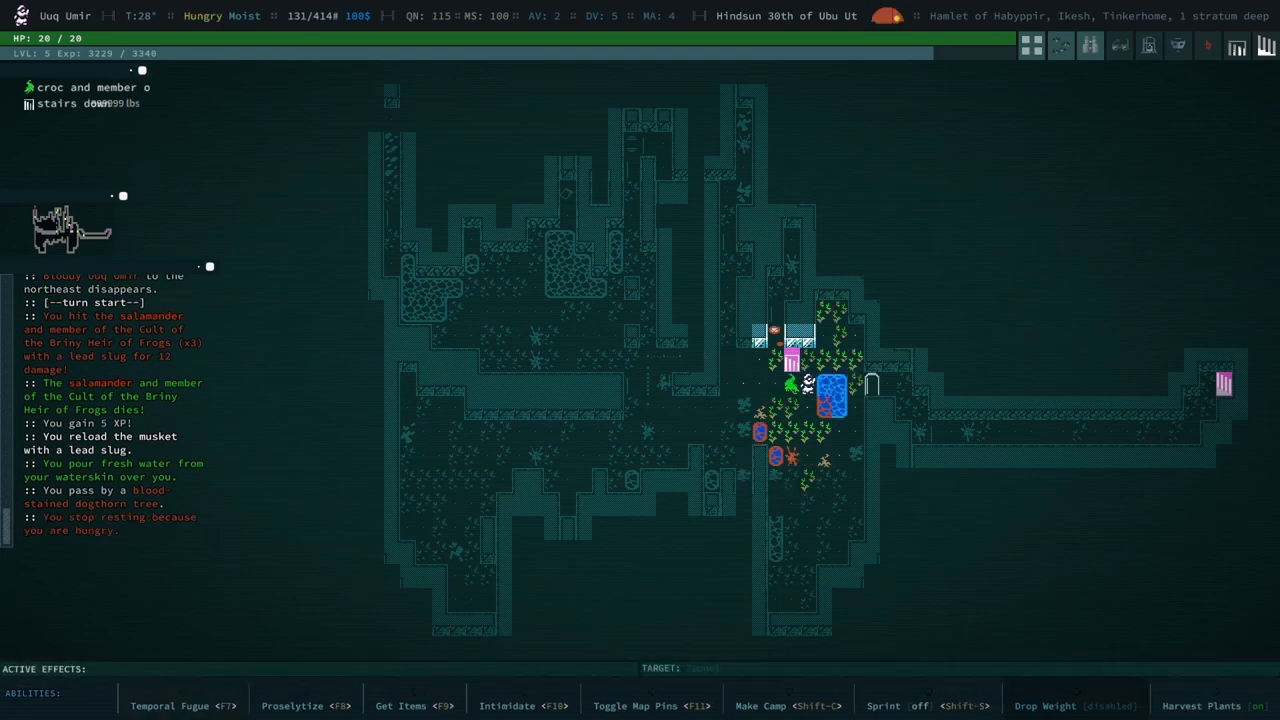
pyautogui.press('Up')
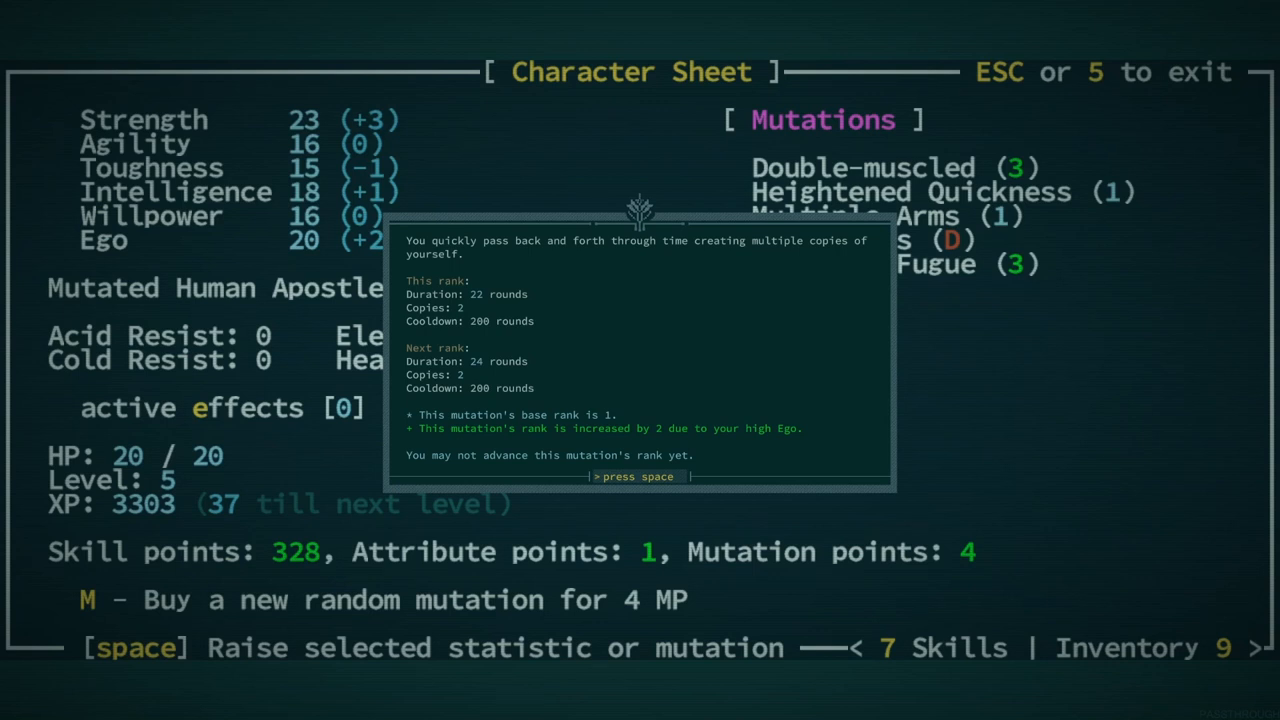
# - Browse the mutation list, then buy Cudgel skills down to 128 skill points
pyautogui.press('space')
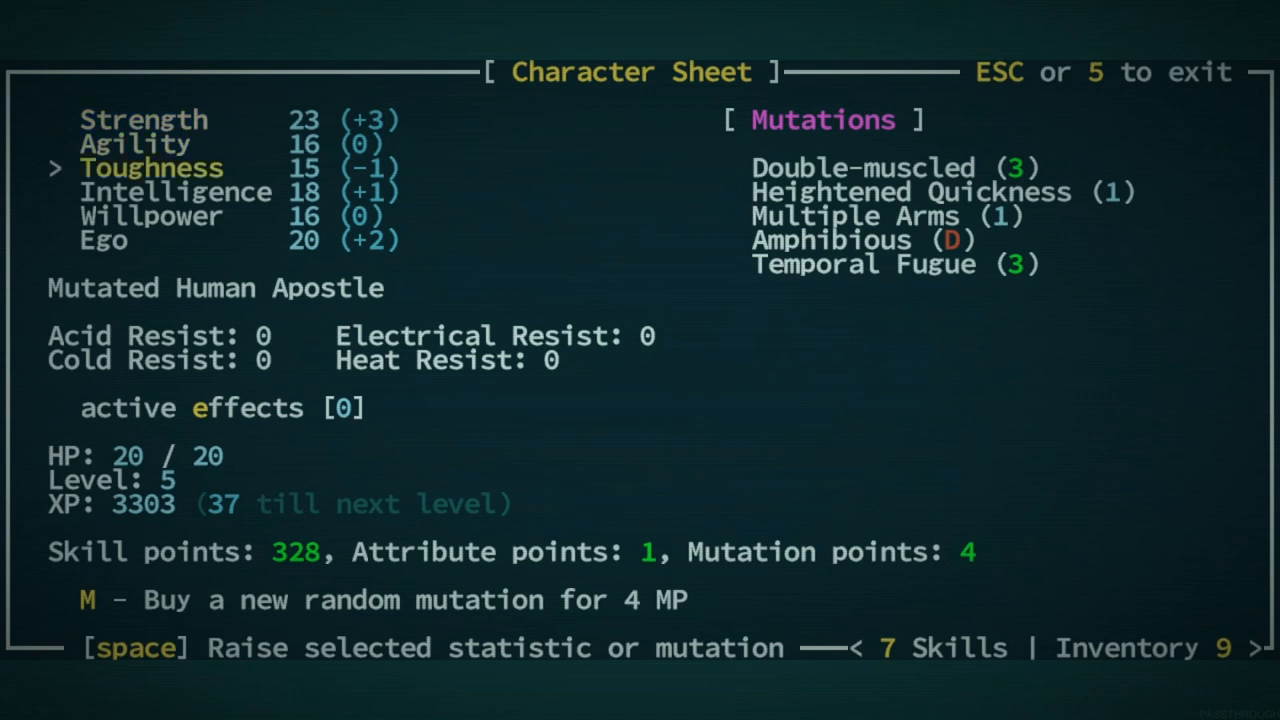
pyautogui.press('down')
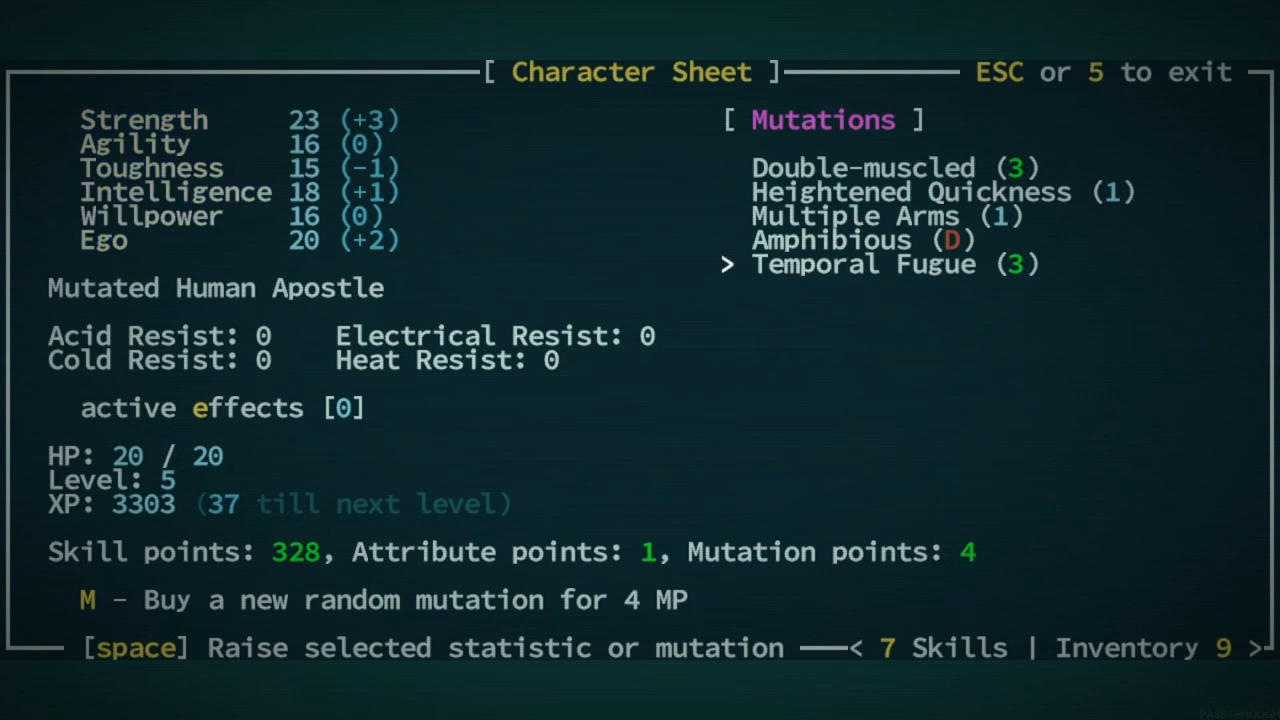
pyautogui.press('up')
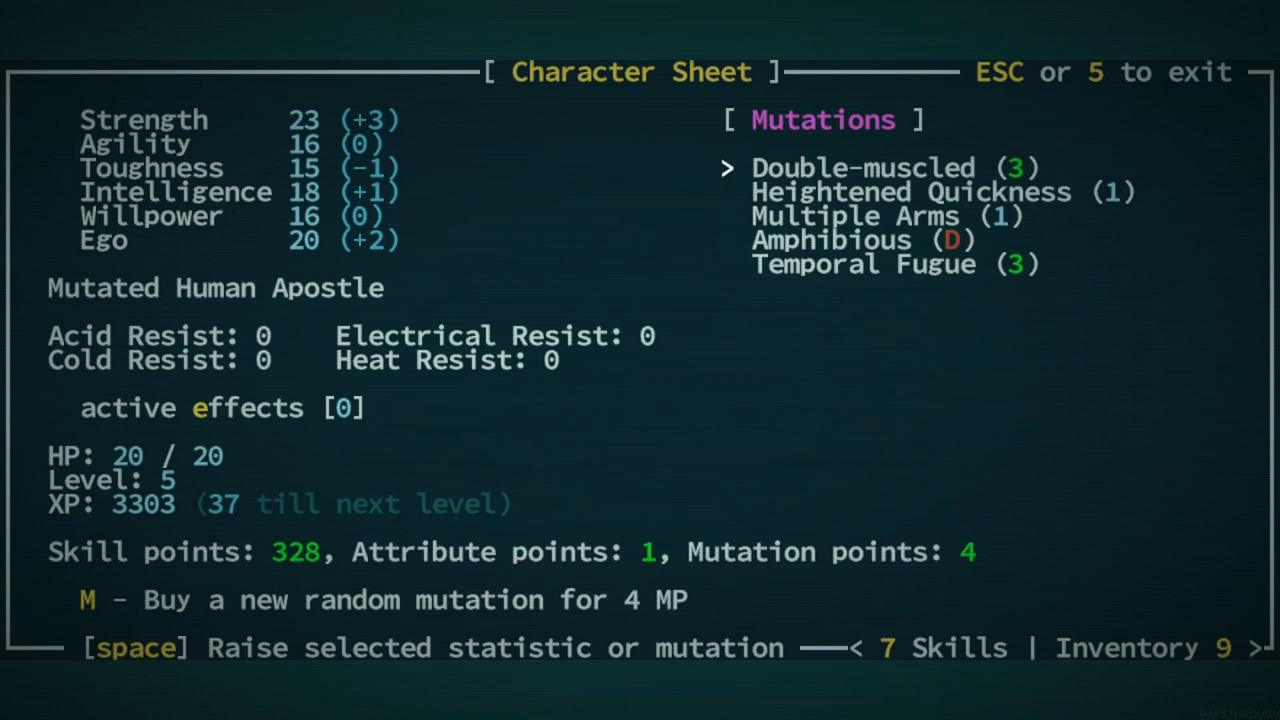
pyautogui.press('down')
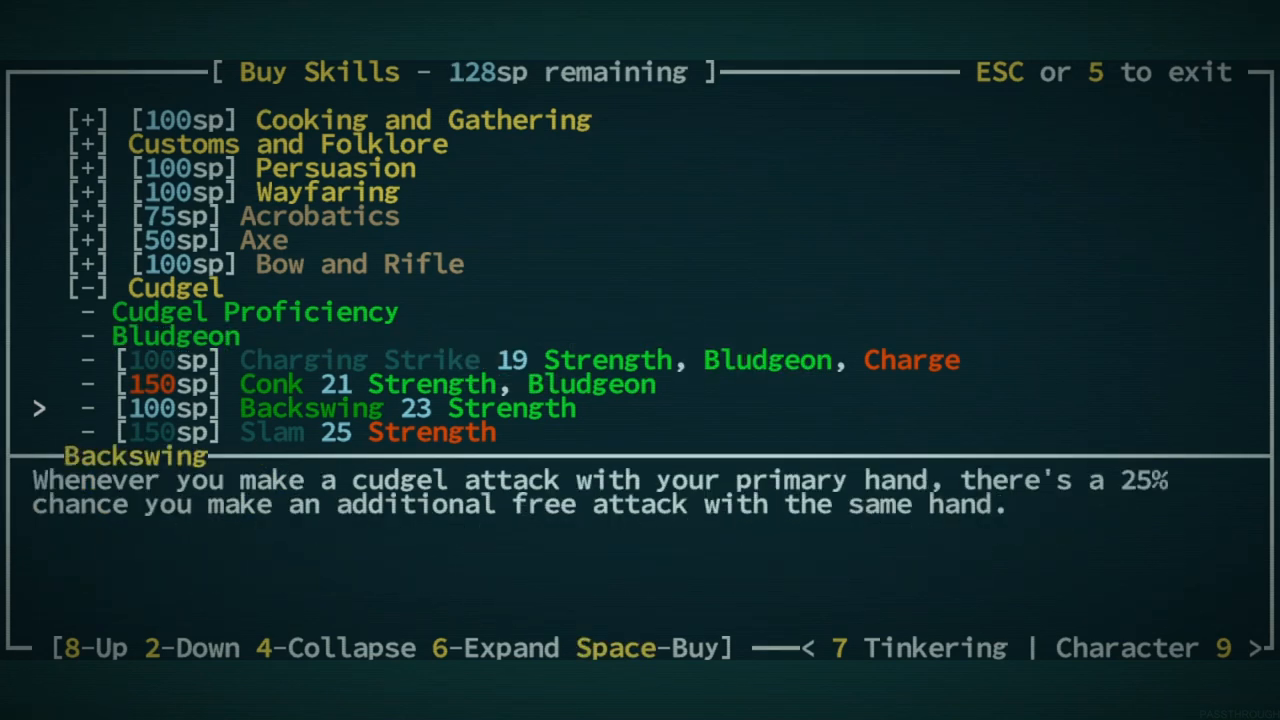
# - Leave the skills screen and walk out onto the desert canyon surface
pyautogui.press('Escape')
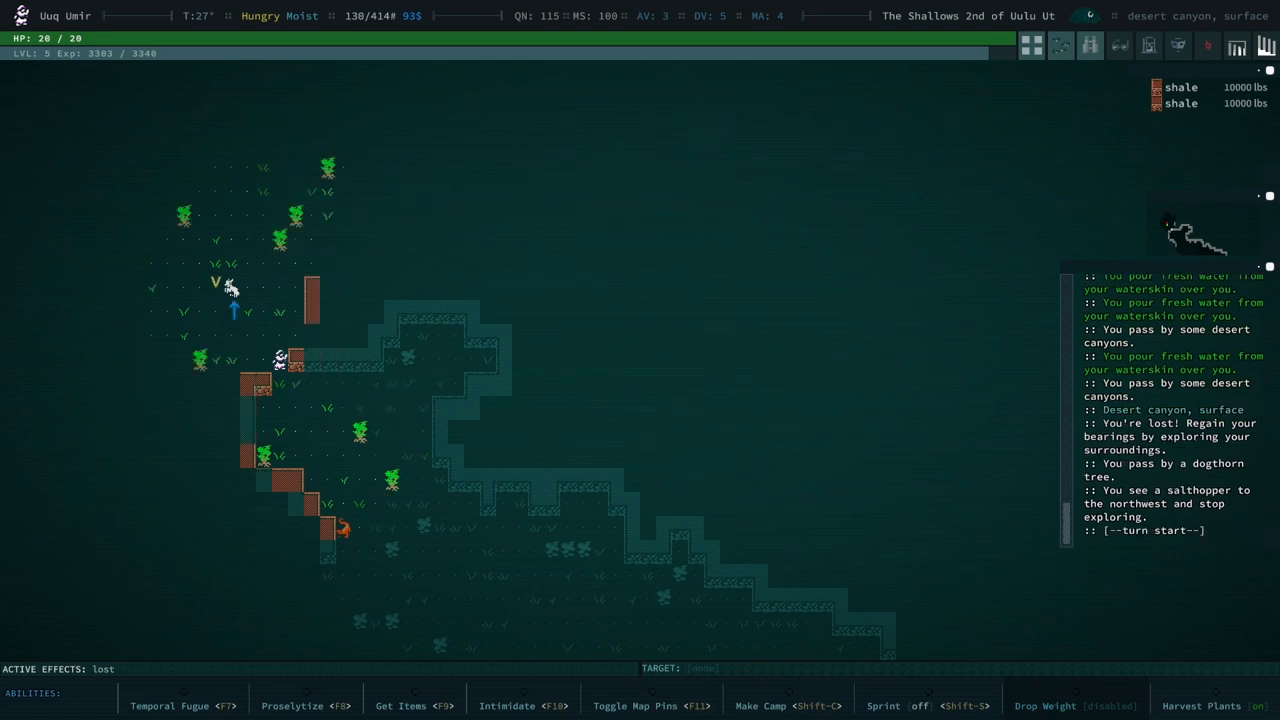
# - Kill the tortoise and snapjaws, reach level 6, and check the dropped snapjaw gear
pyautogui.press('Up')
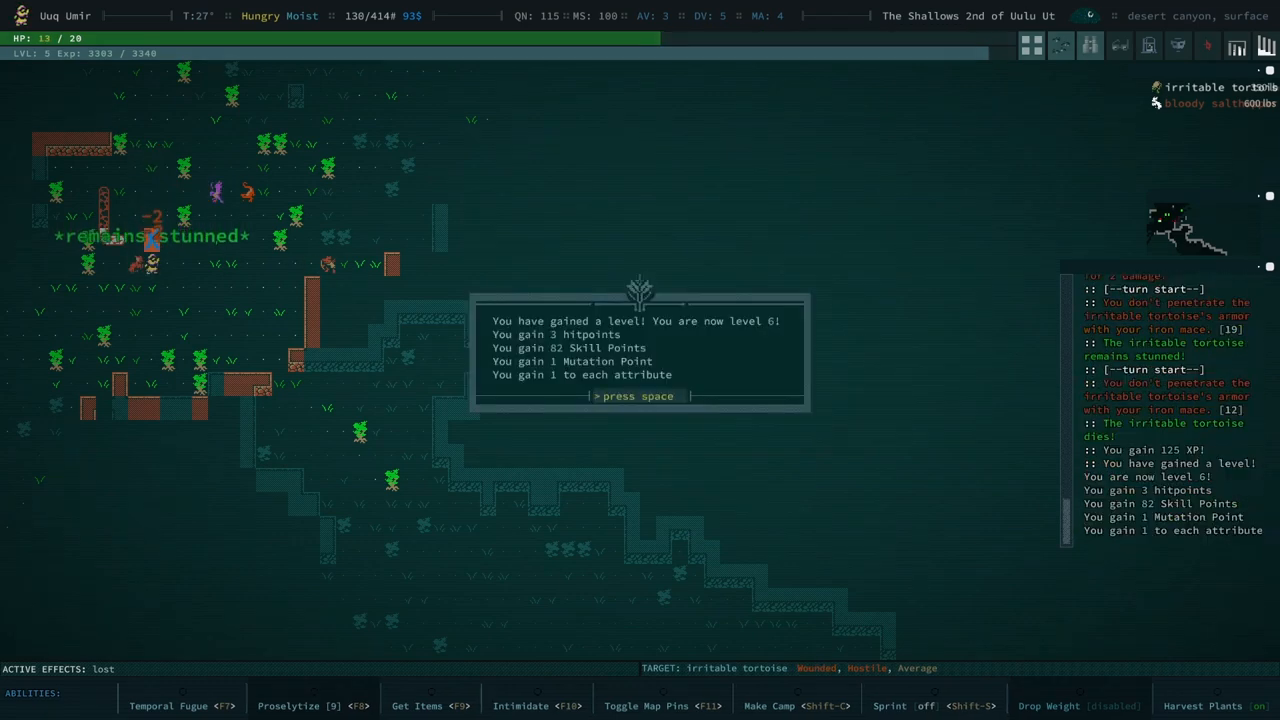
pyautogui.press('space')
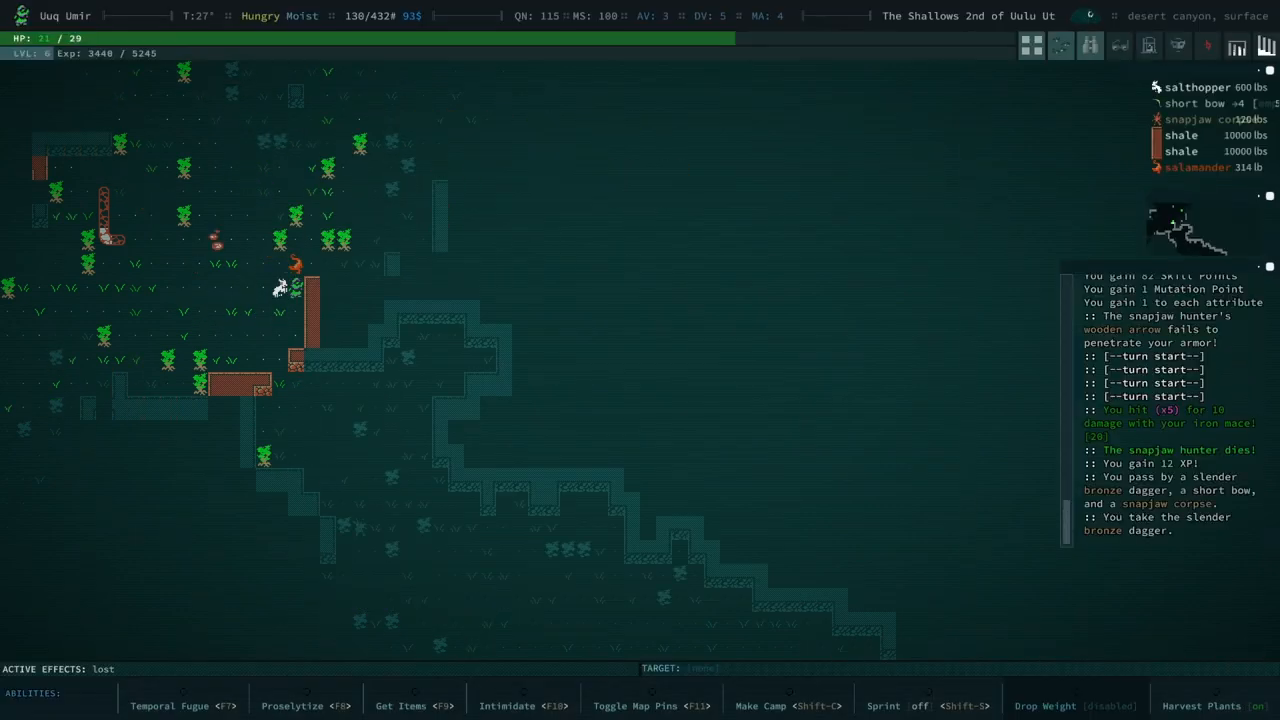
pyautogui.click(765, 705)
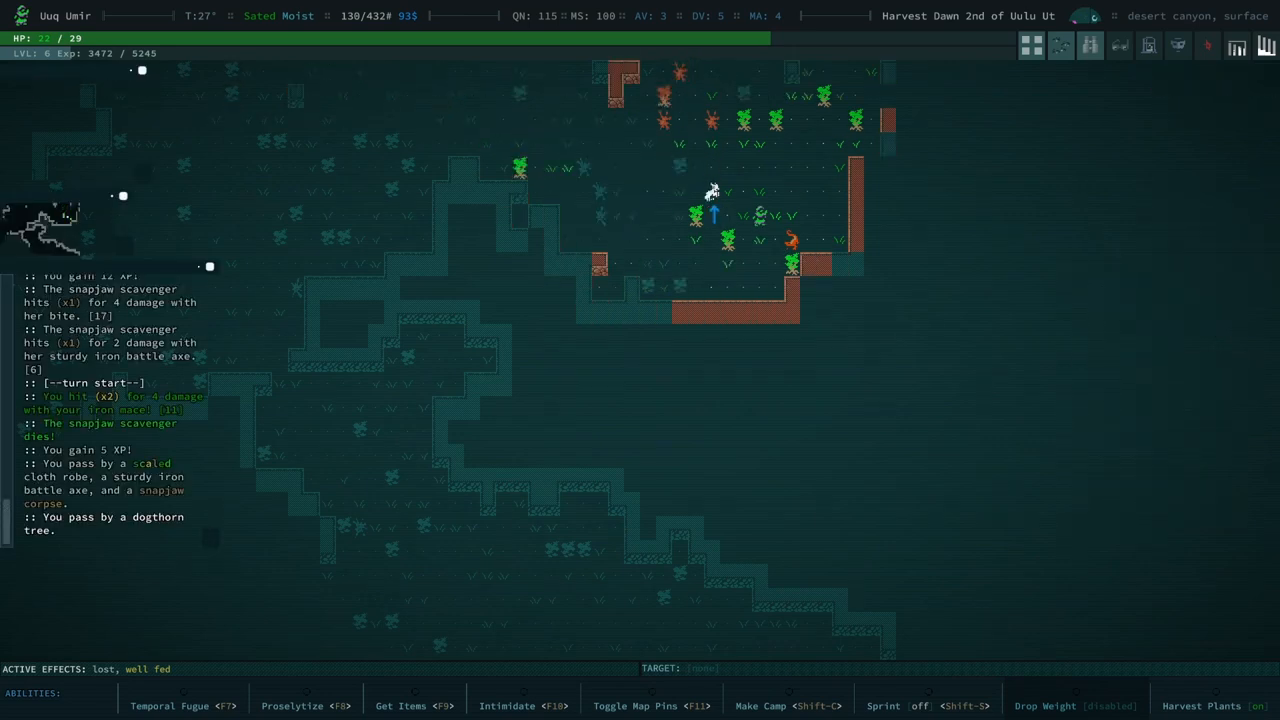
pyautogui.press('up')
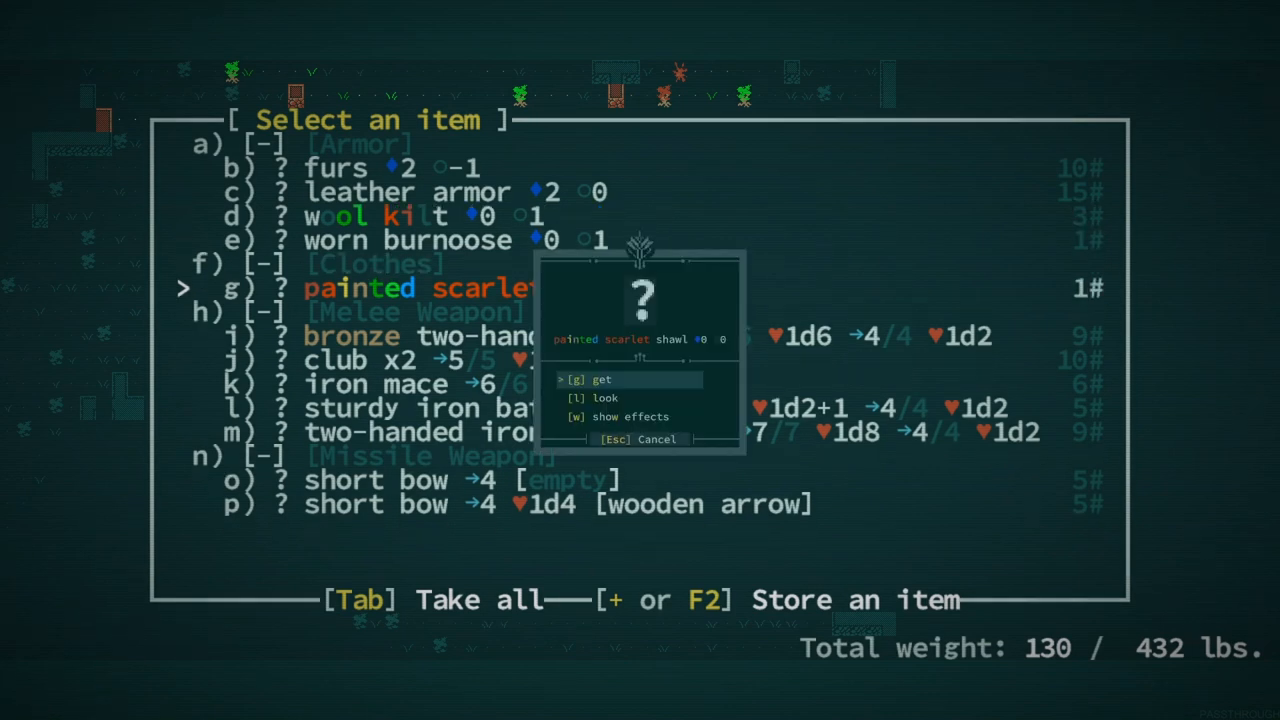
# - Loot the painted scarlet shawl, note the Mupater history, kill another tortoise and view equipment
pyautogui.press('Escape')
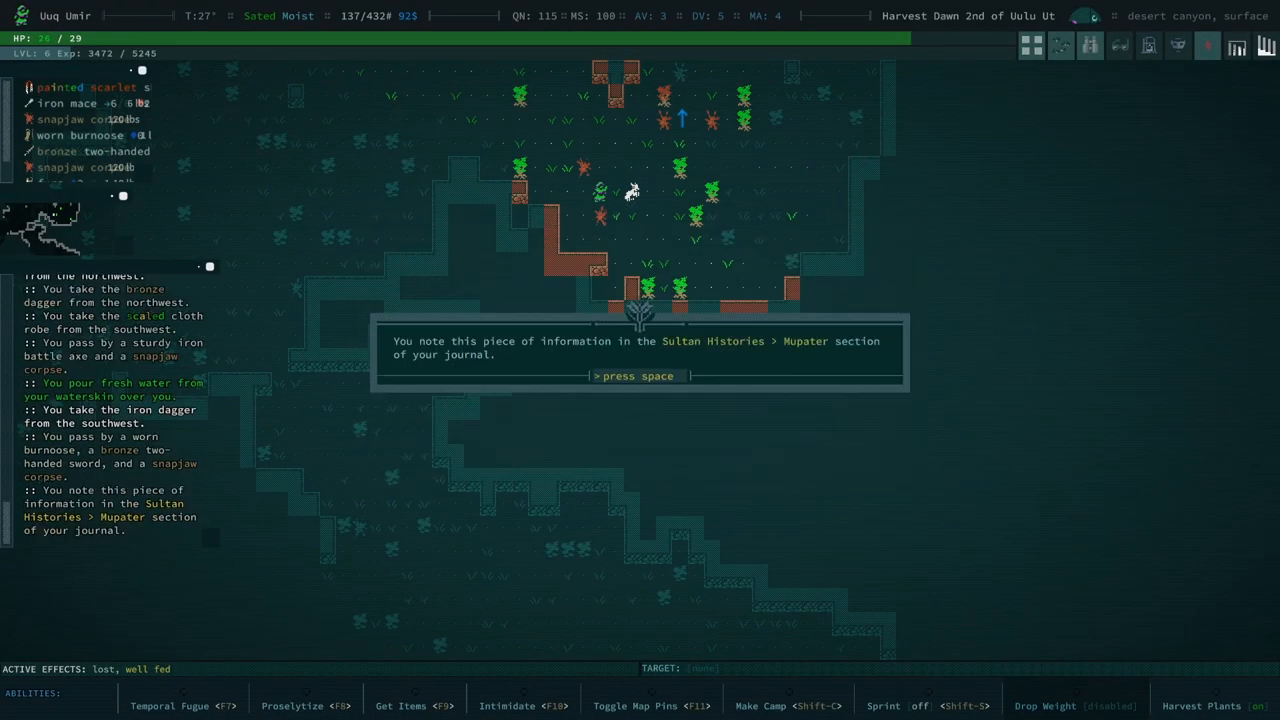
pyautogui.press('space')
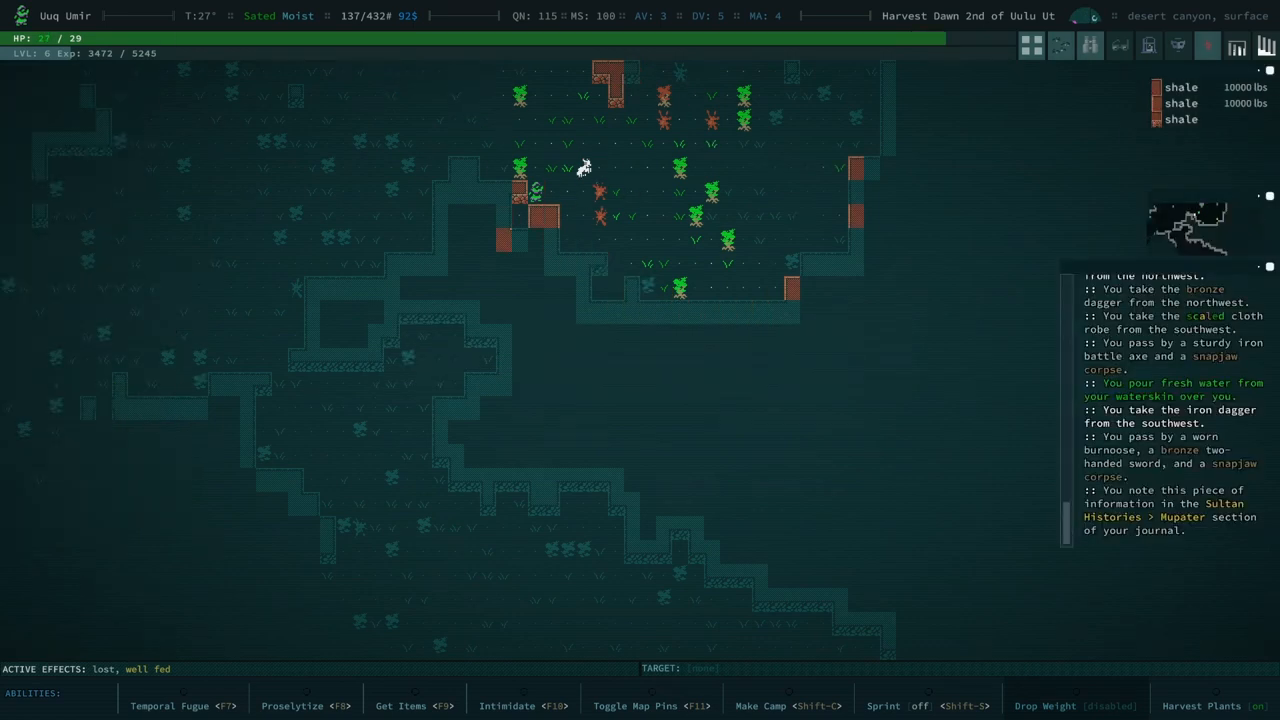
pyautogui.press('up')
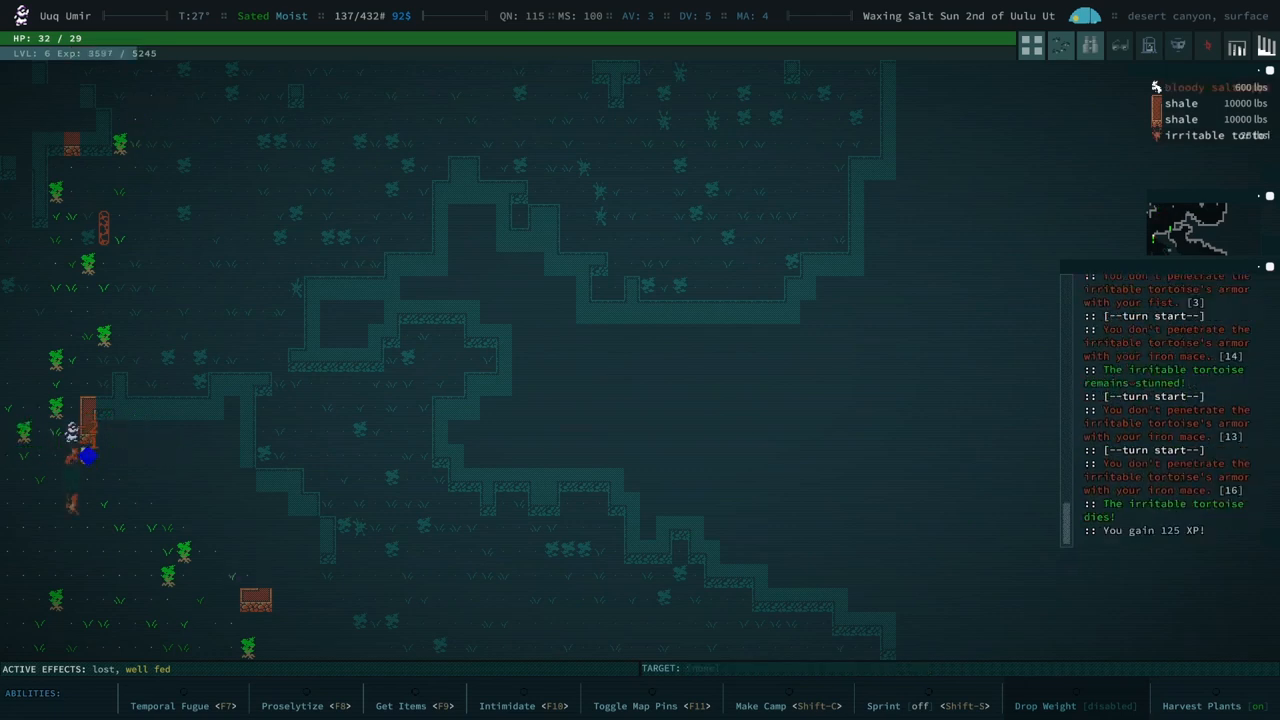
pyautogui.press('Down')
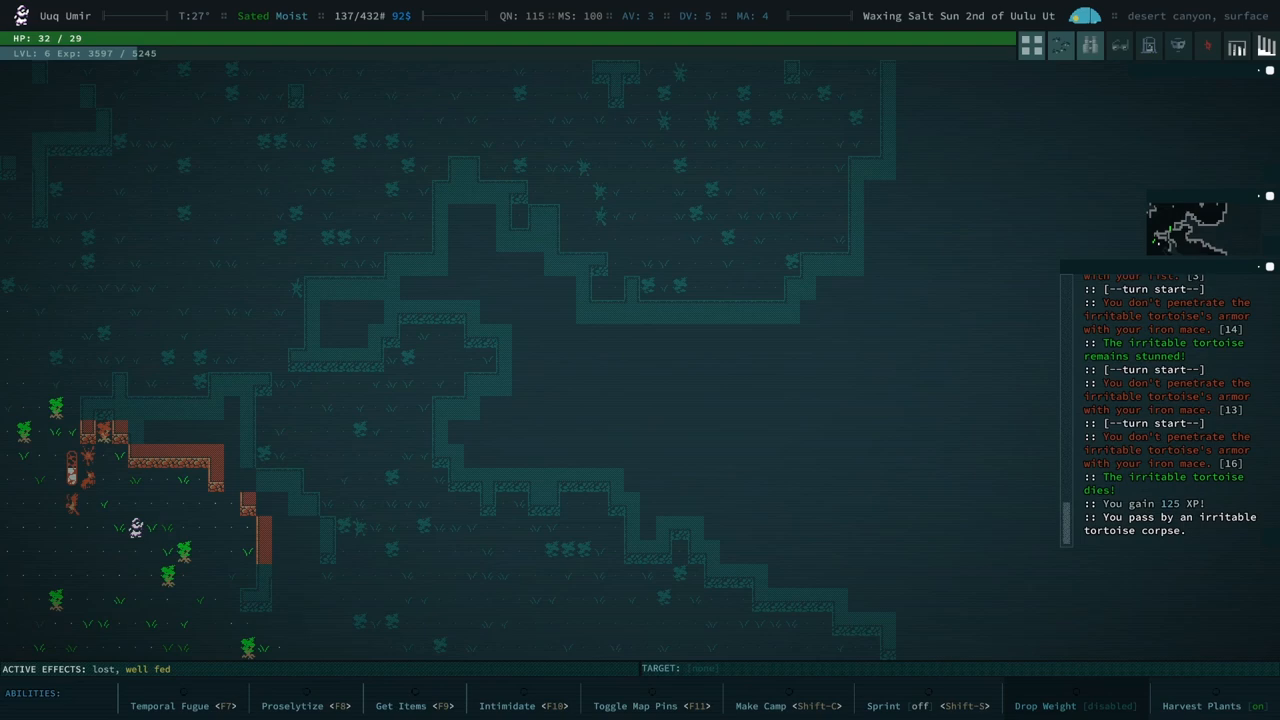
pyautogui.press('i')
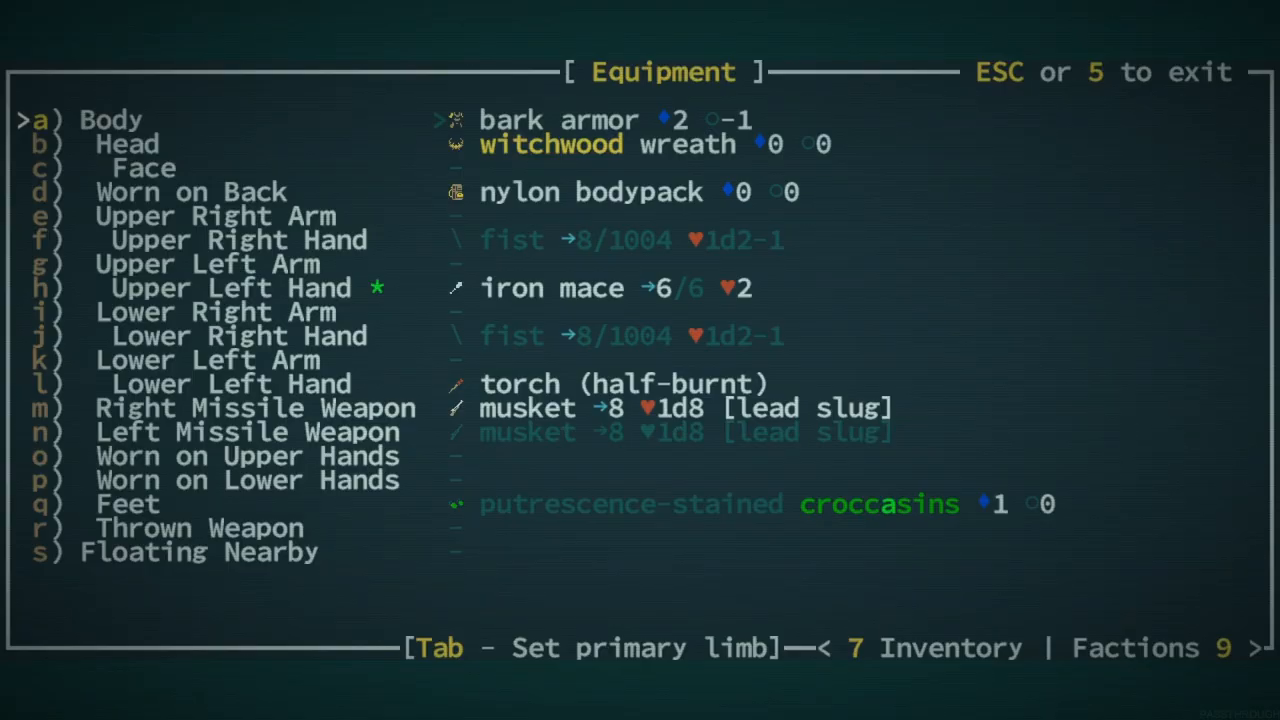
# - Review the Find Daazonip and Return to Davuh quests after the being-lost notice
pyautogui.press('Escape')
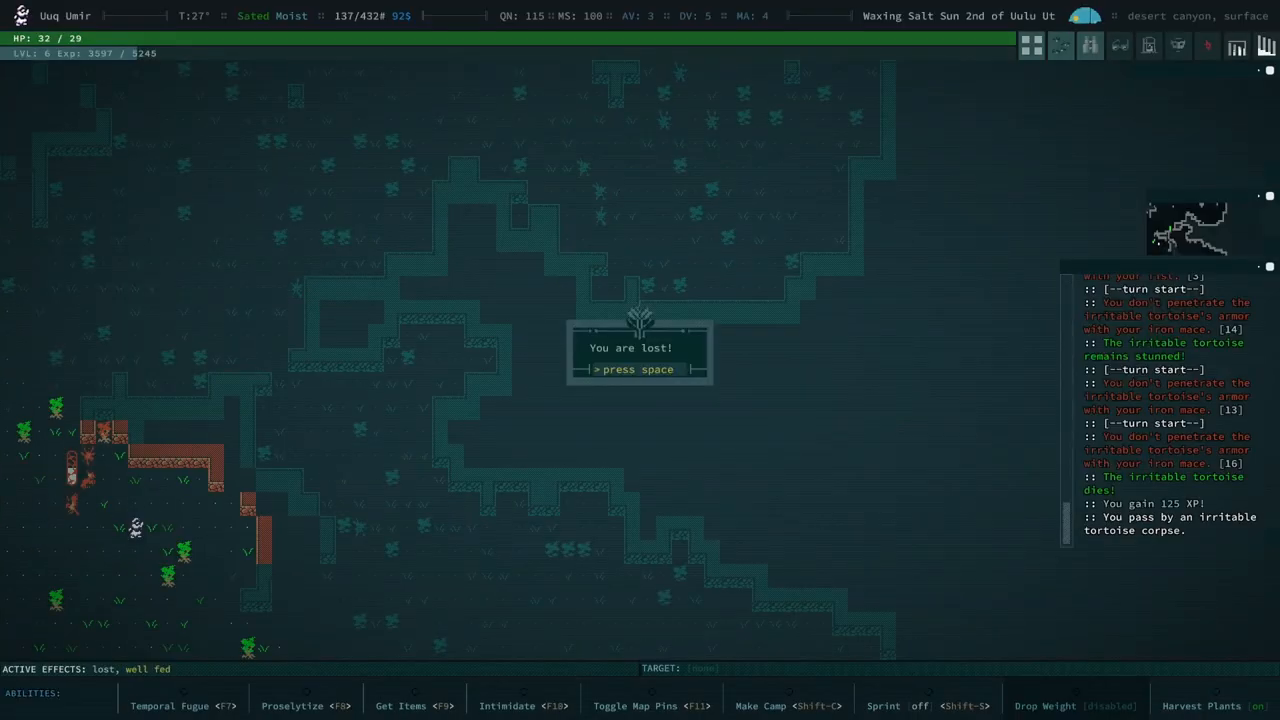
pyautogui.press('space')
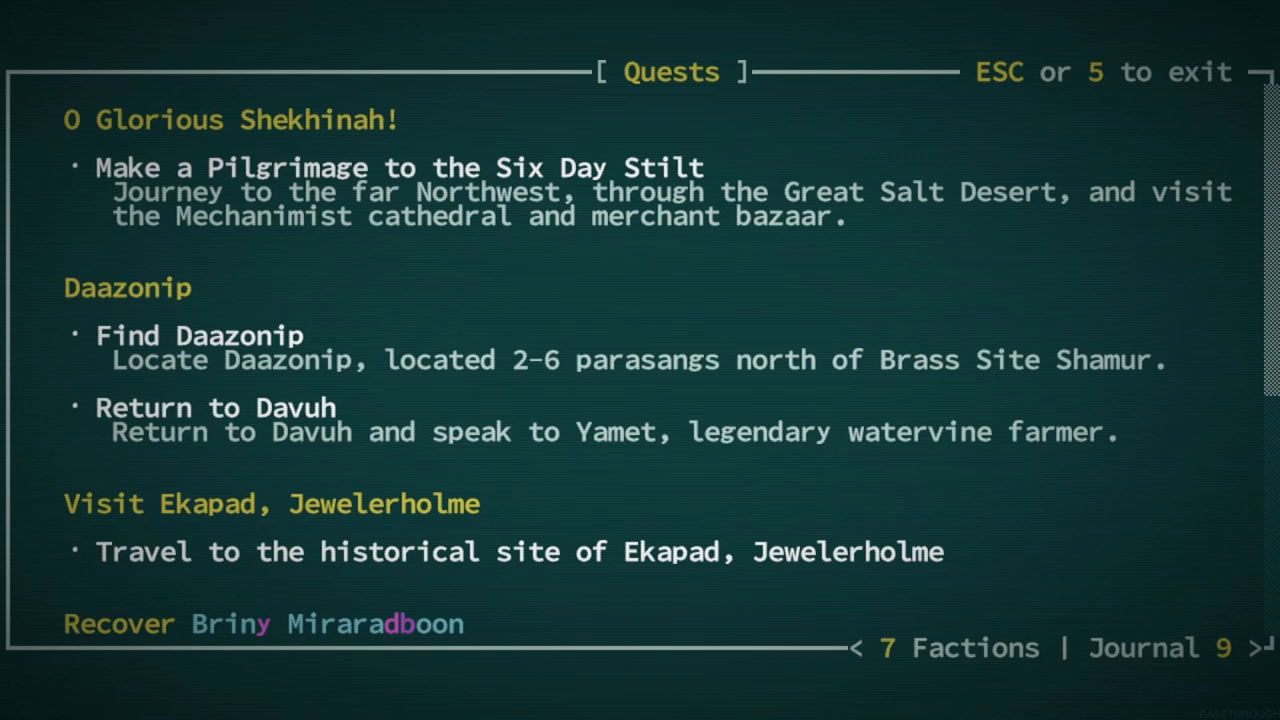
pyautogui.press('Escape')
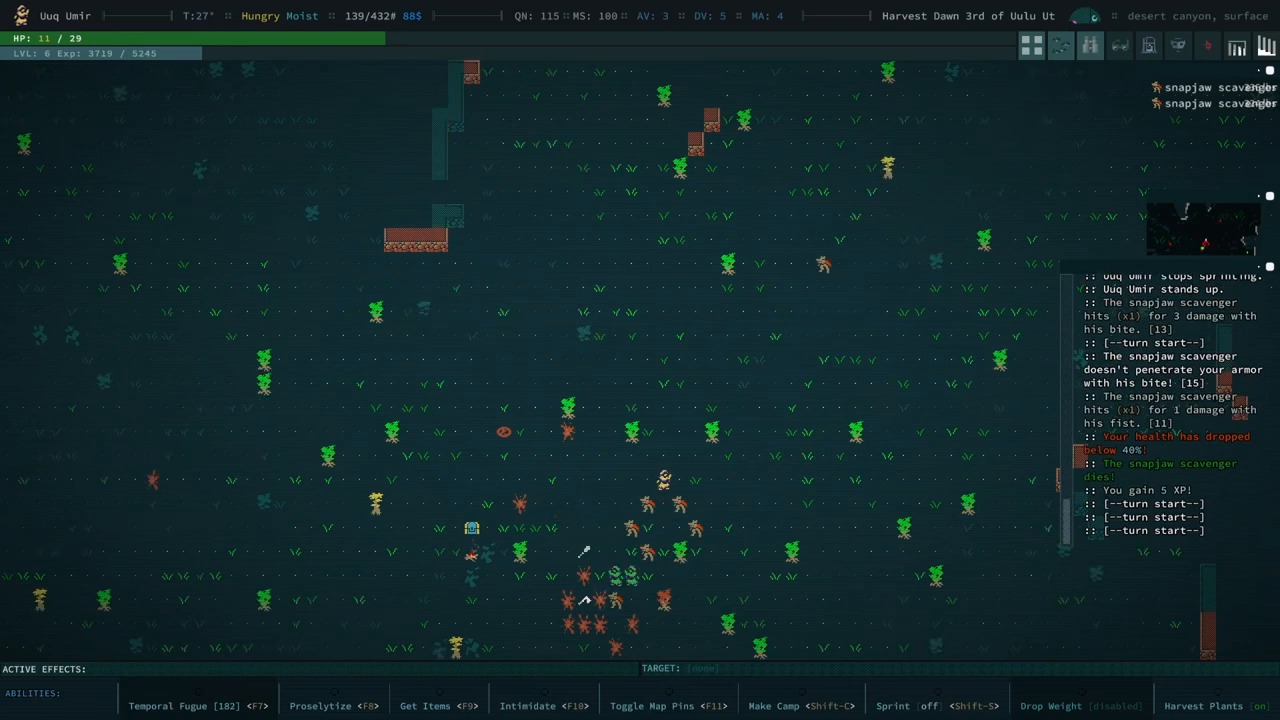
# - Open the nearby chest holding wooden arrows and an empty waterskin
pyautogui.press('i')
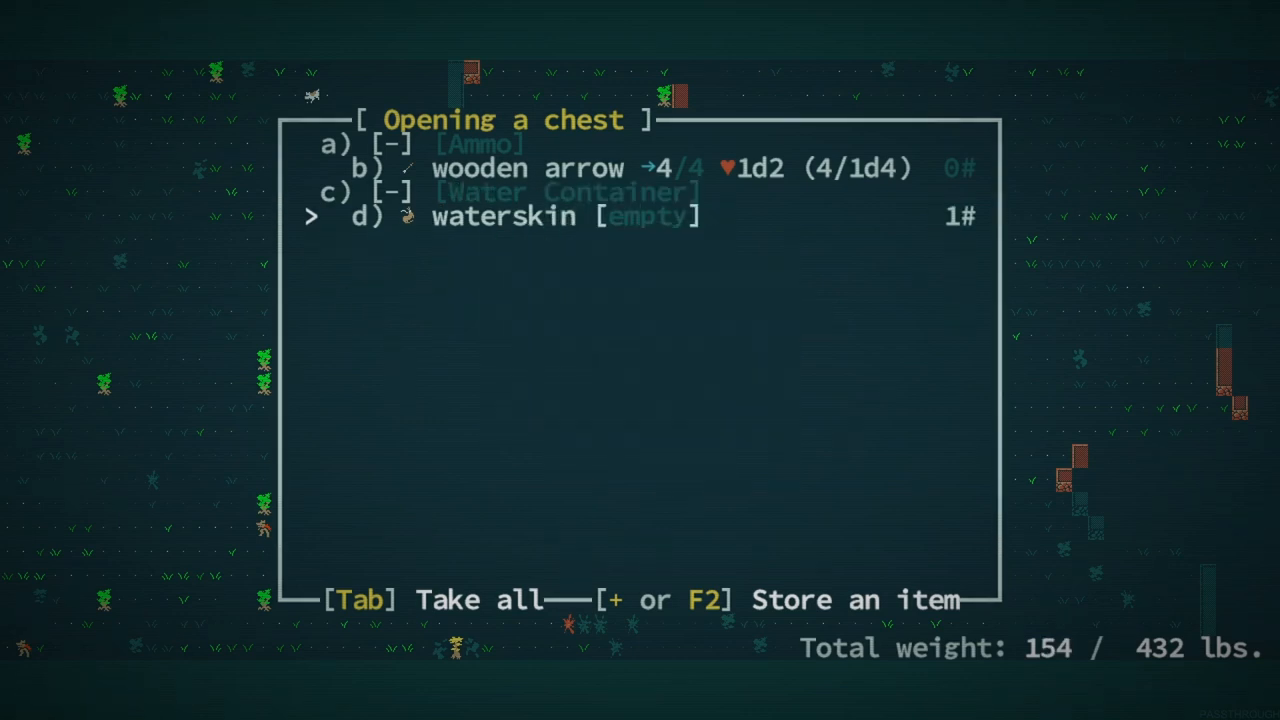
# - Scroll through the snapjaw loot pile and inspect the painted leather apron
pyautogui.press('Escape')
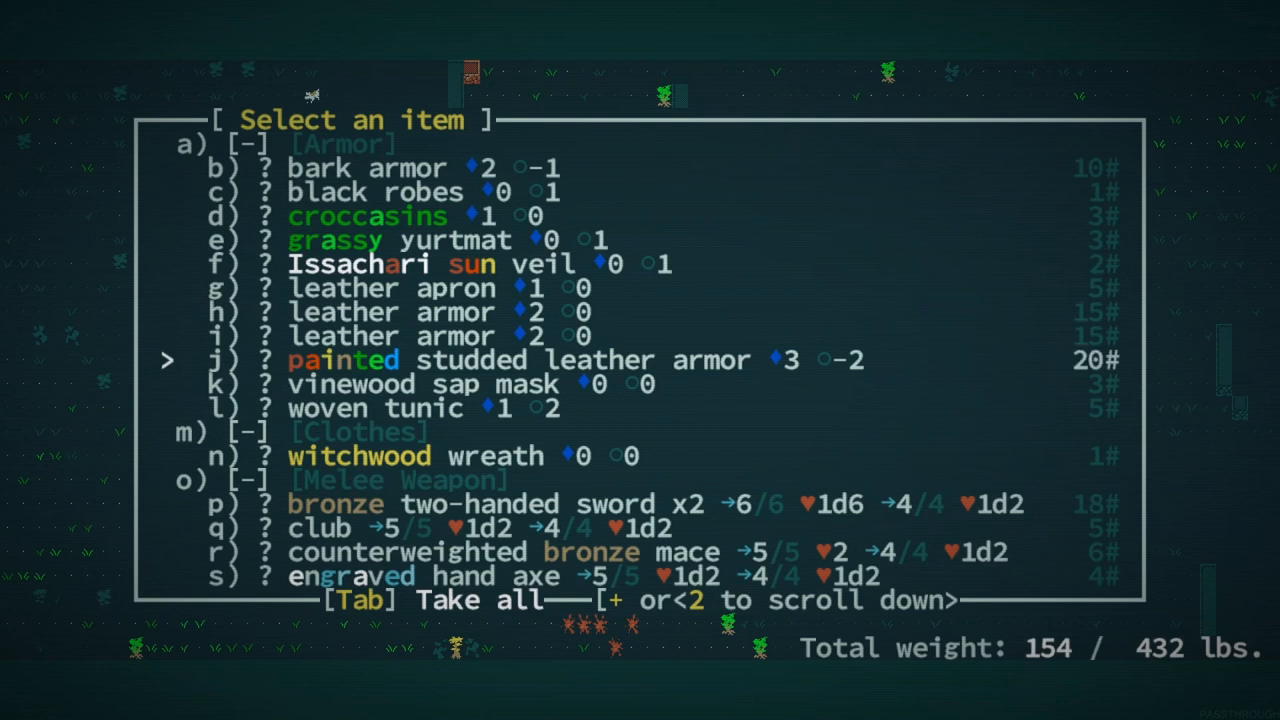
pyautogui.press('down')
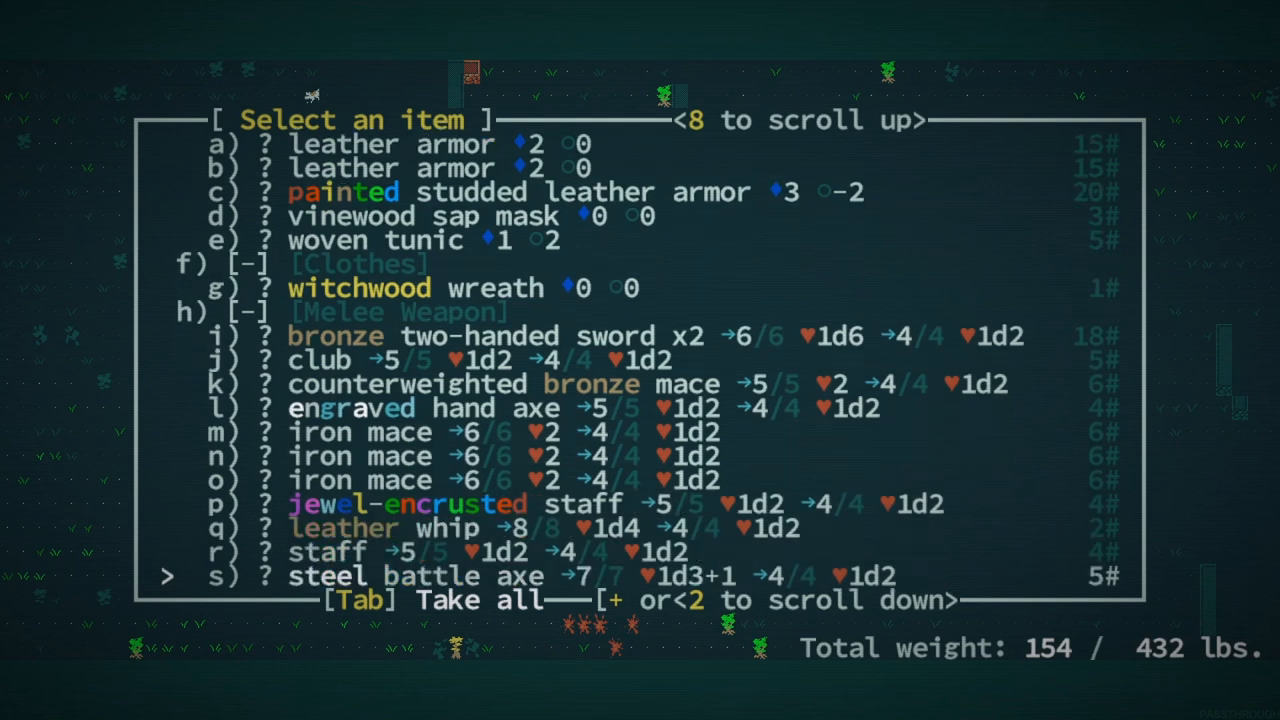
pyautogui.scroll(-3)
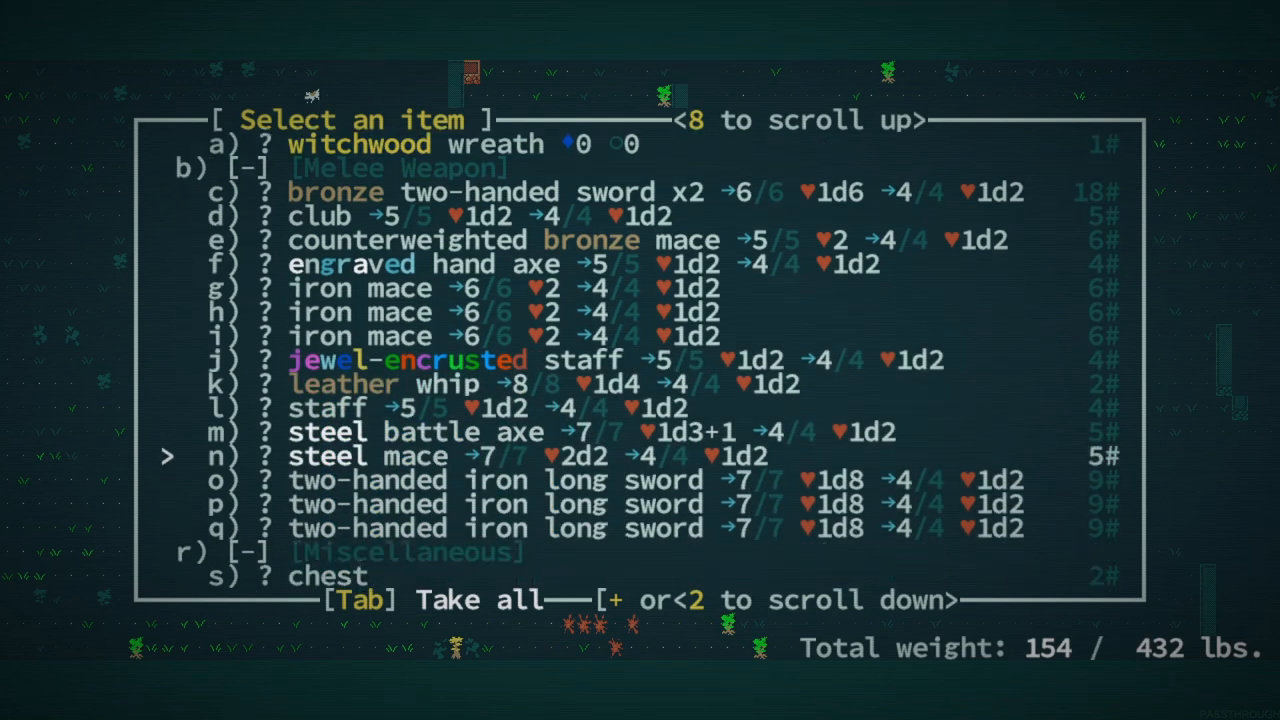
pyautogui.click(388, 456)
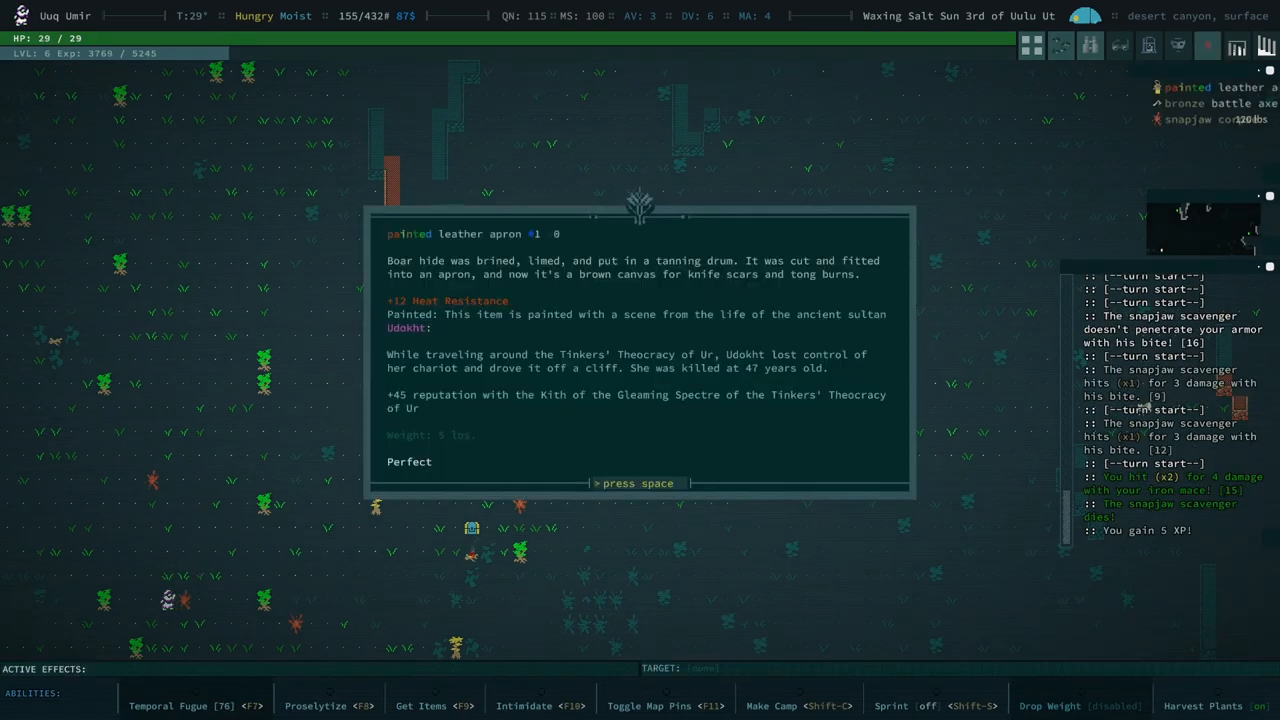
# - Swap to the steel mace and auto-explore the canyon through the Udokht and hand axe notes
pyautogui.press('space')
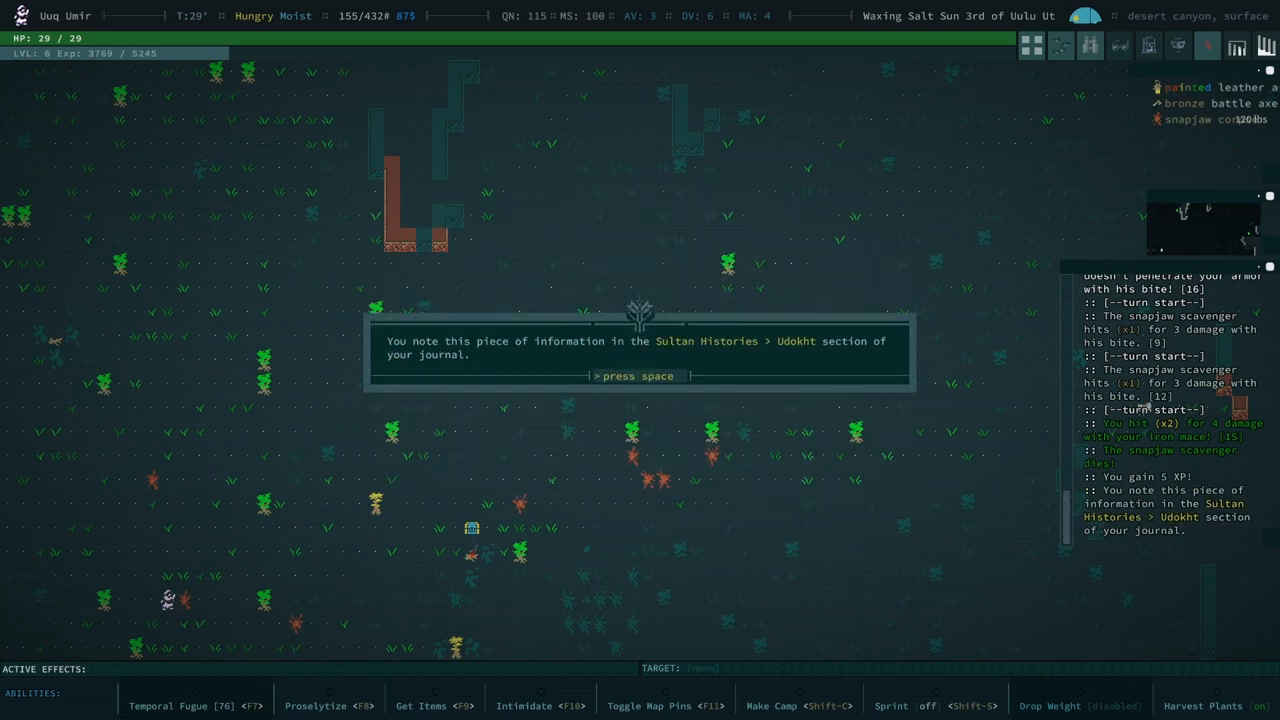
pyautogui.press('space')
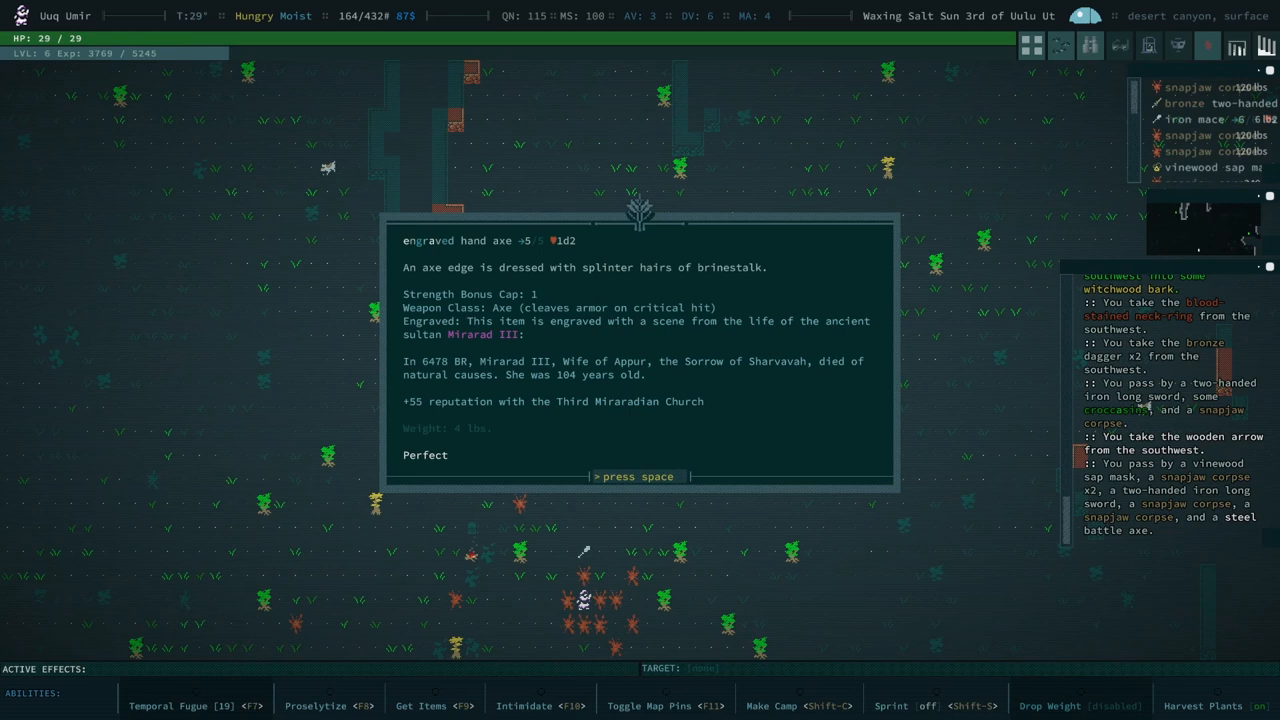
pyautogui.press('space')
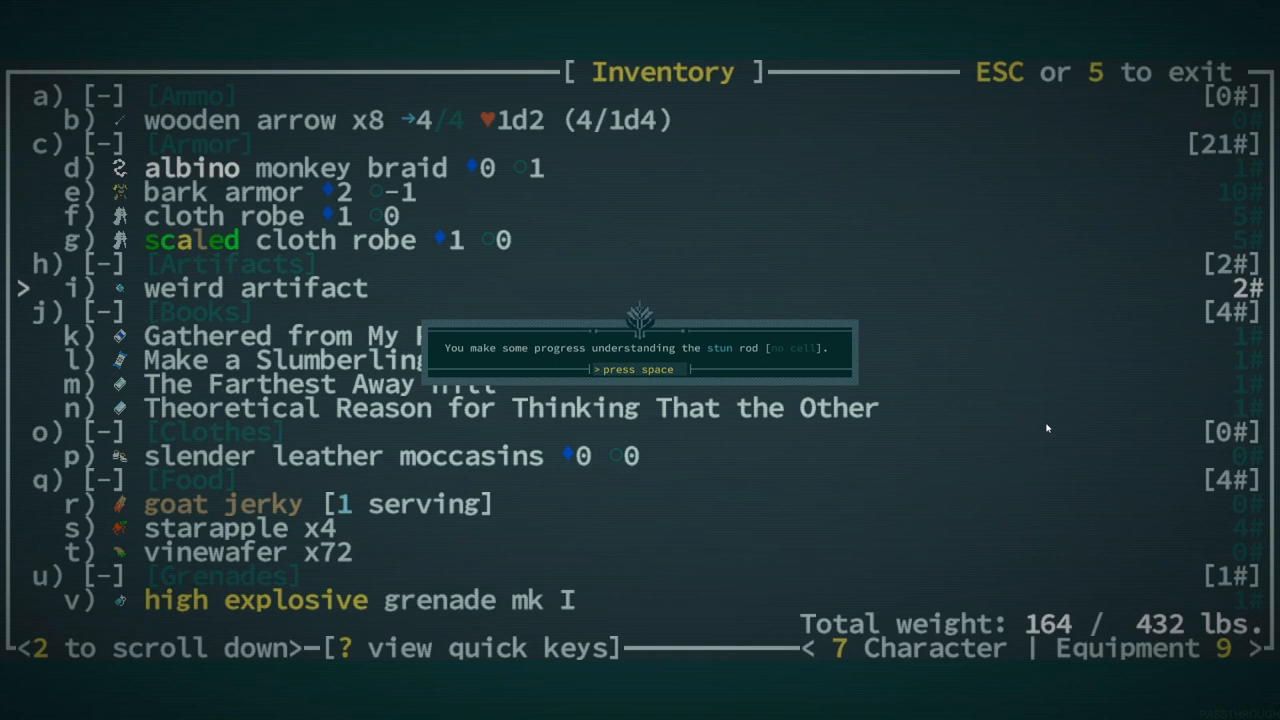
pyautogui.press('space')
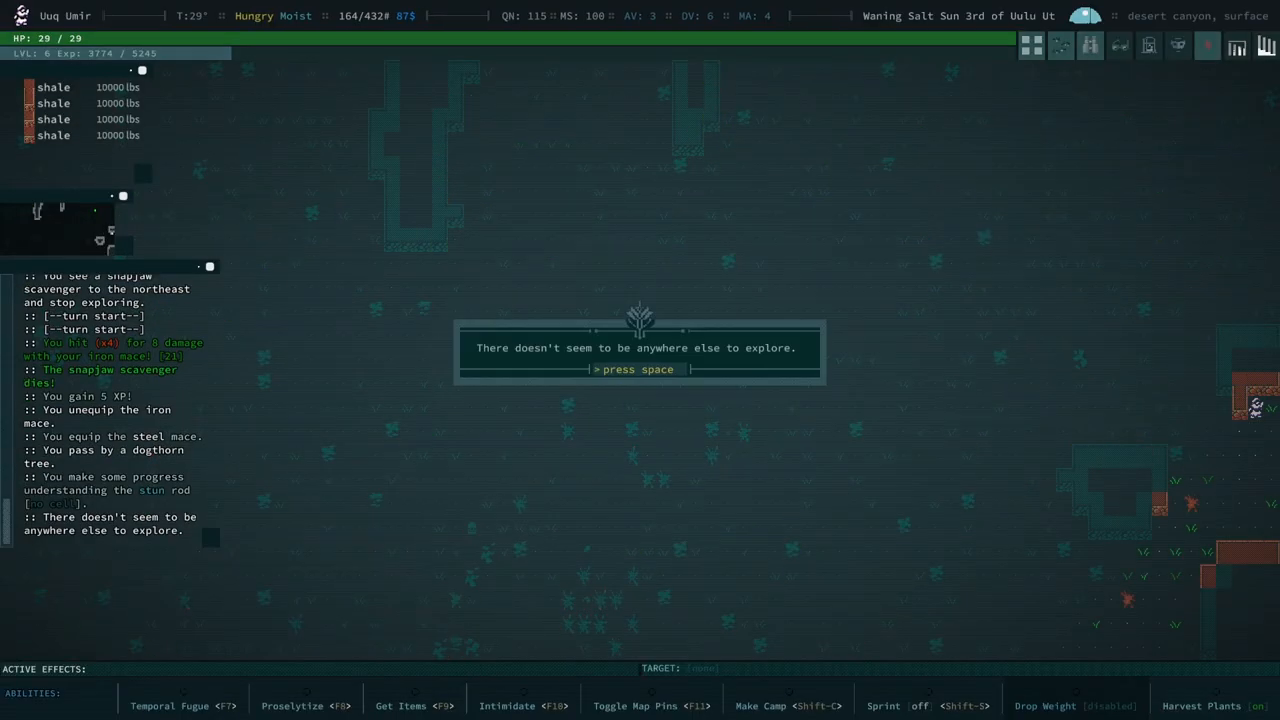
# - Scroll the canyon's loot list, take nothing, and travel on to the Alarqakh Quarter
pyautogui.press('space')
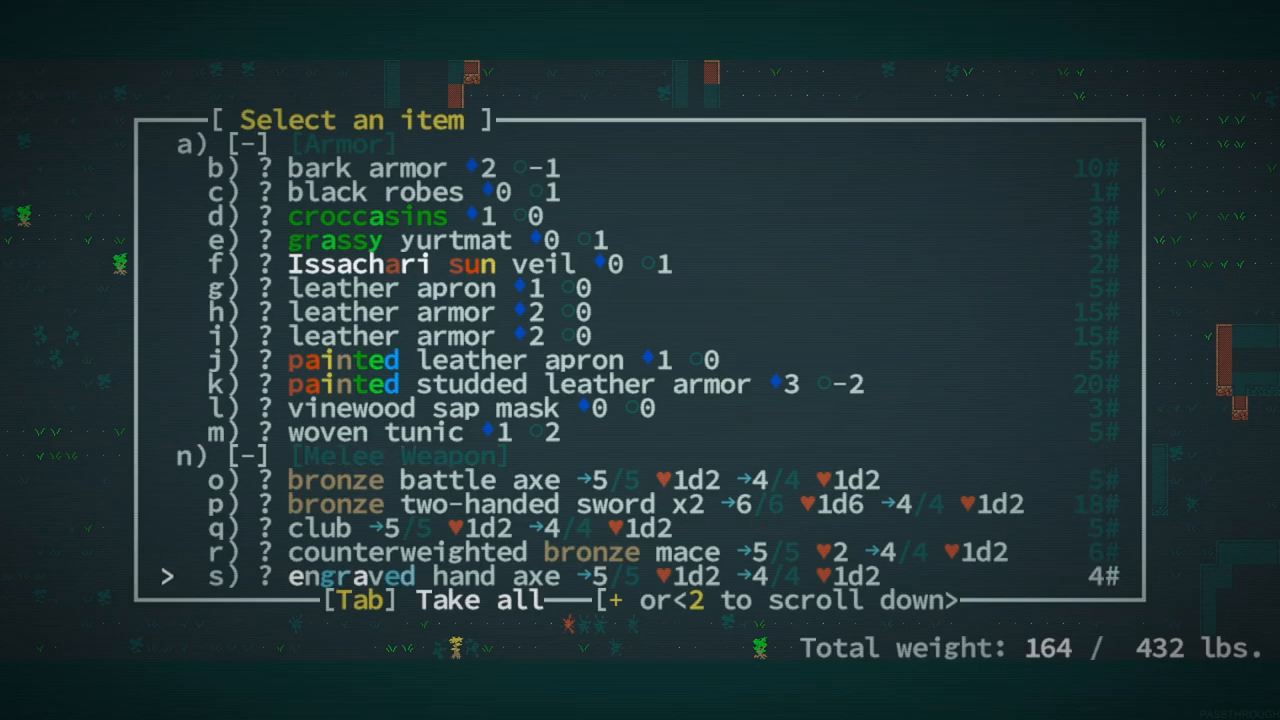
pyautogui.scroll(-3)
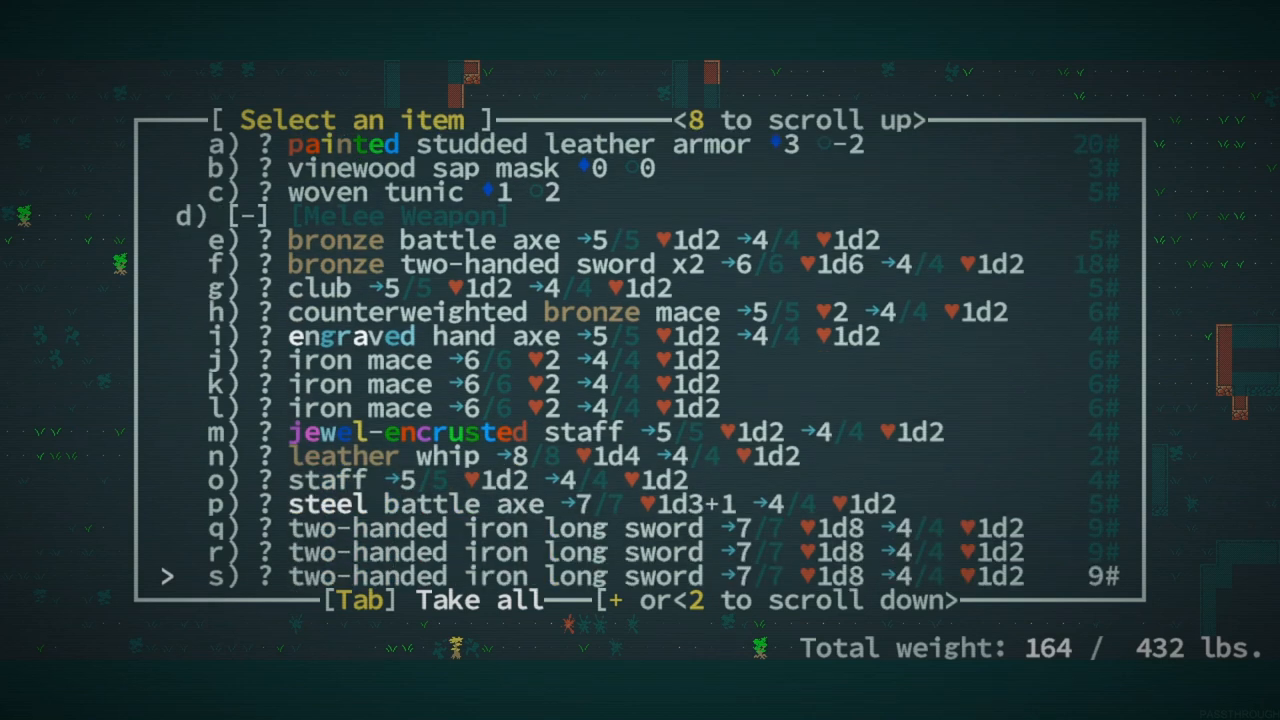
pyautogui.press('Escape')
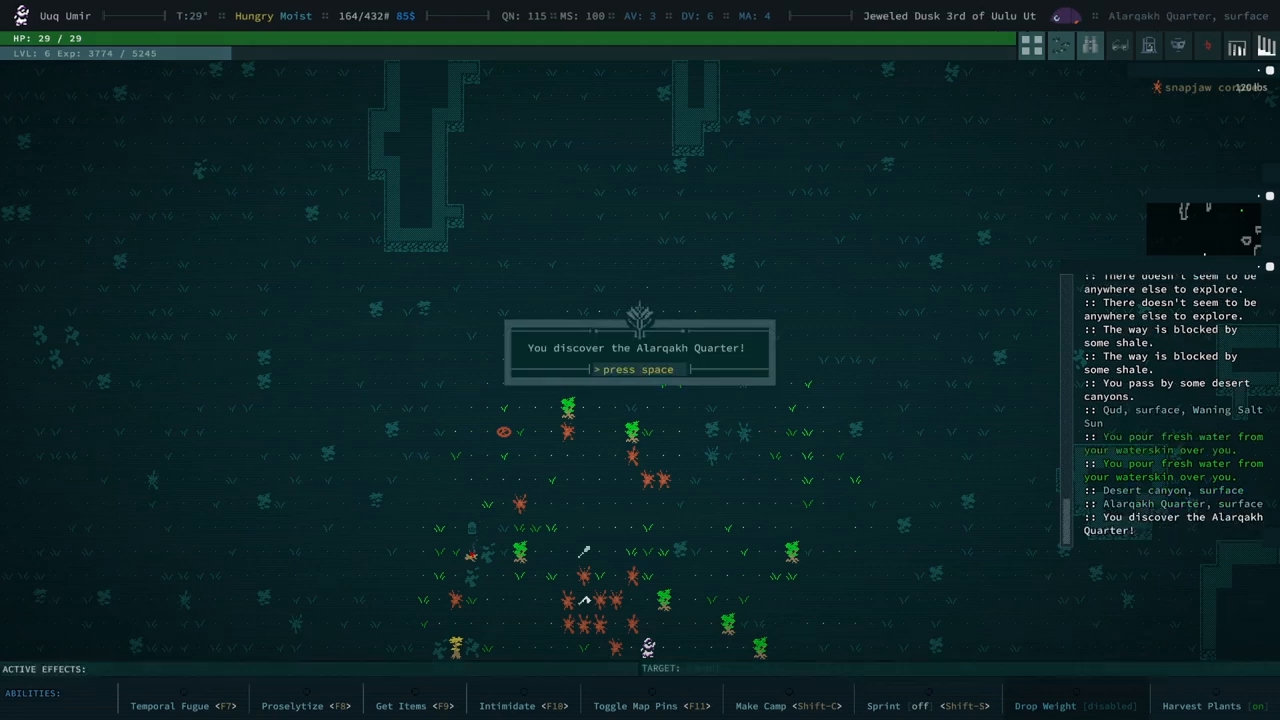
# - Log the Alarqakh Quarter discovery and agree to investigate the nearby ruins
pyautogui.press('space')
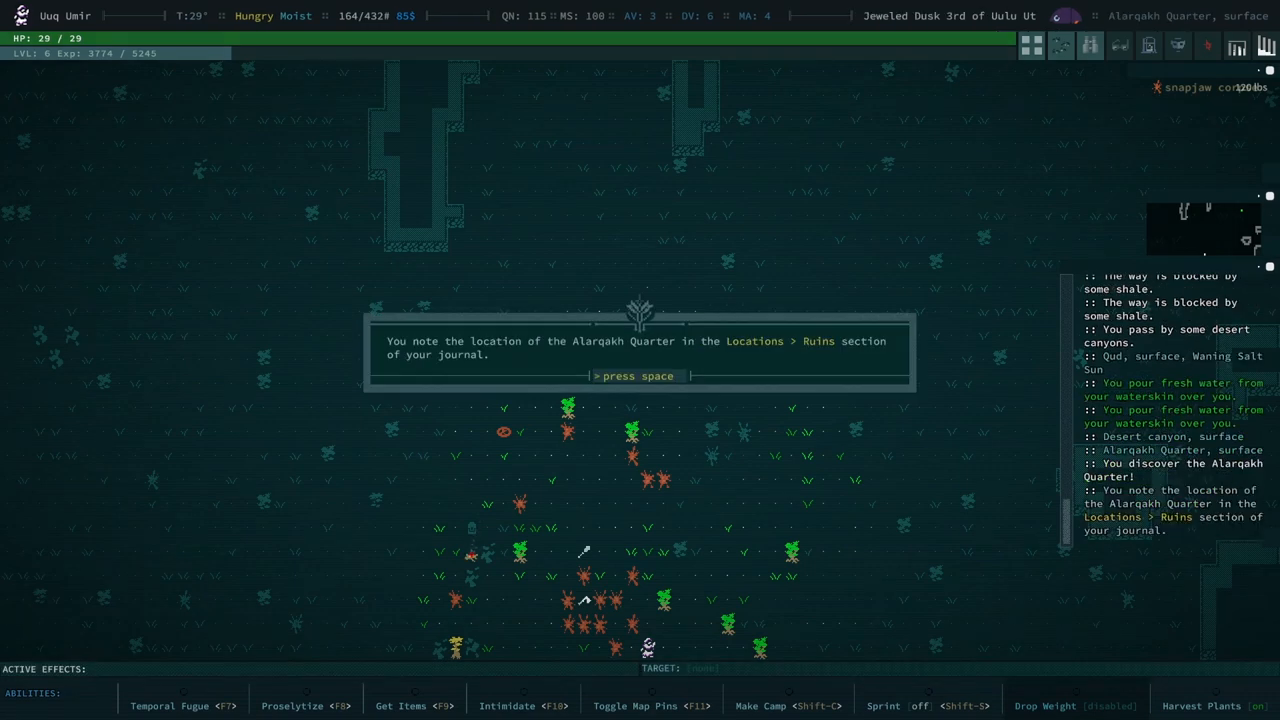
pyautogui.press('space')
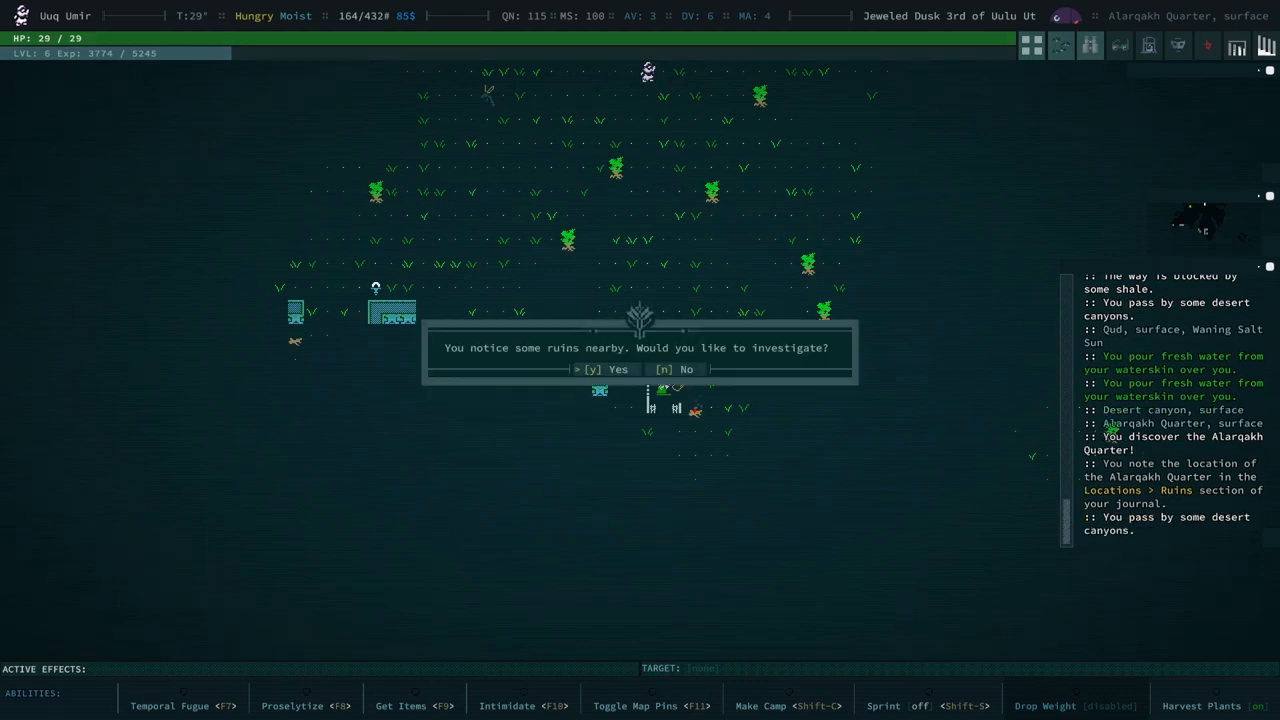
pyautogui.press('y')
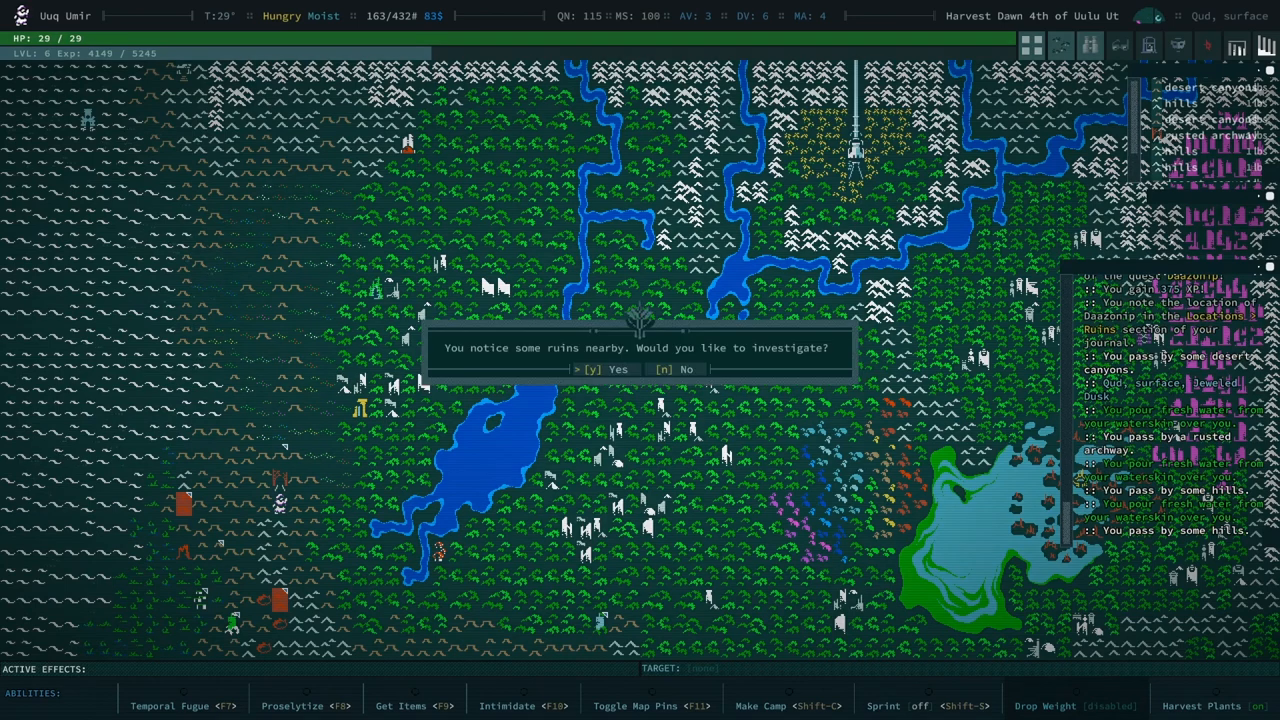
# - Investigate the nearby ruins and acknowledge discovering some forgotten ruins
pyautogui.press('y')
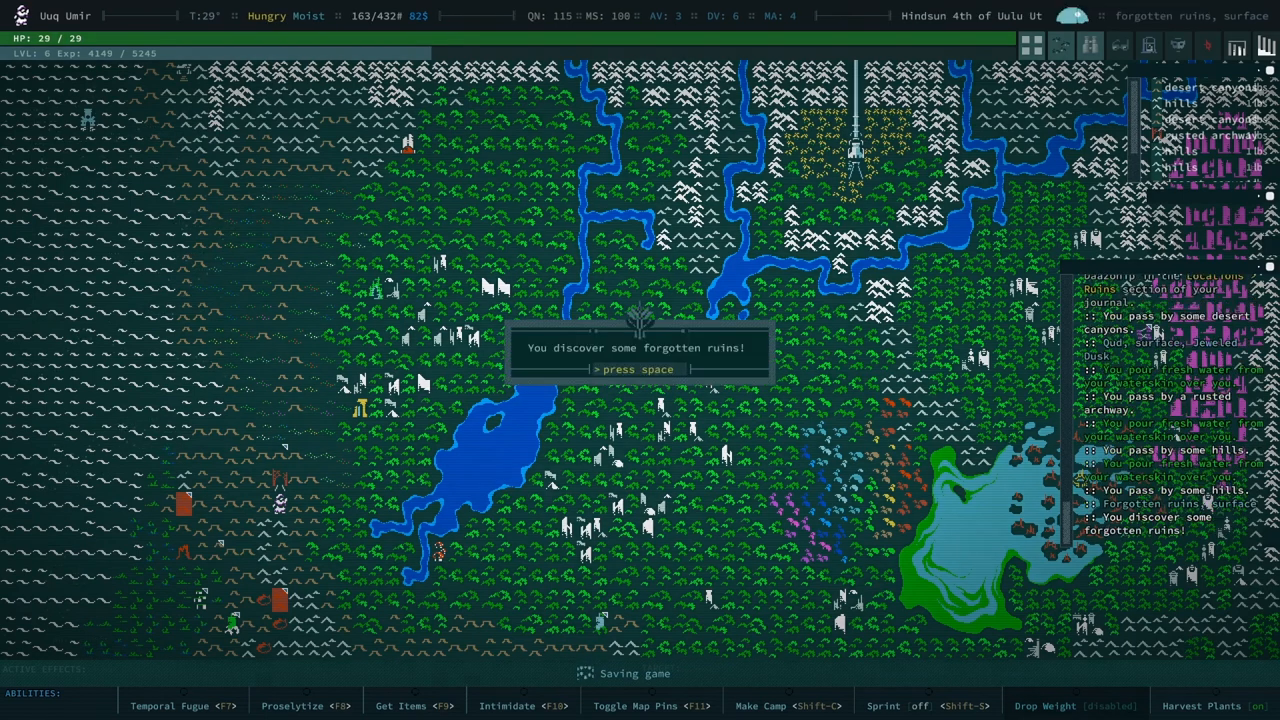
pyautogui.press('space')
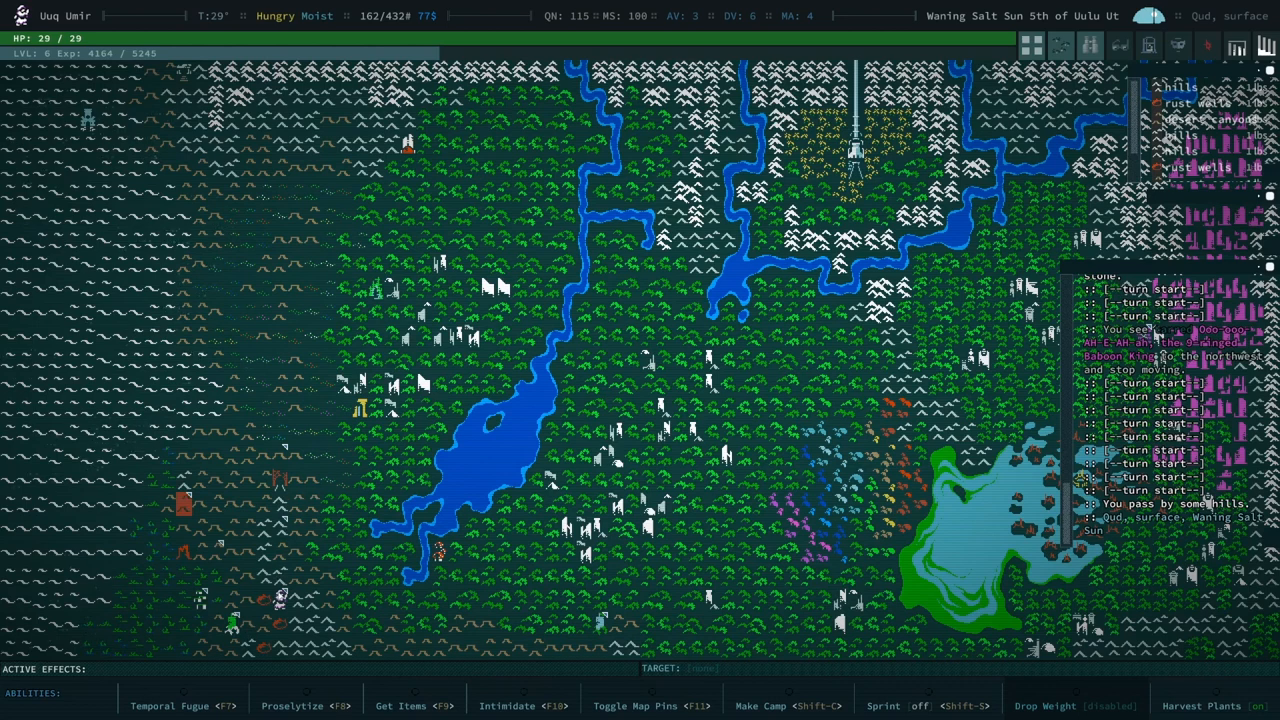
pyautogui.moveTo(257, 660)
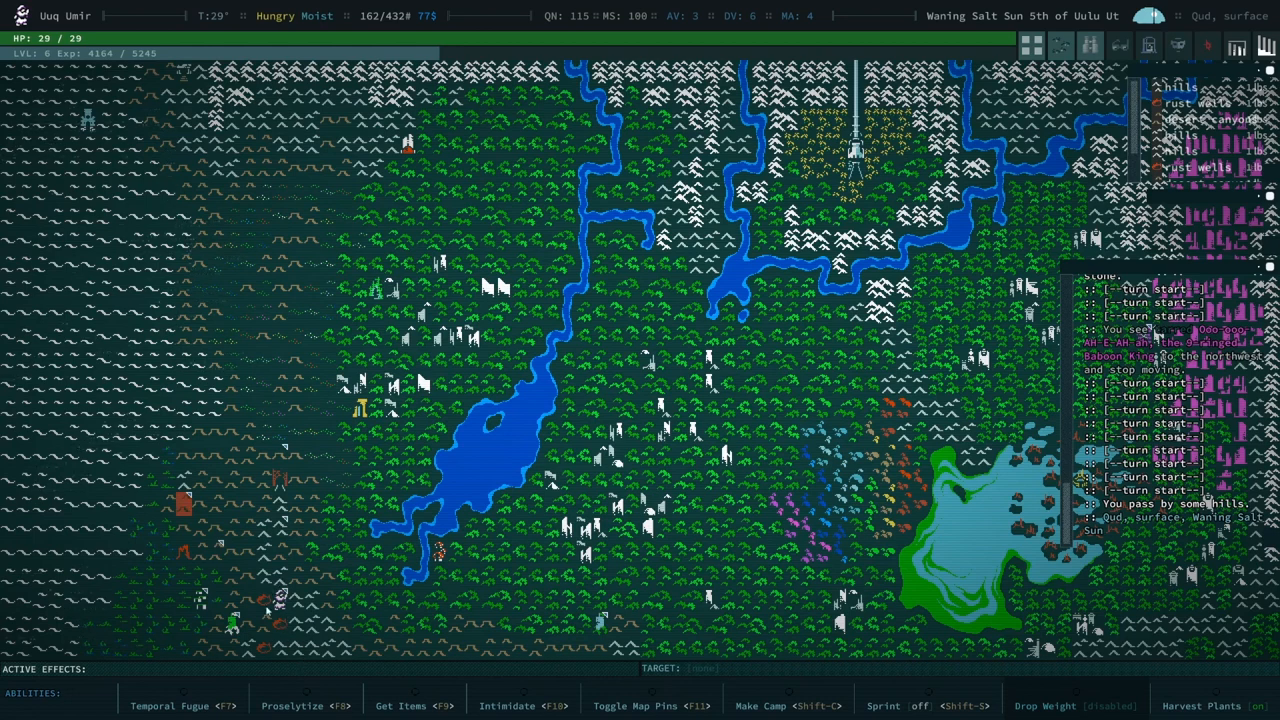
pyautogui.moveTo(285, 443)
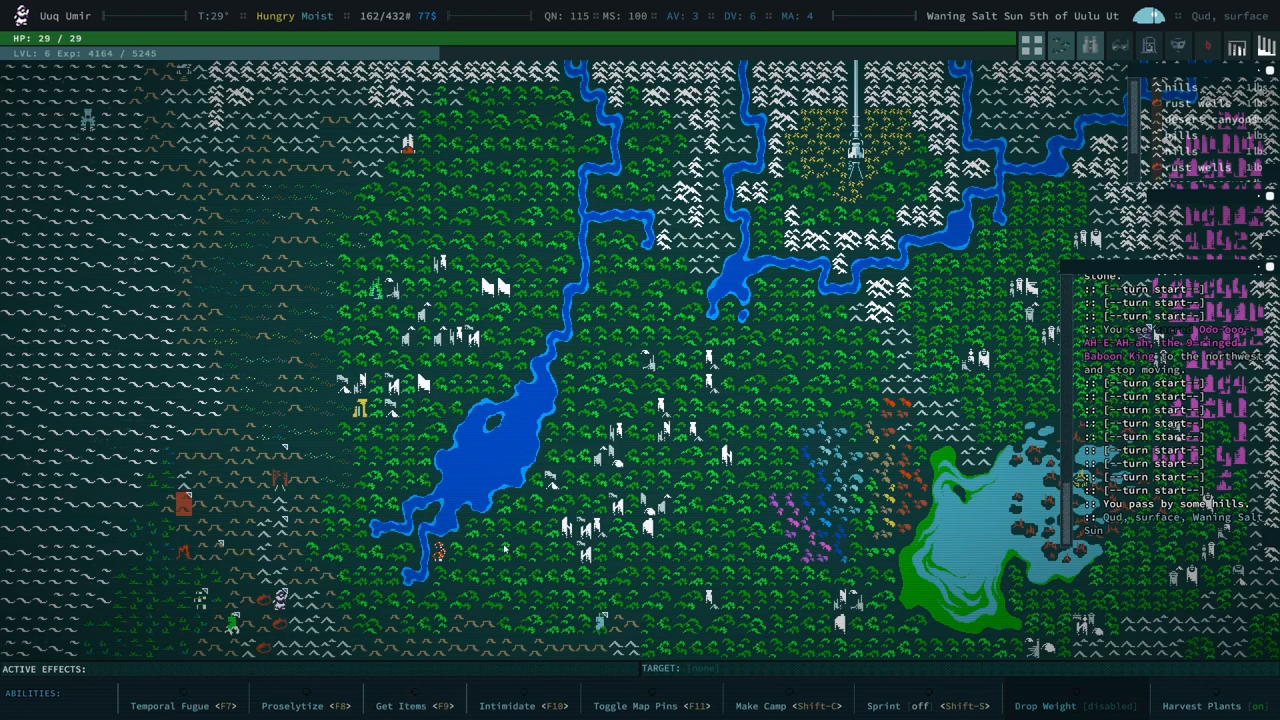
pyautogui.moveTo(657, 631)
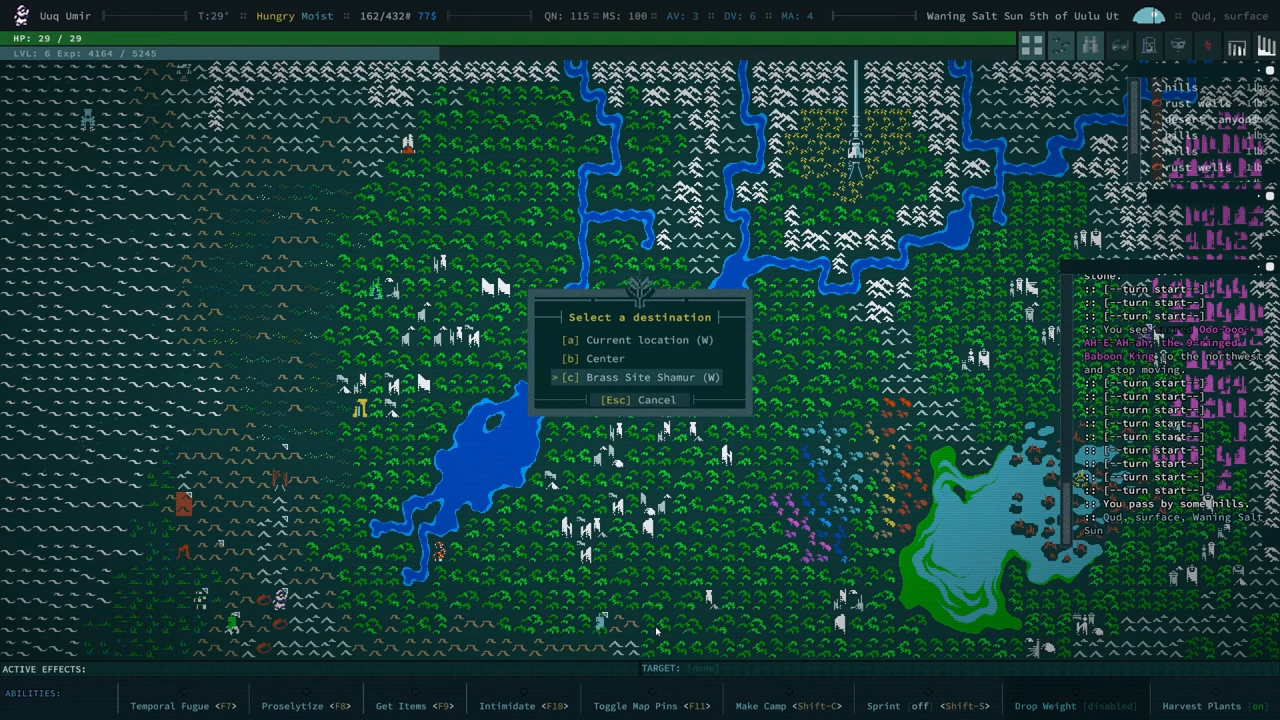
pyautogui.moveTo(299, 410)
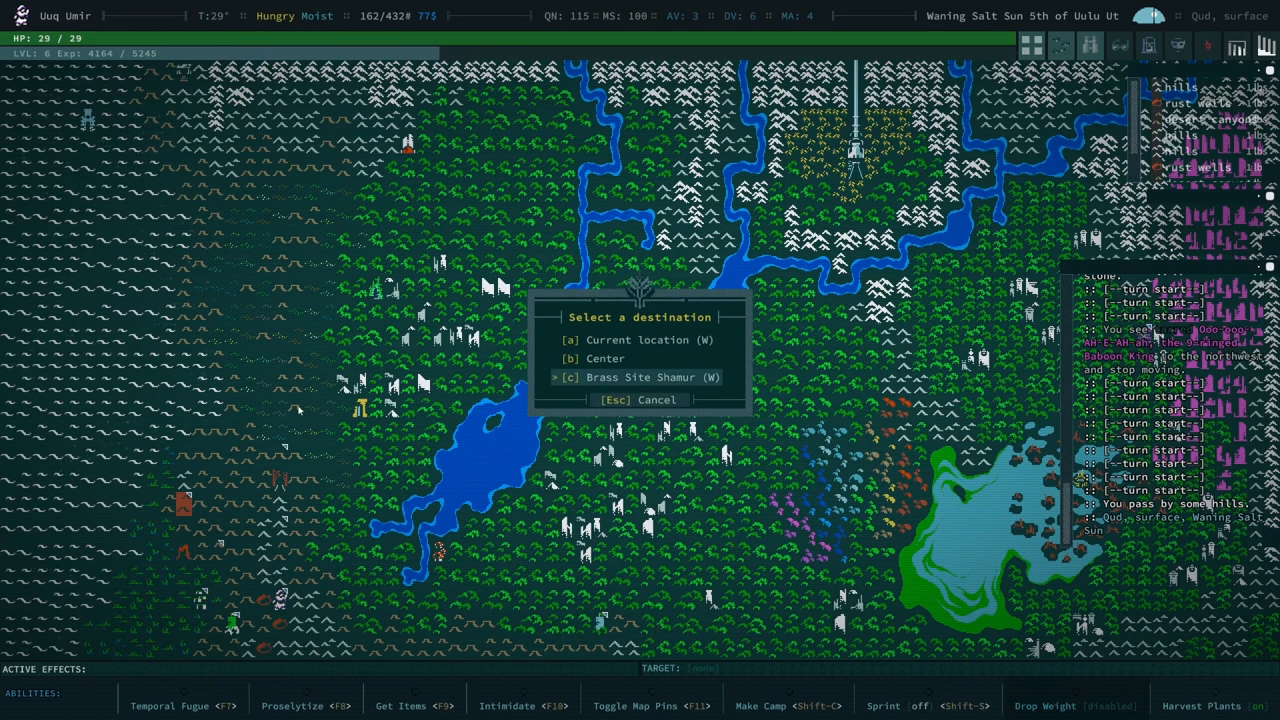
pyautogui.moveTo(285, 632)
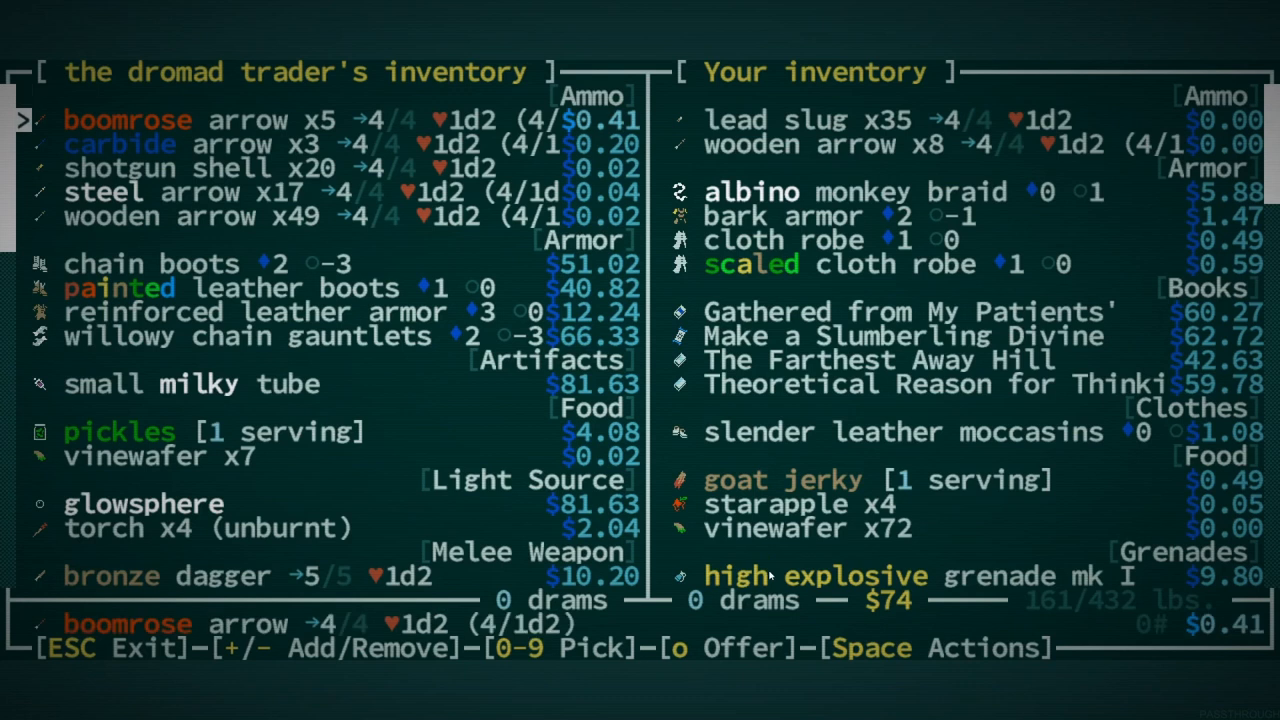
# - Leave the dromad trader and acknowledge the hostiles-nearby warning
pyautogui.press('Escape')
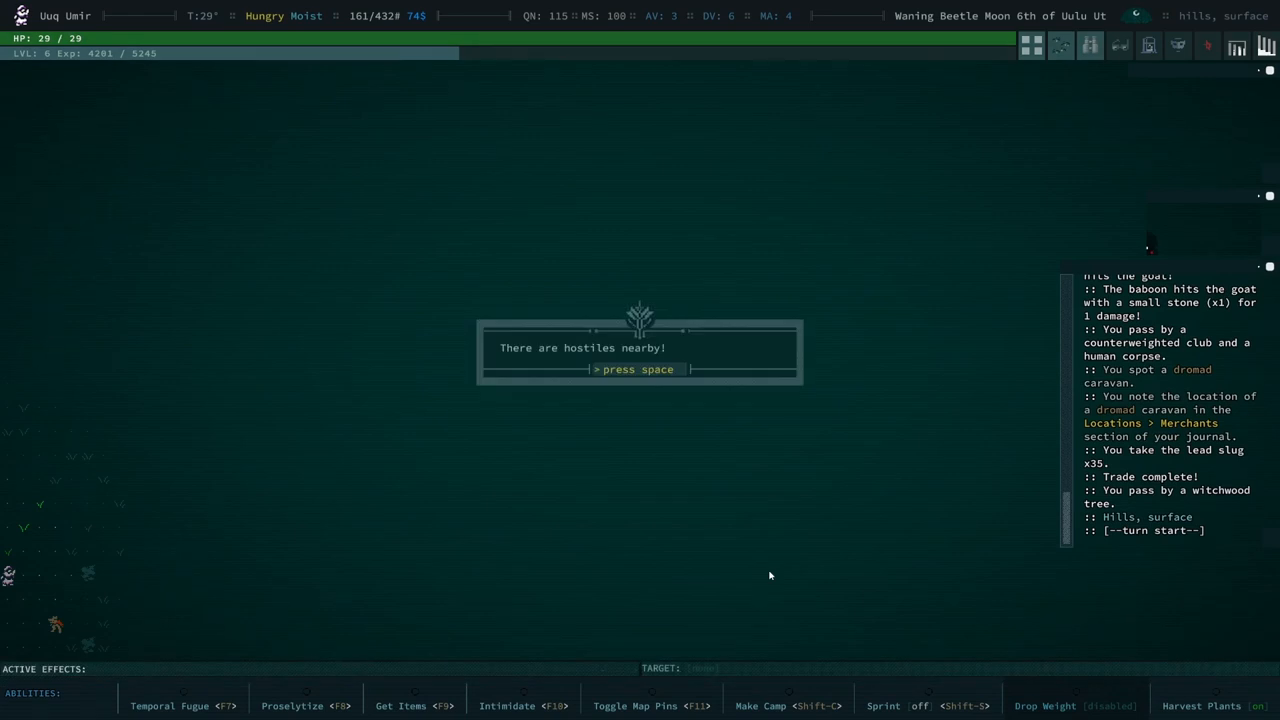
pyautogui.press('space')
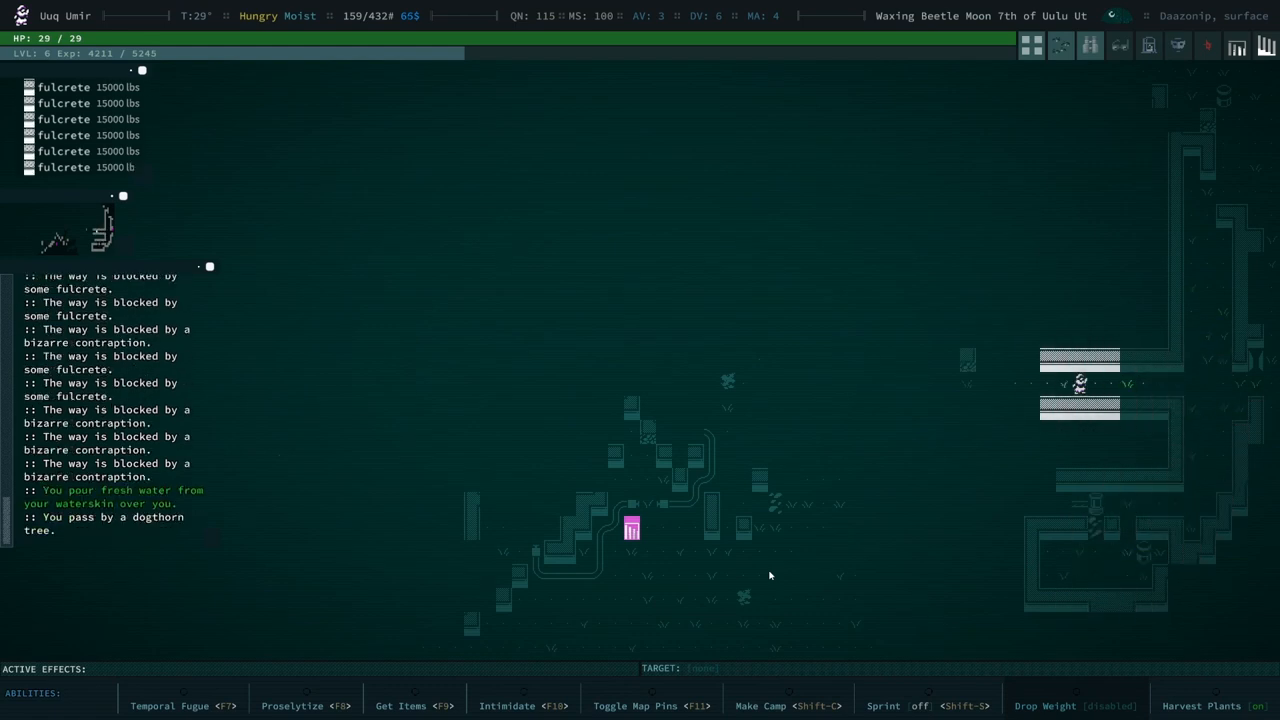
# - Walk out through Daazonip's passages, attempt to make camp, and acknowledge the can't-cook warning
pyautogui.press('Right')
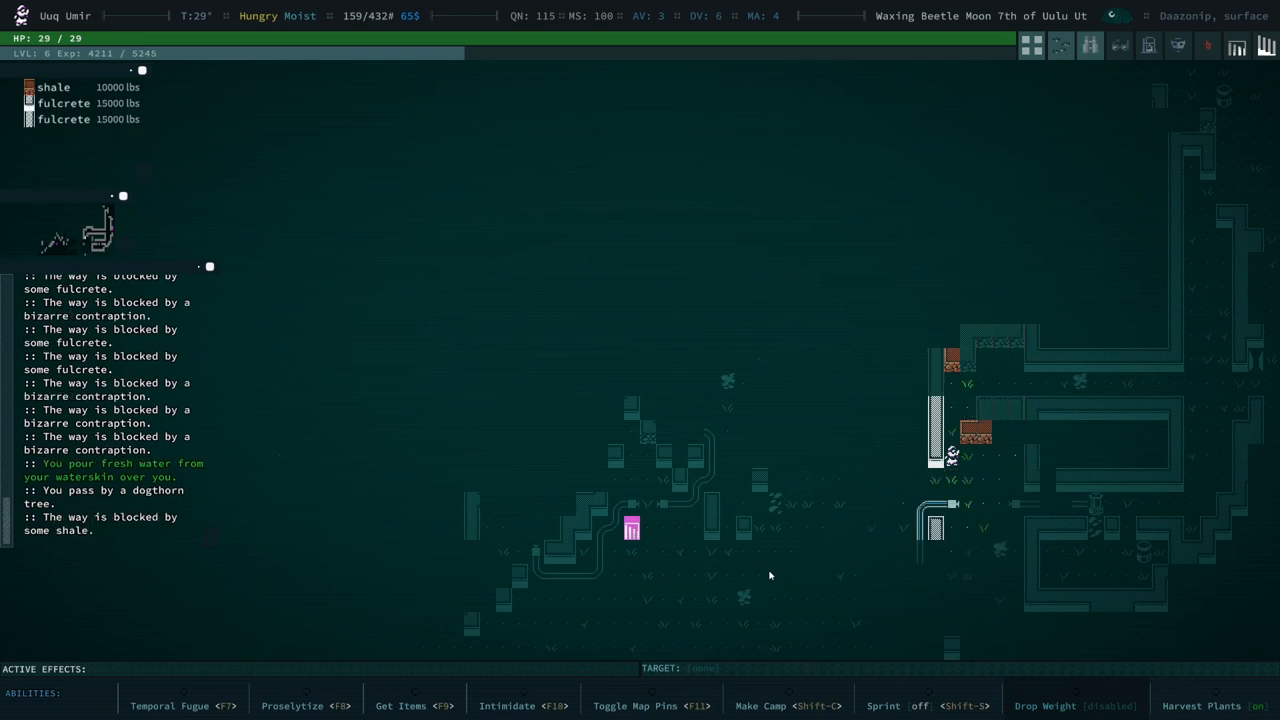
pyautogui.press('Down')
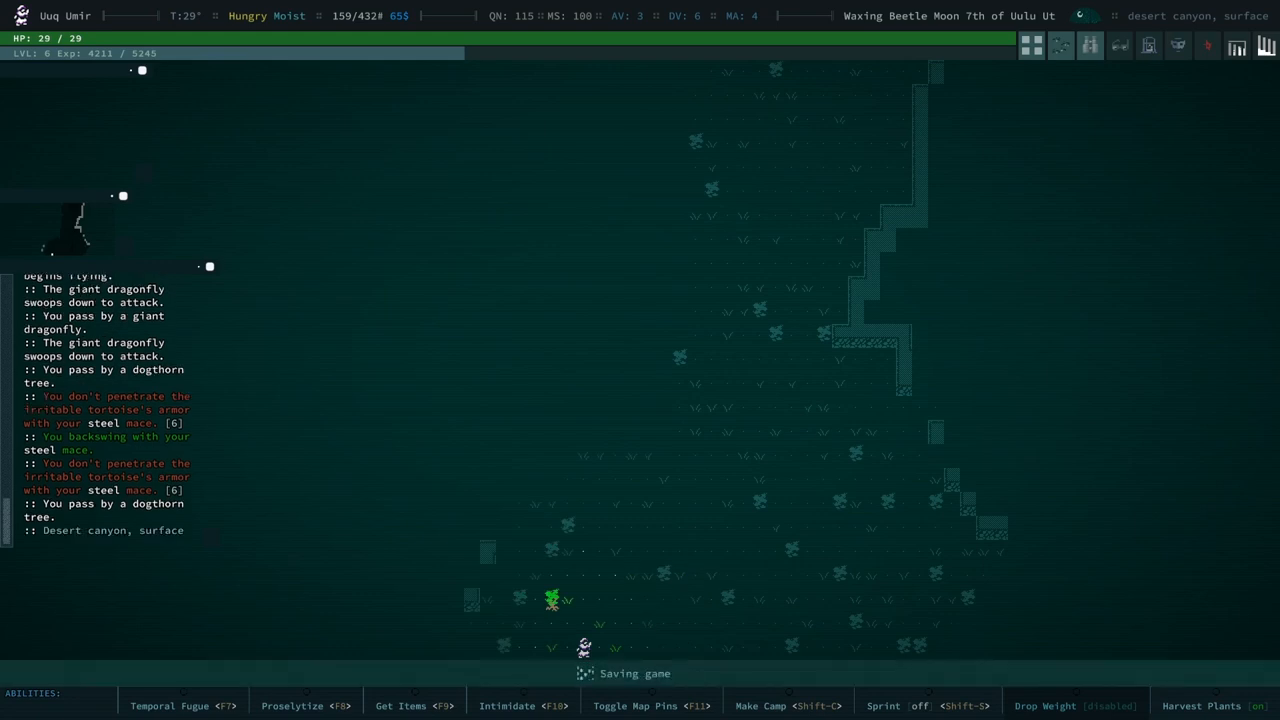
pyautogui.press('up')
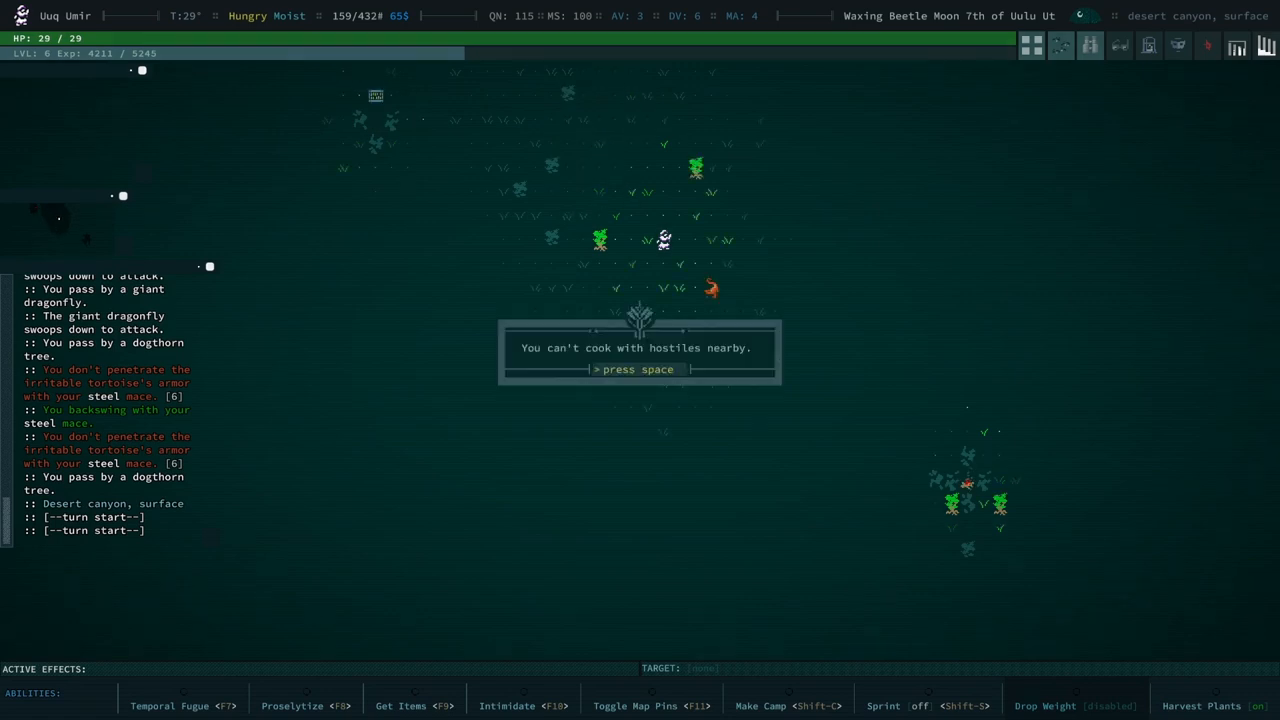
pyautogui.press('space')
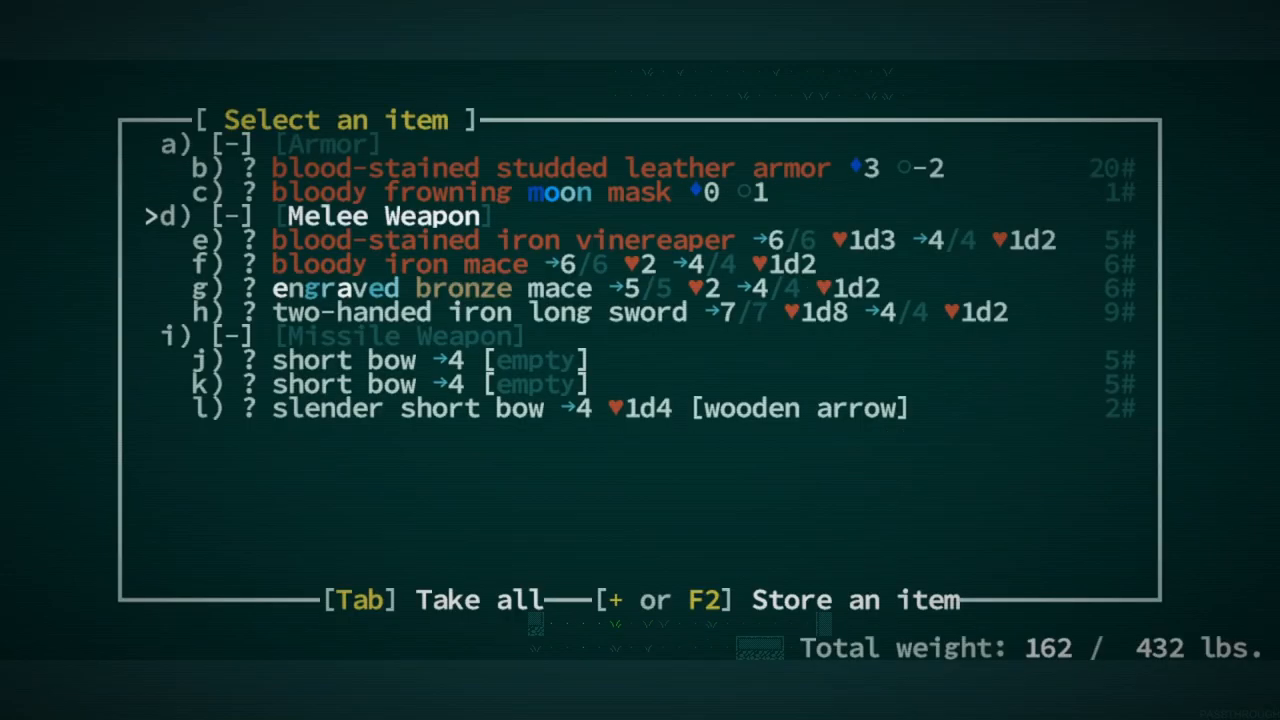
# - Leave the blood-stained loot list and acknowledge discovering Chromium Zone Iilishan
pyautogui.press('down')
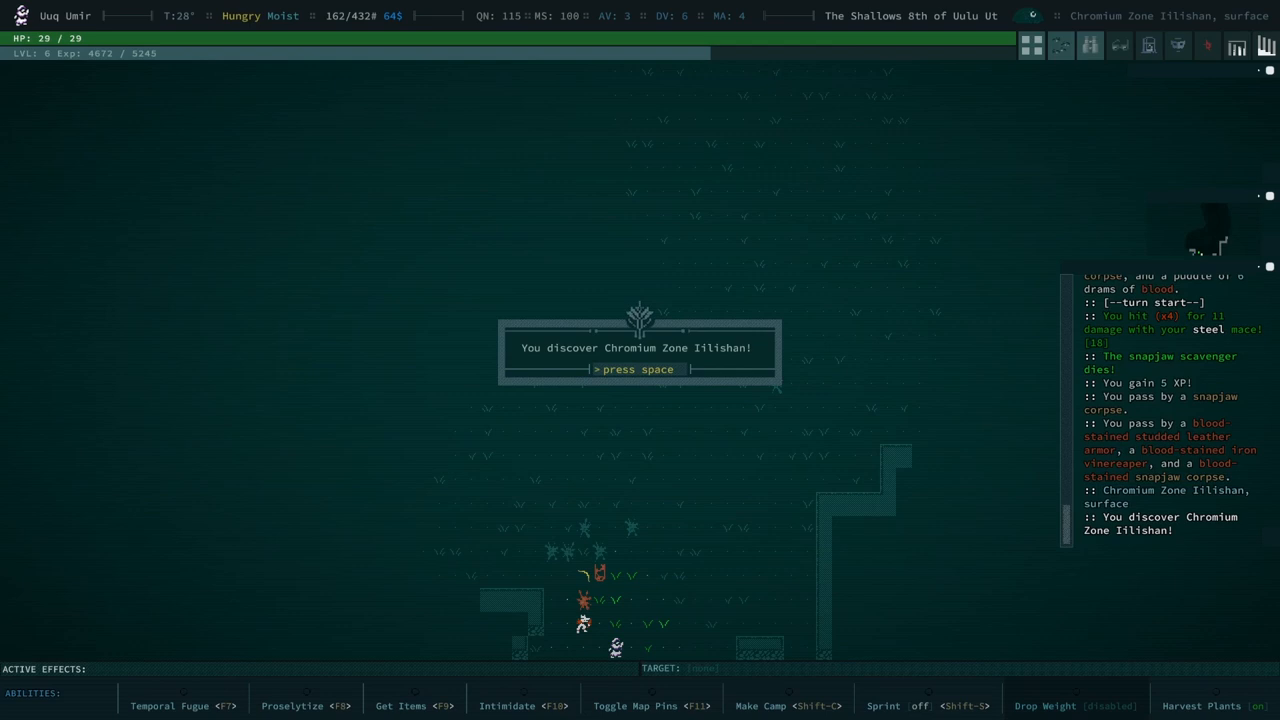
pyautogui.press('space')
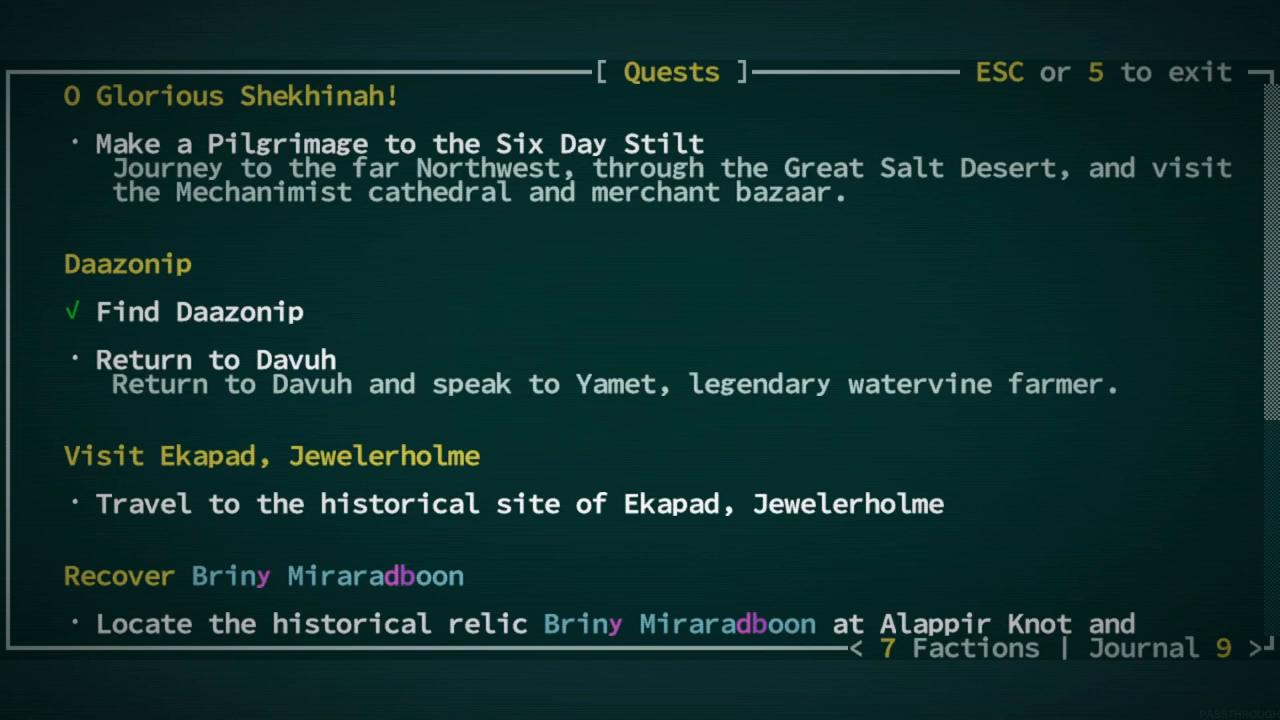
# - Review the quest log showing Find Daazonip completed and return to the map
pyautogui.scroll(-3)
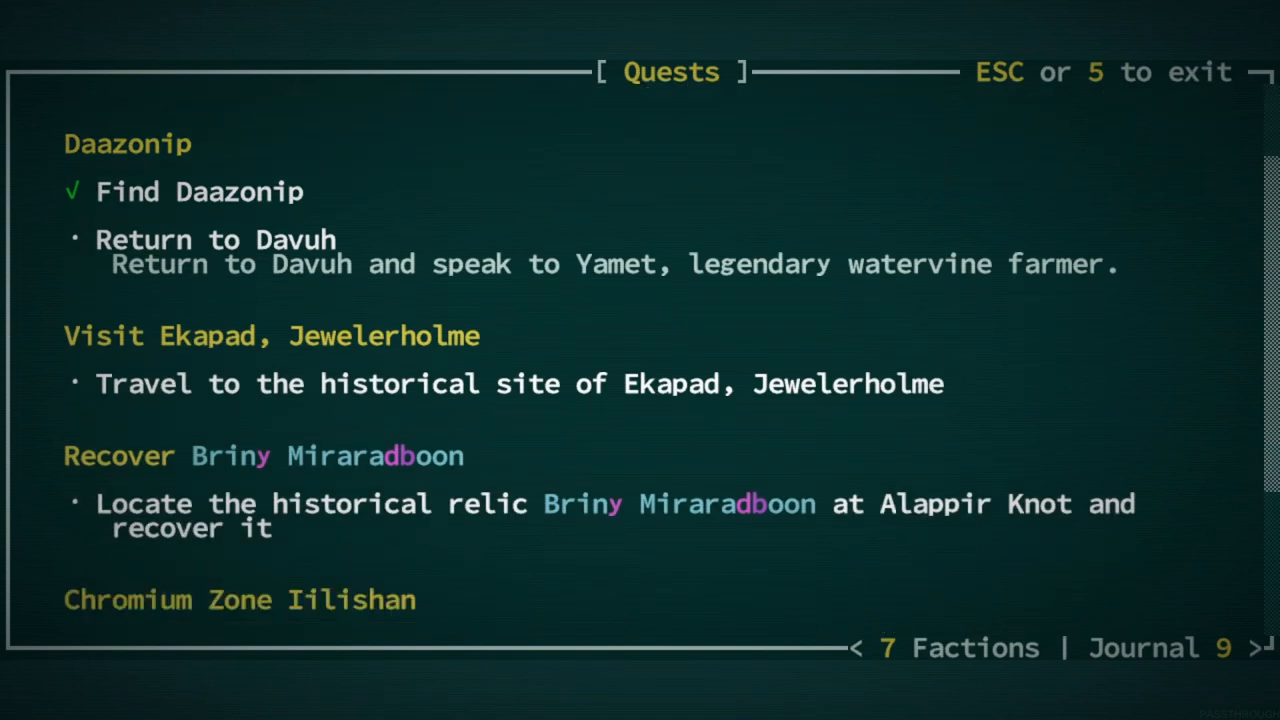
pyautogui.scroll(-3)
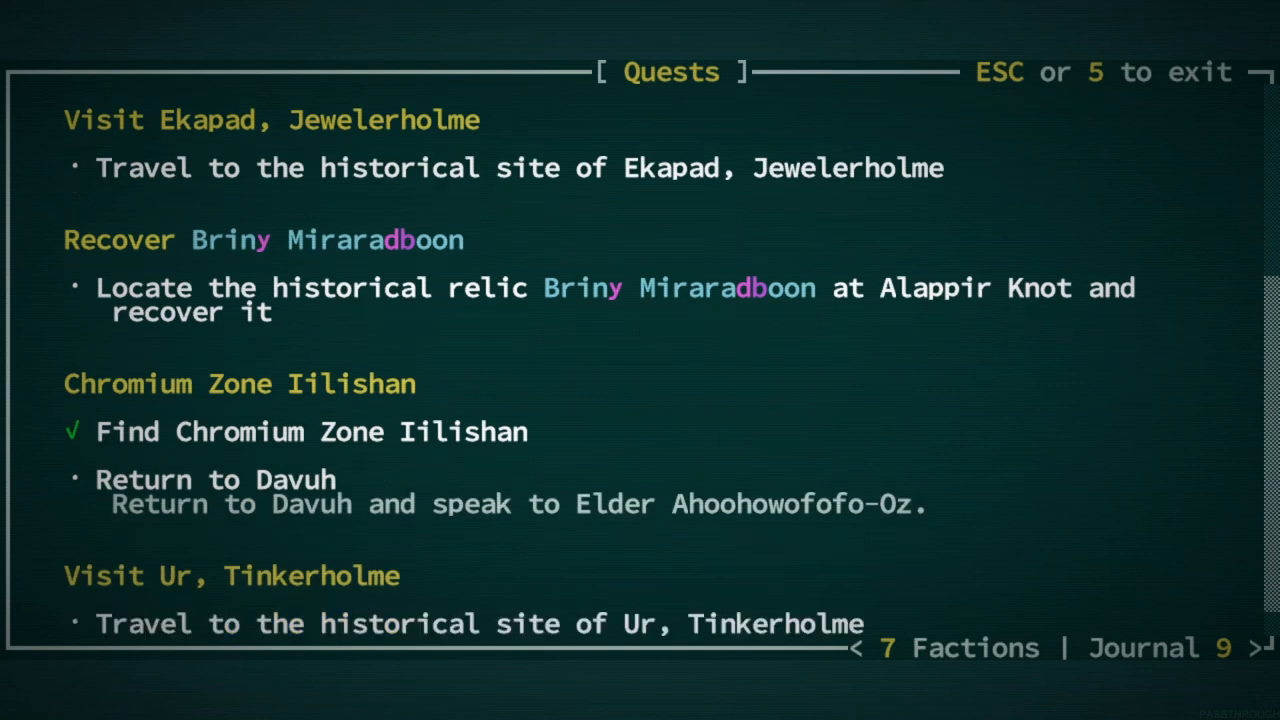
pyautogui.press('Escape')
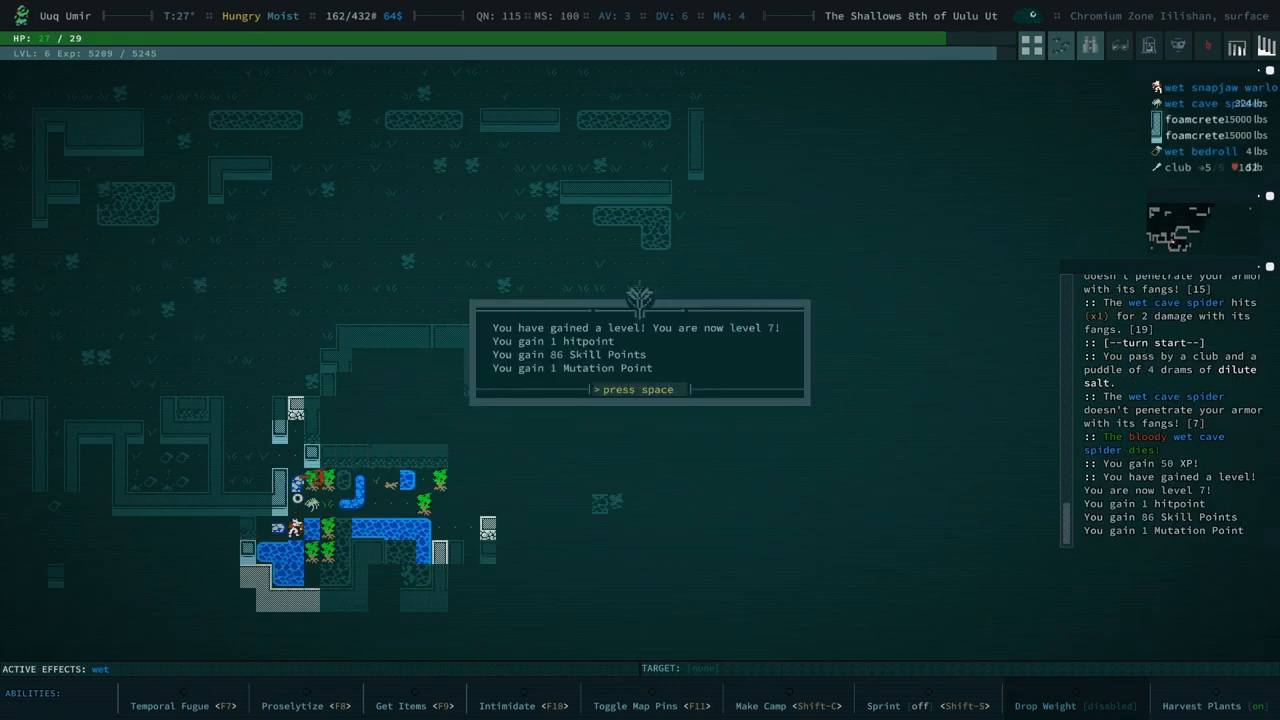
# - Acknowledge reaching level 7 after killing the wet cave spider
pyautogui.press('space')
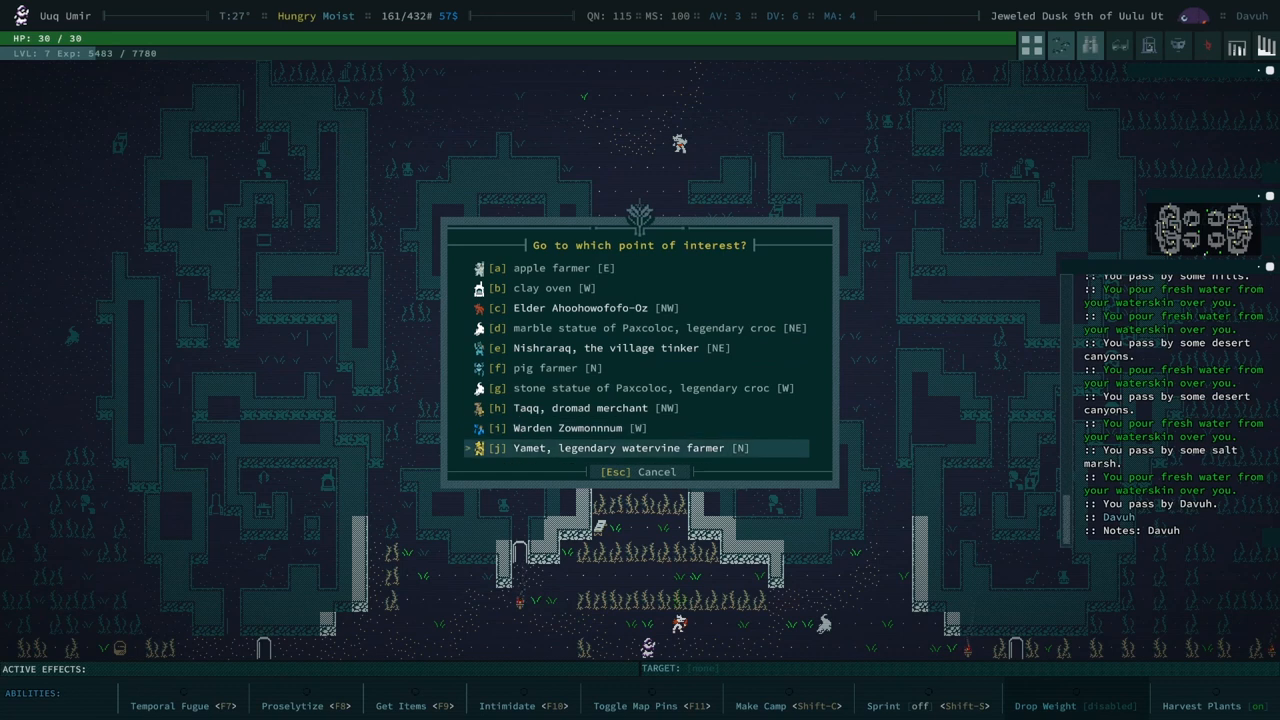
# - Hand in the quest to Yamet, acknowledging Return to Davuh done, reputation 100, and A Signal in the Noise
pyautogui.press('j')
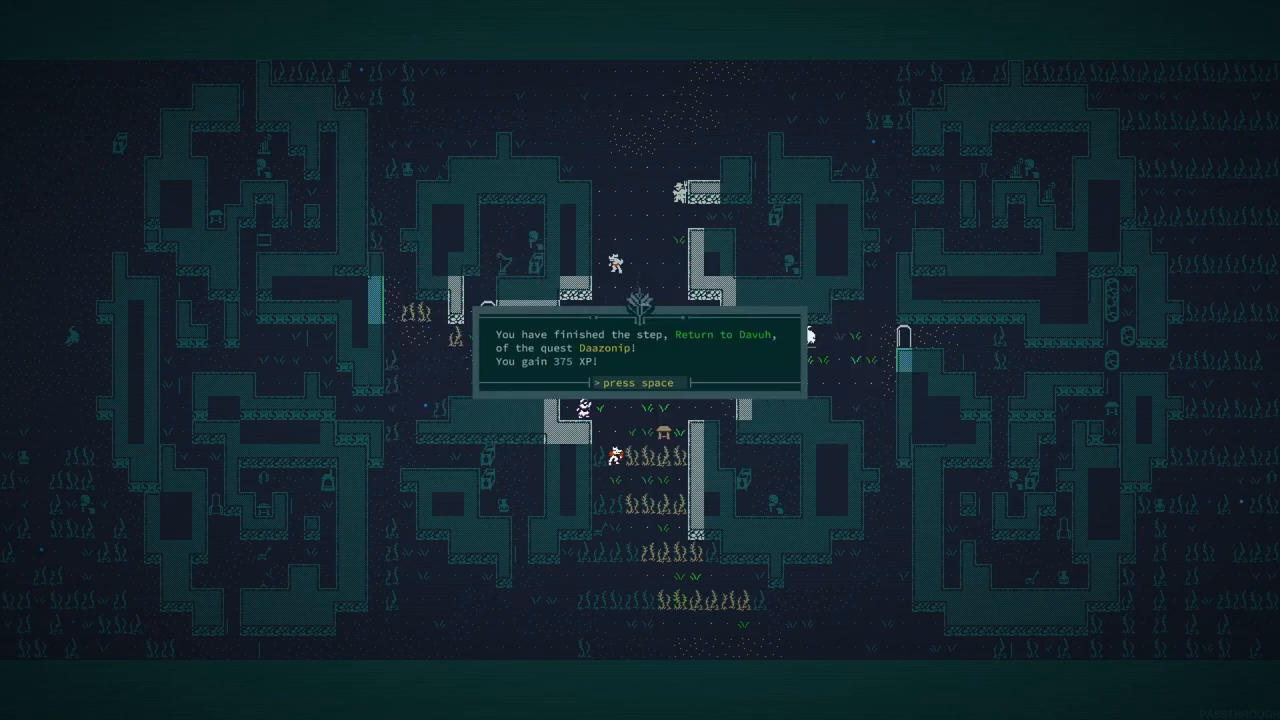
pyautogui.press('space')
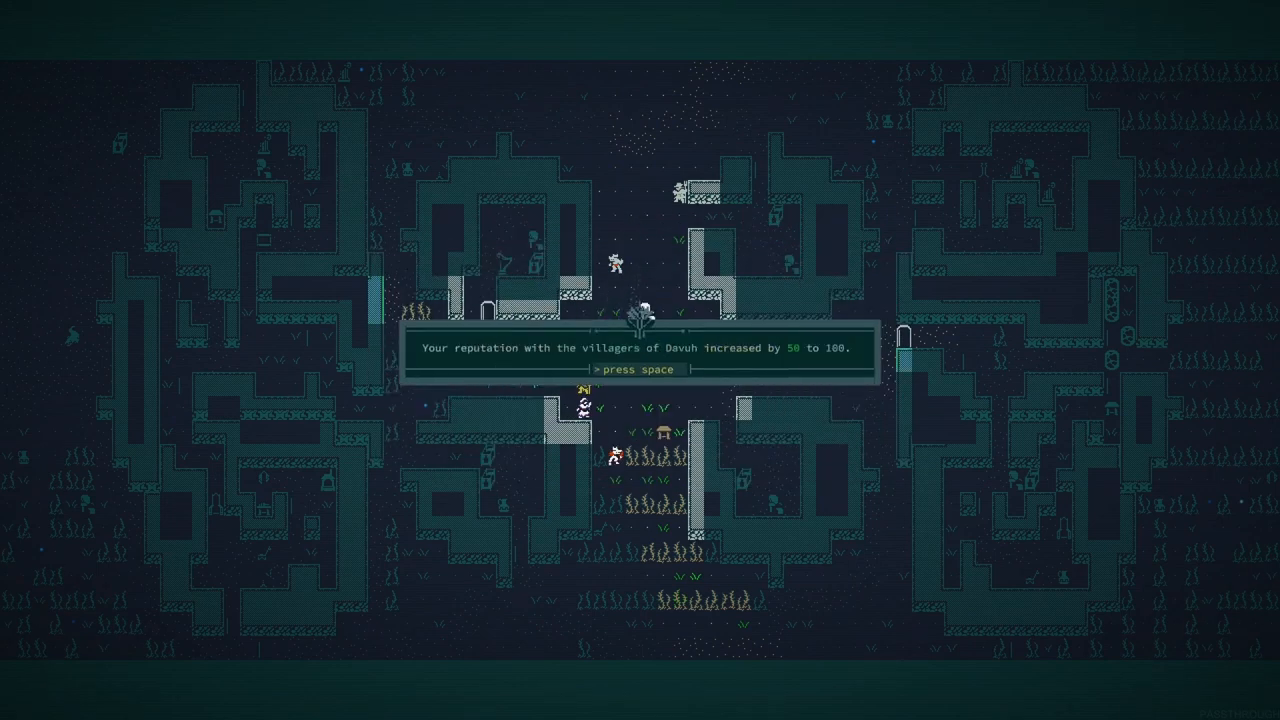
pyautogui.press('space')
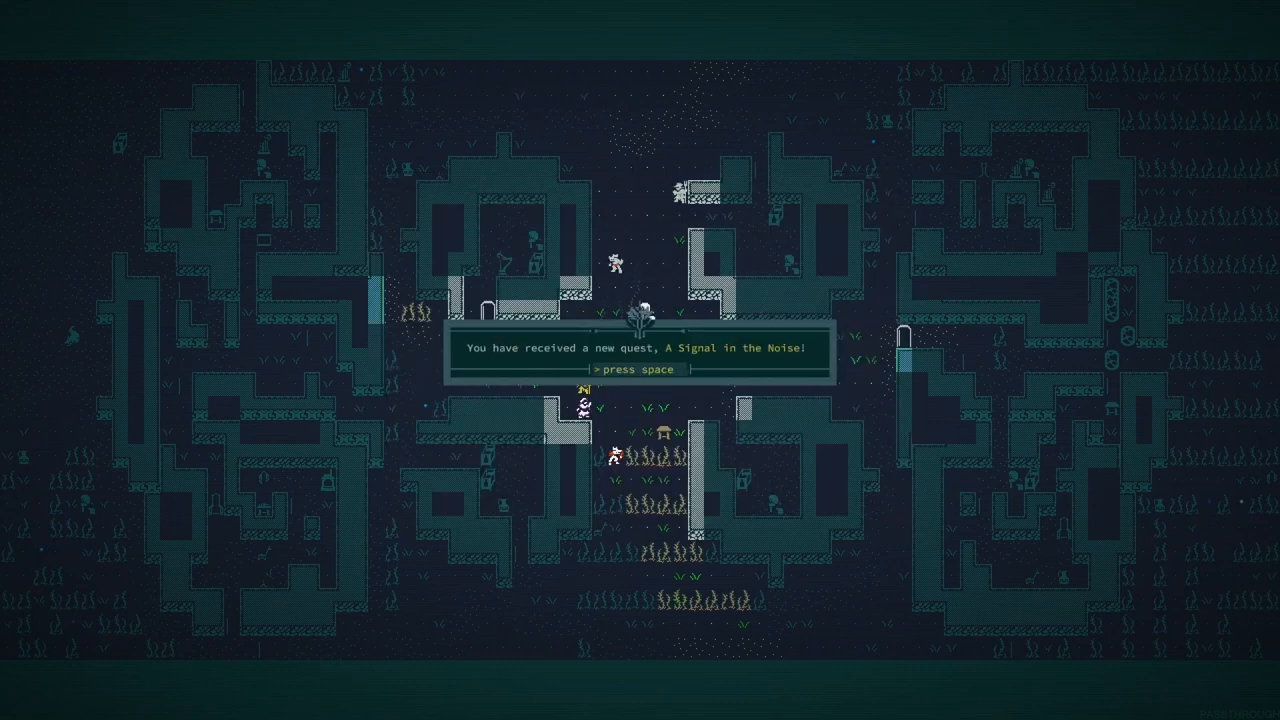
pyautogui.press('space')
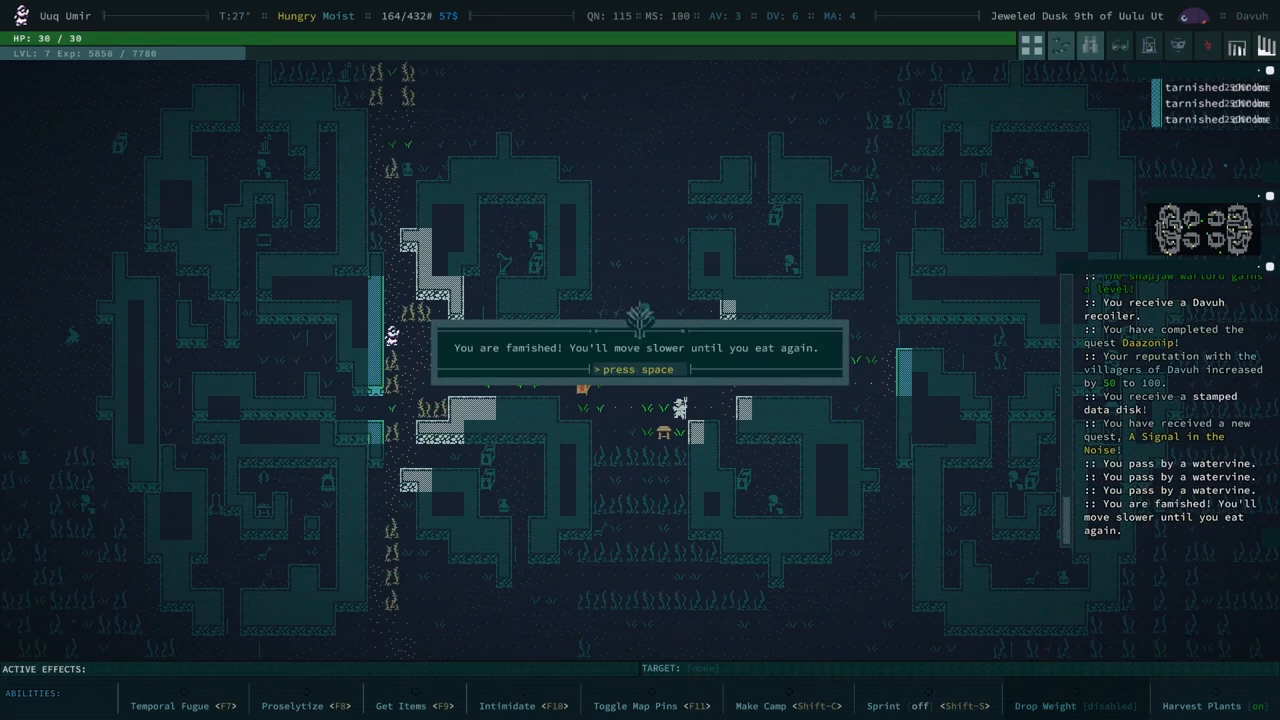
# - Acknowledge being famished, walk to Elder Ahoohowofofo-Oz, and accept the Chromium Zone Iilishan completion for 500 XP
pyautogui.press('space')
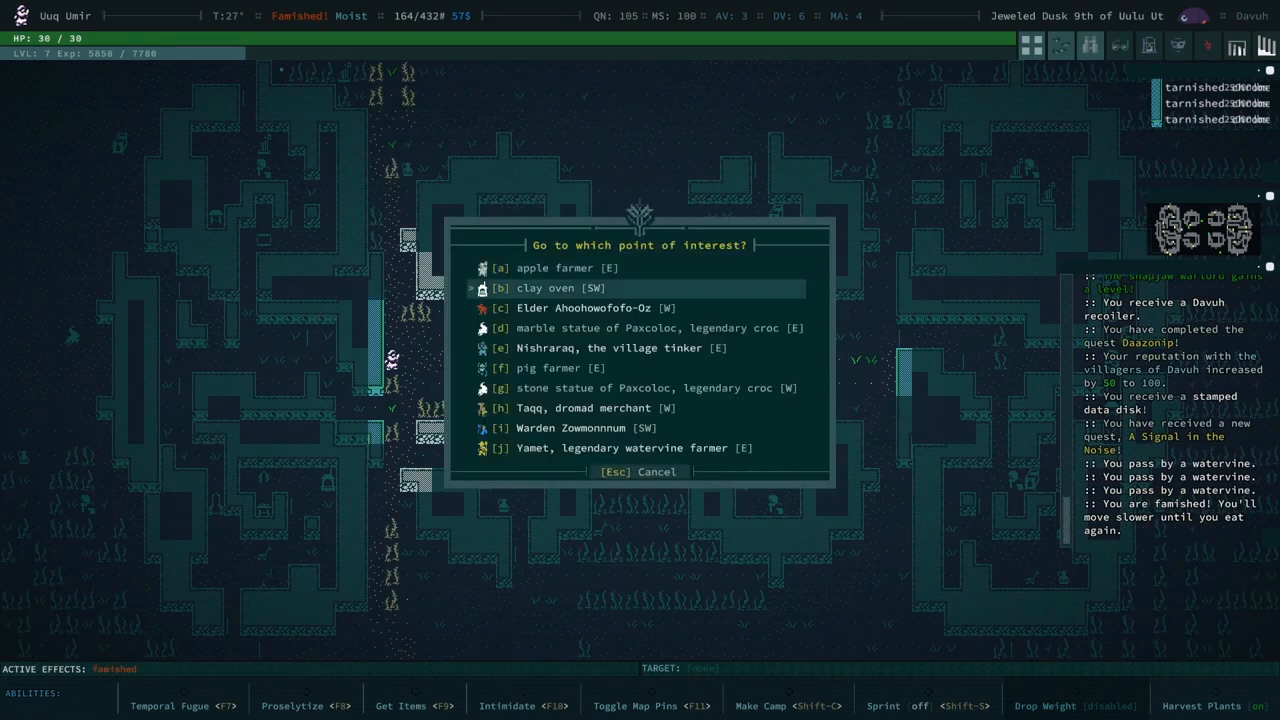
pyautogui.click(584, 307)
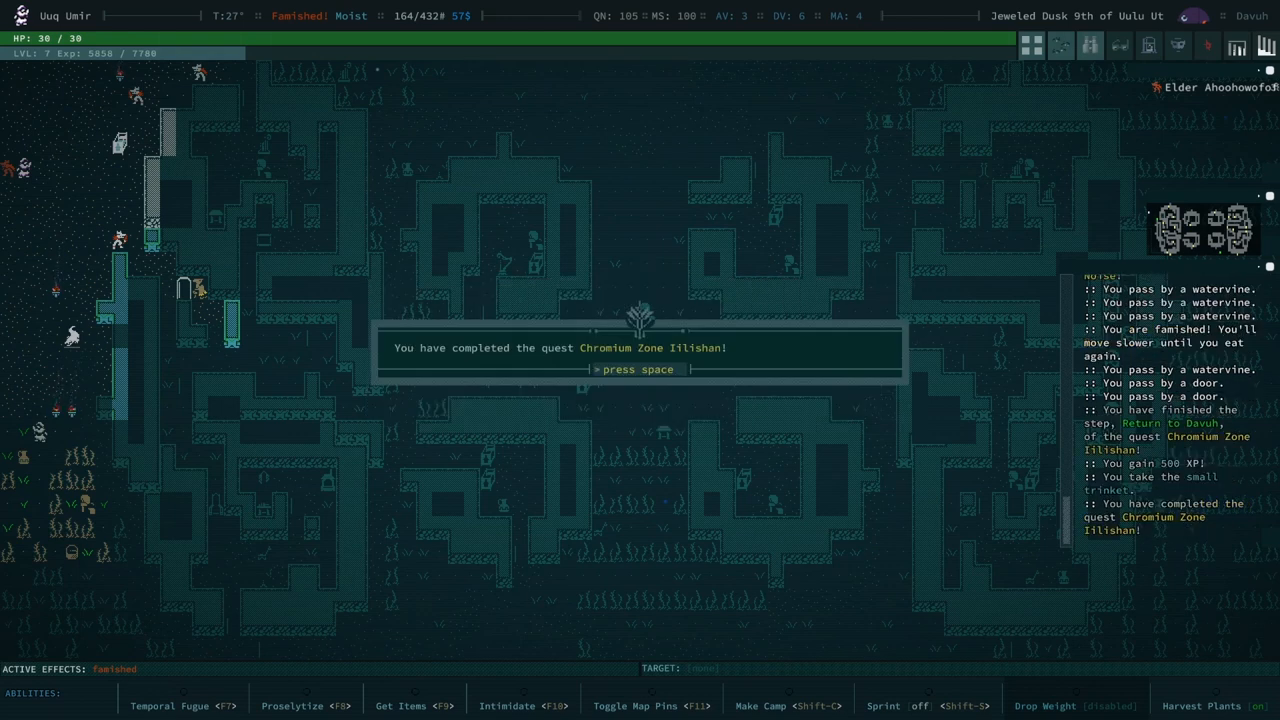
pyautogui.press('space')
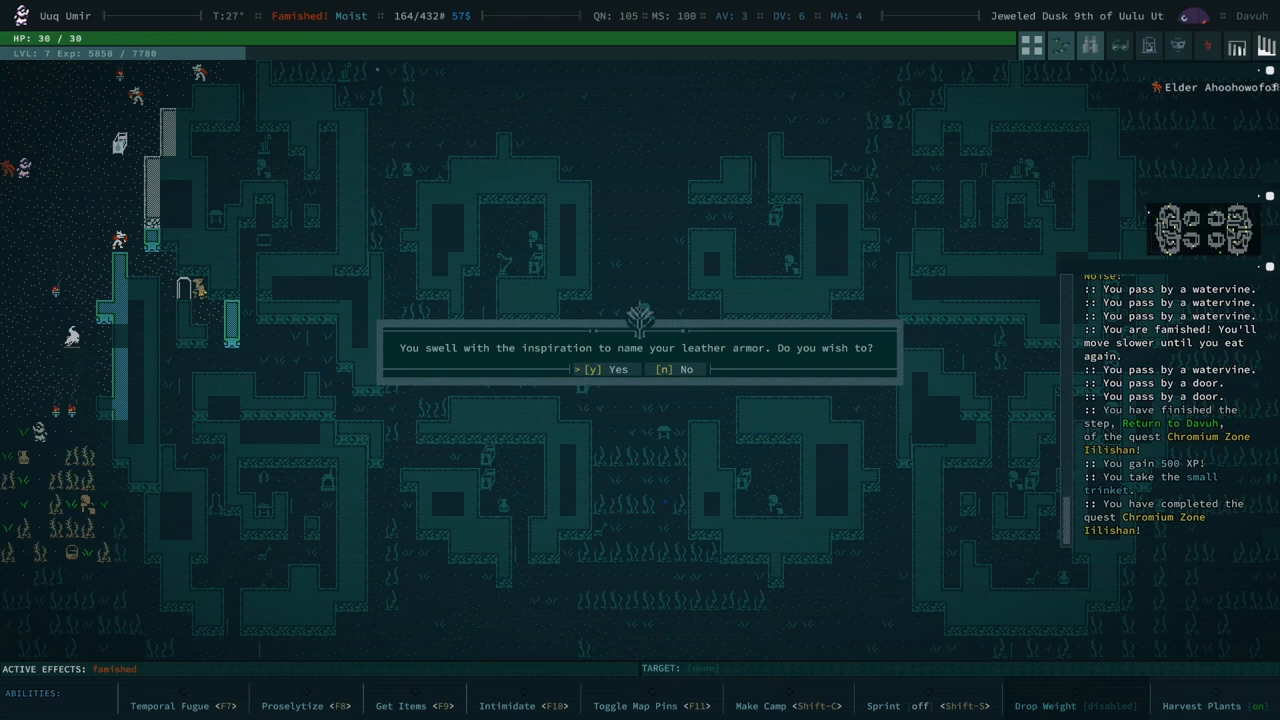
# - Name the leather armor 'ProtecSelf' with a chosen colour and confirm it
pyautogui.press('y')
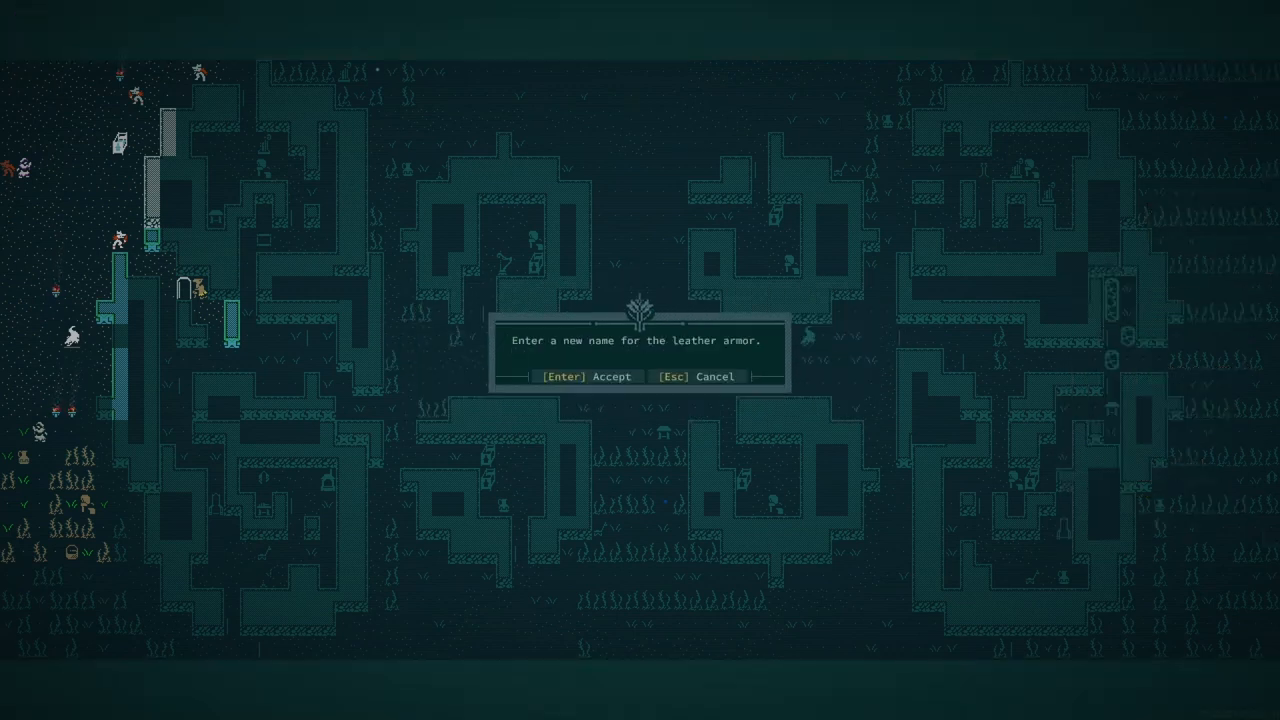
pyautogui.write('Protec')
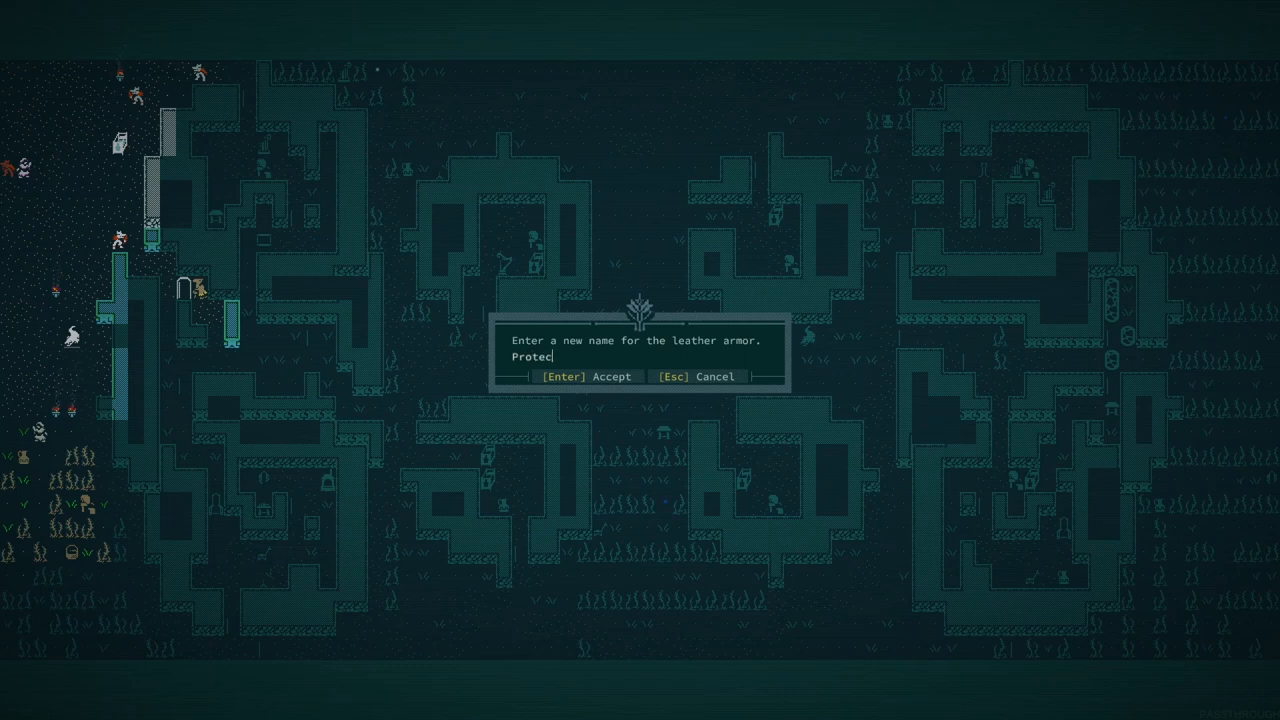
pyautogui.write('s')
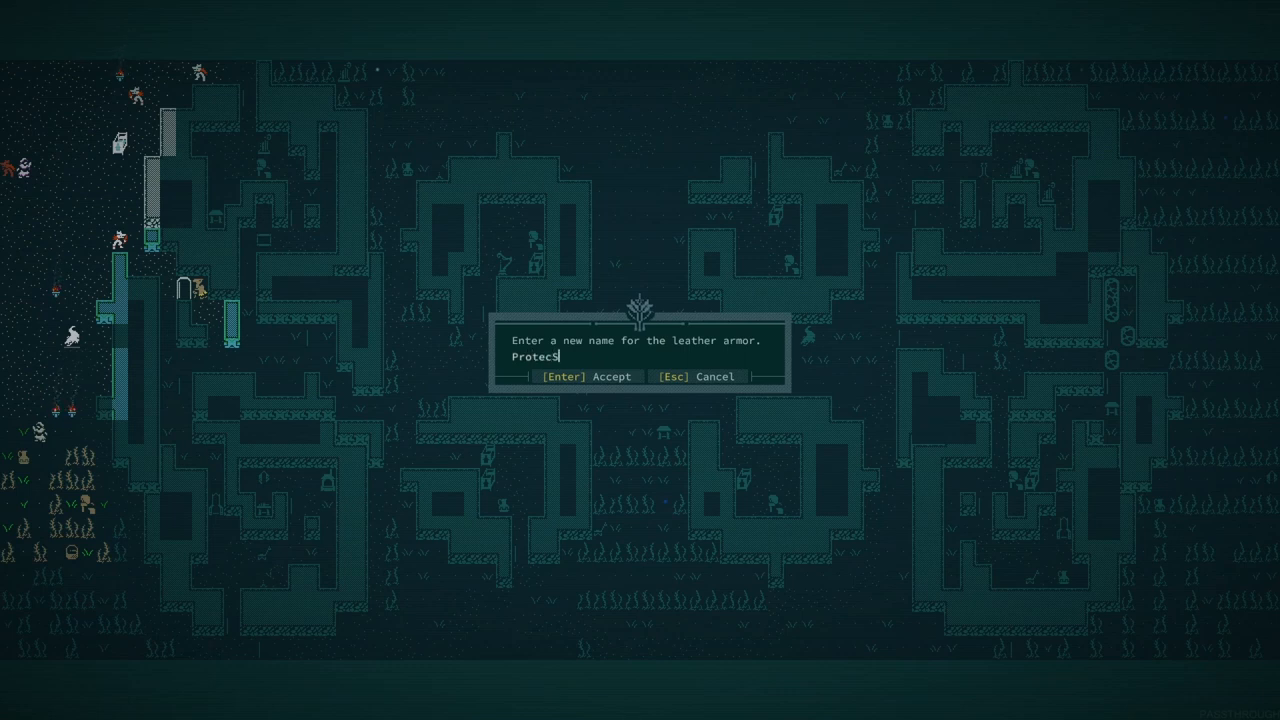
pyautogui.press('Return')
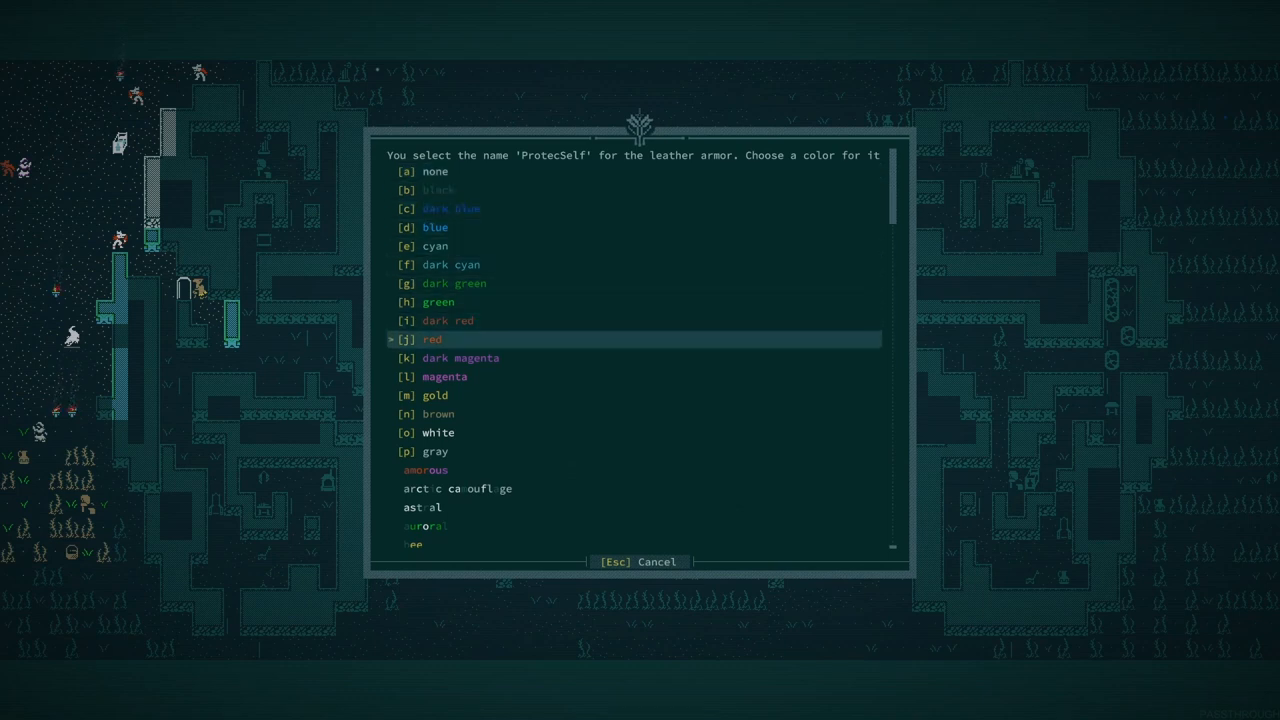
pyautogui.press('j')
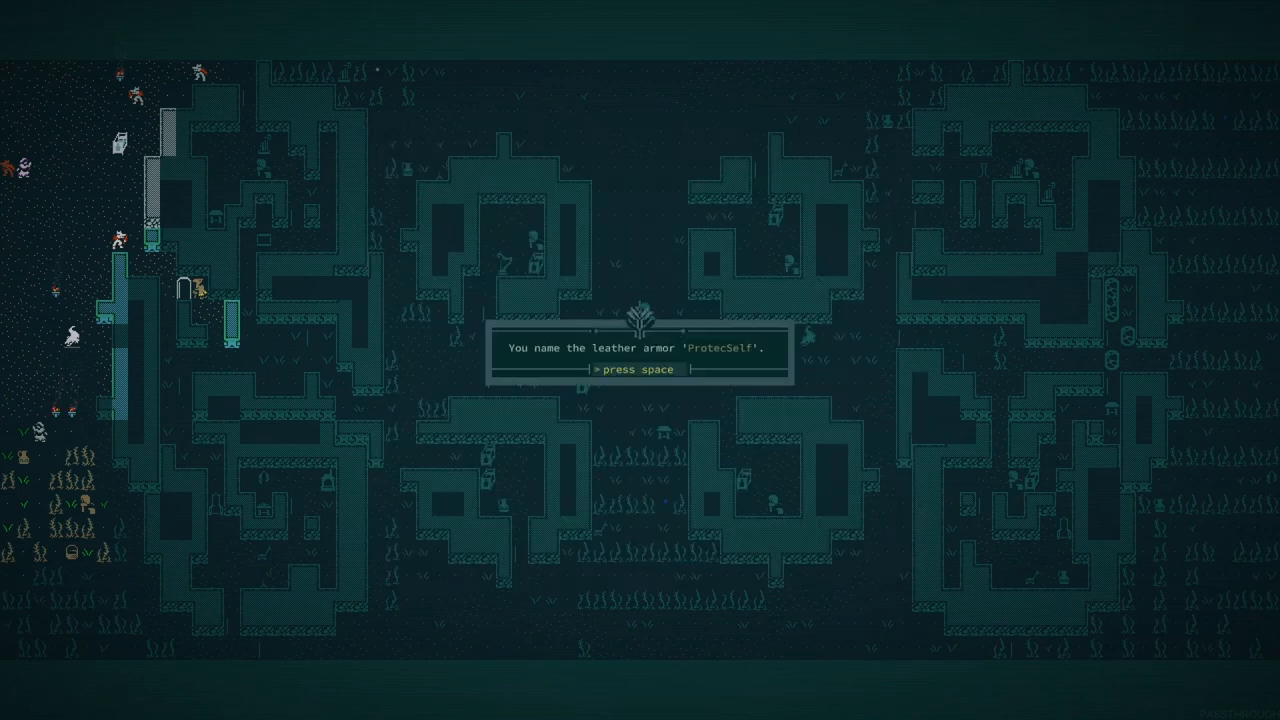
pyautogui.press('space')
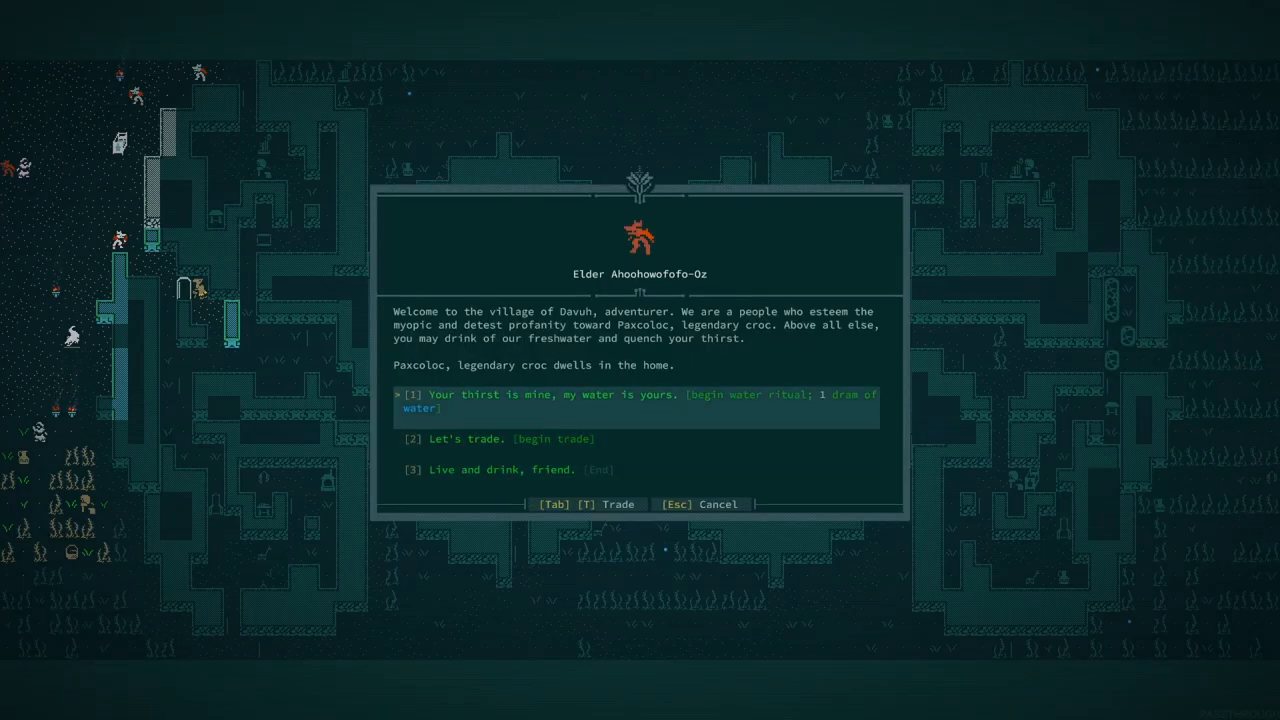
# - Share water with the elder for 200 Davuh reputation, then eat the Roast Jam casserole for a 9% heal chance
pyautogui.click(638, 400)
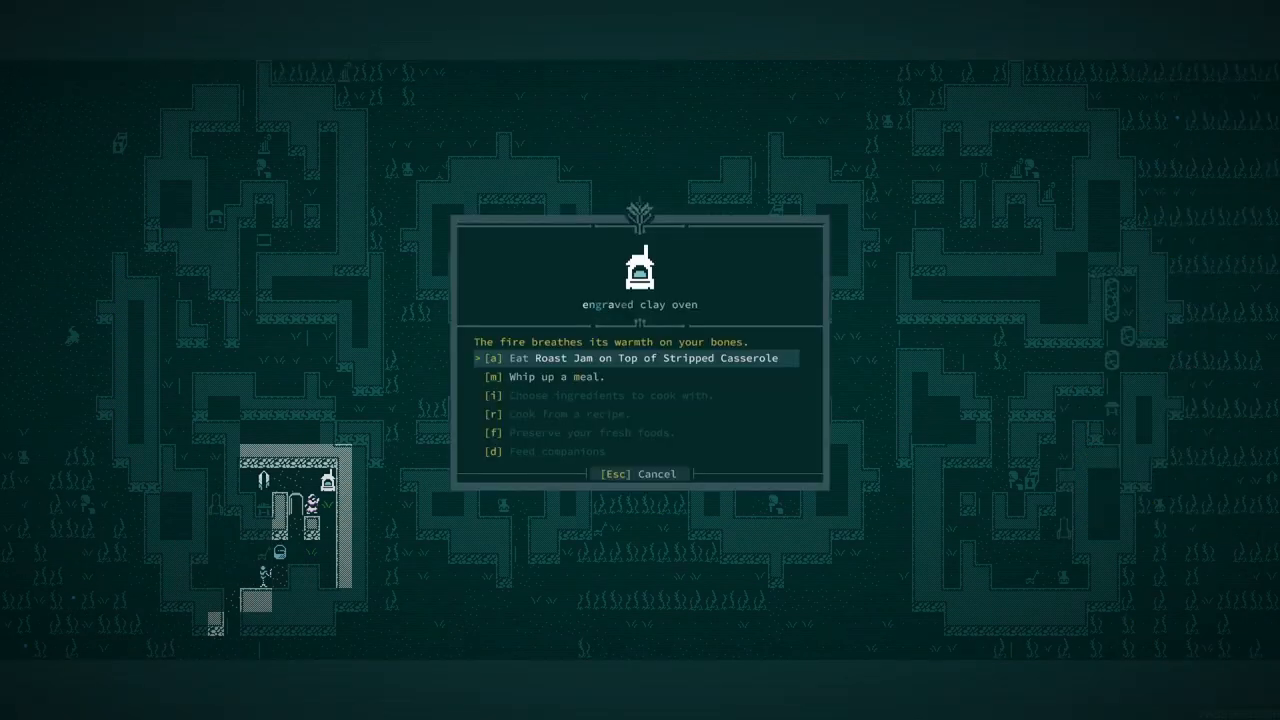
pyautogui.press('a')
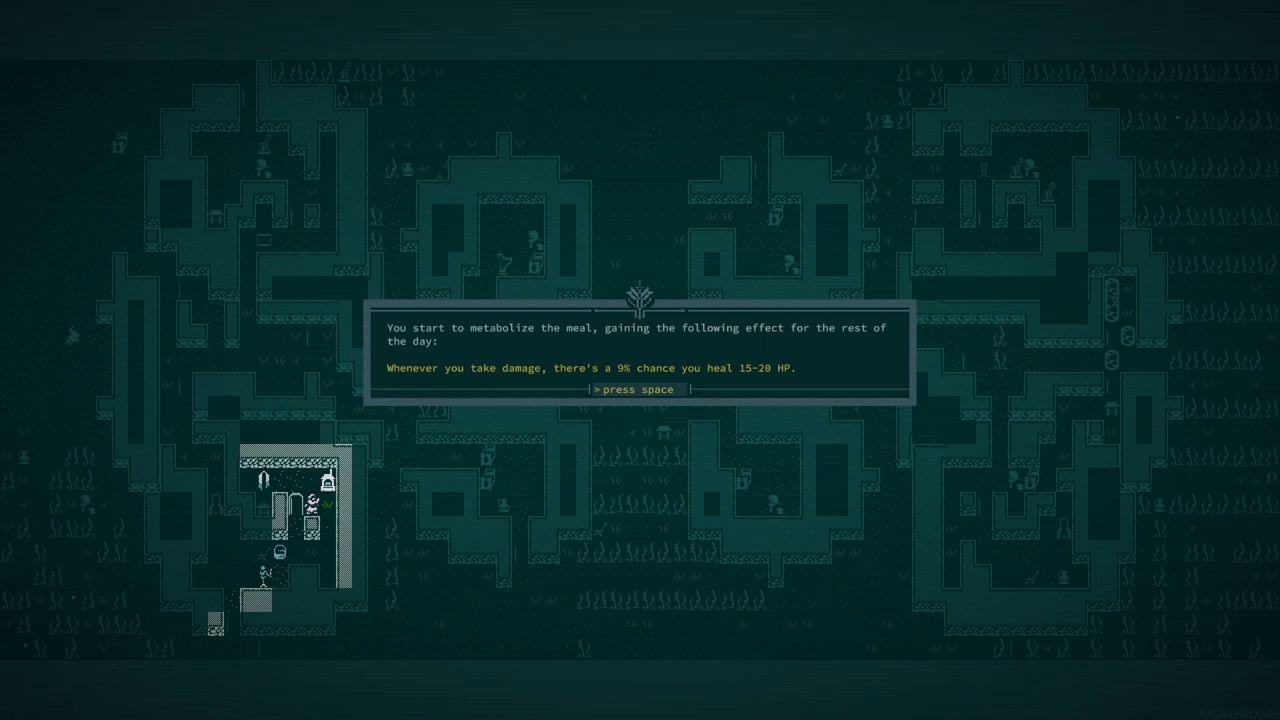
pyautogui.press('space')
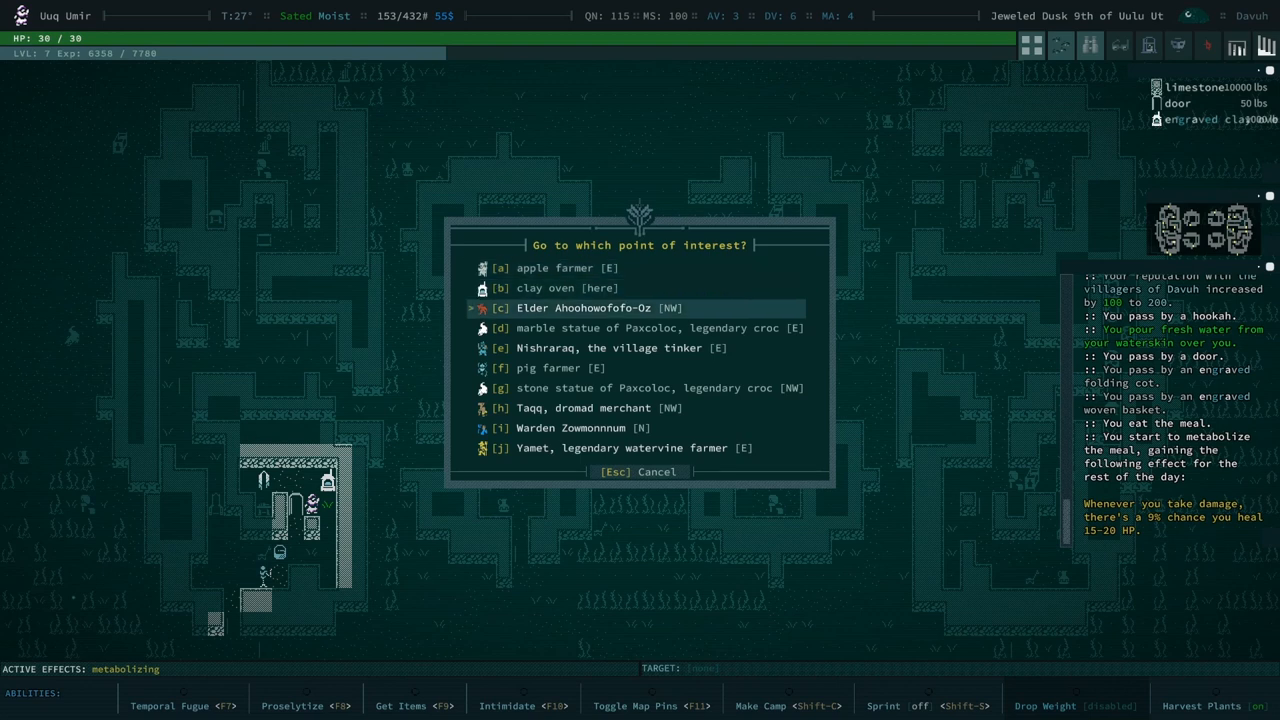
# - Get the Roast Jam on Top of Stripped Casserole recipe from Elder Ahoohowofofo-Oz via the water ritual
pyautogui.click(583, 307)
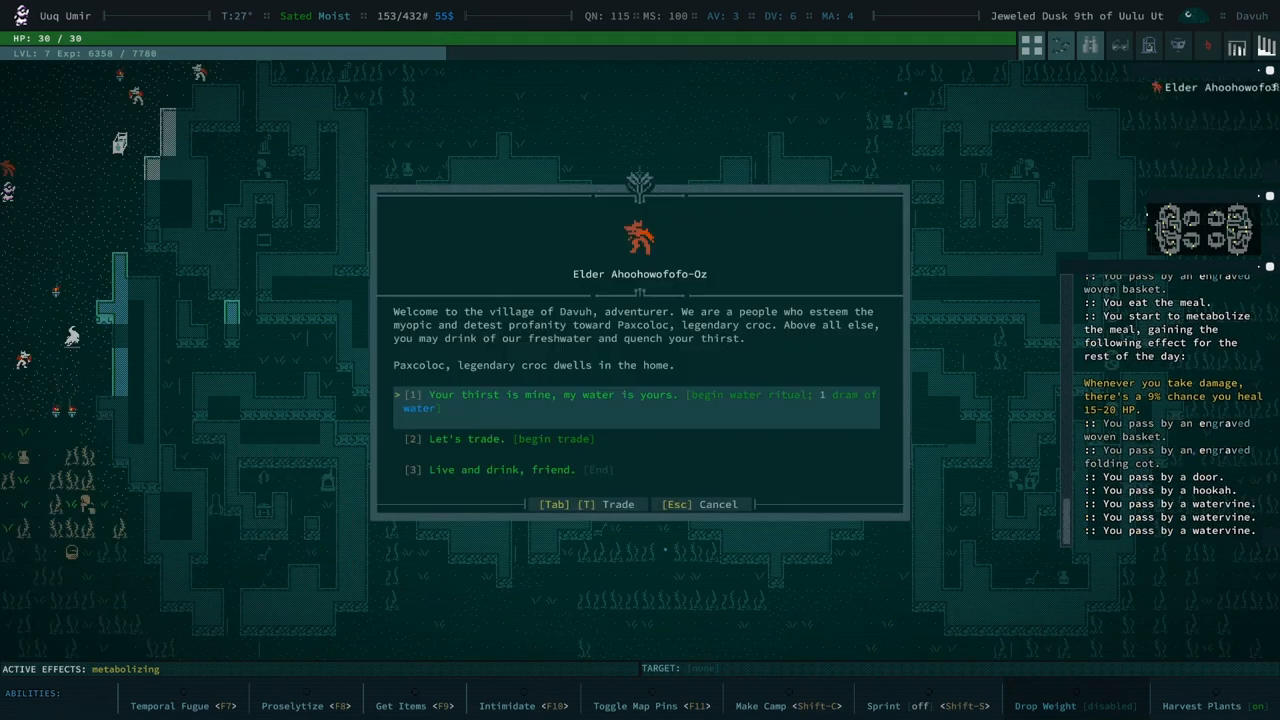
pyautogui.click(636, 400)
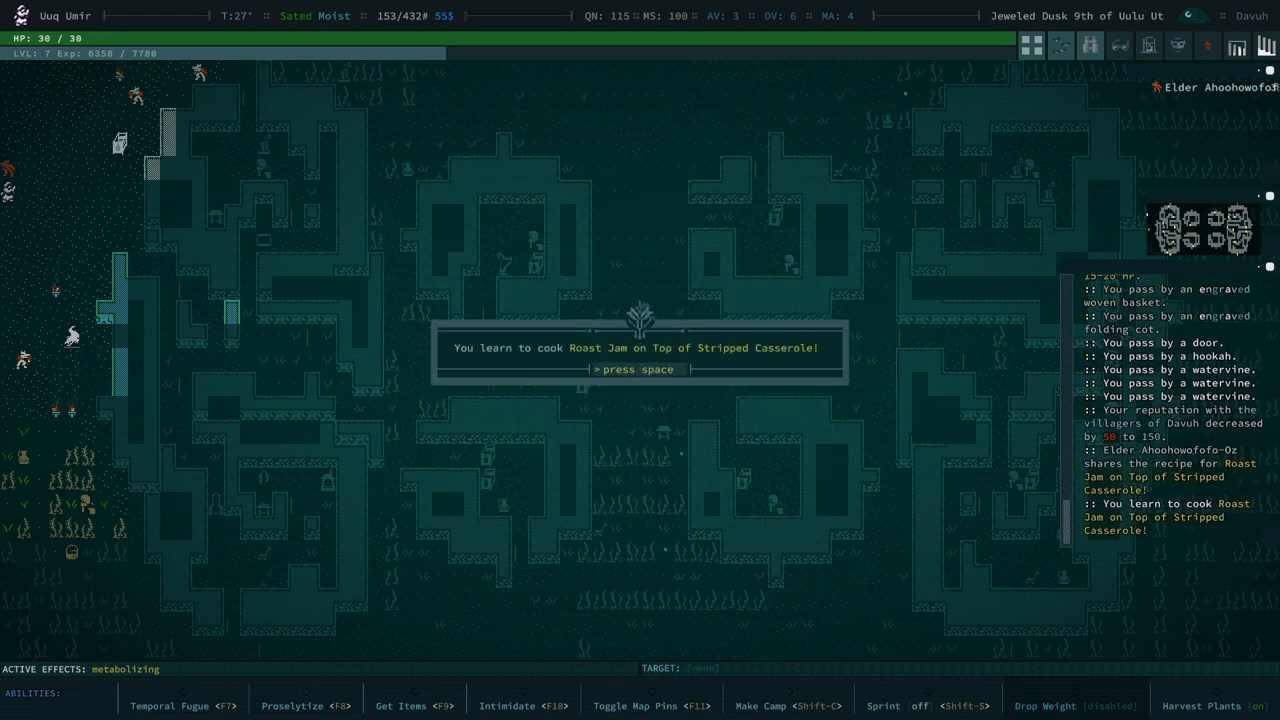
pyautogui.press('space')
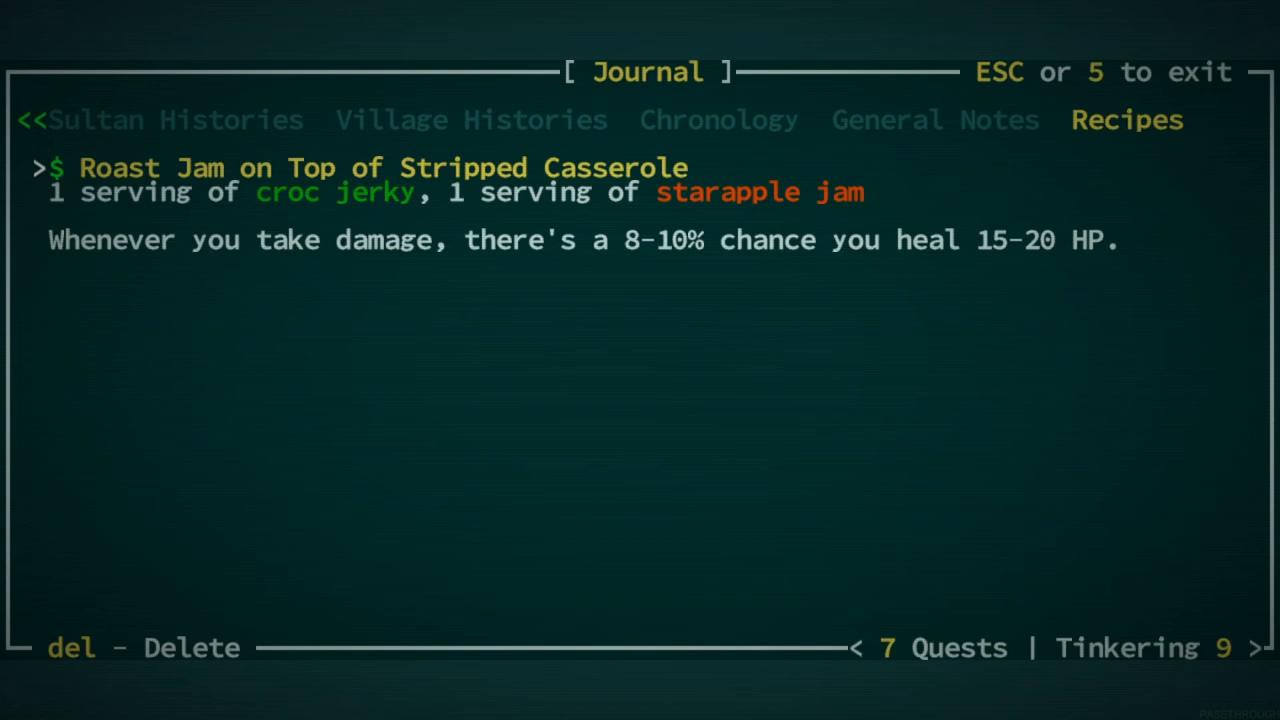
# - Leave the journal for the character sheet showing level 7 with 1 attribute and 6 mutation points
pyautogui.press('esc')
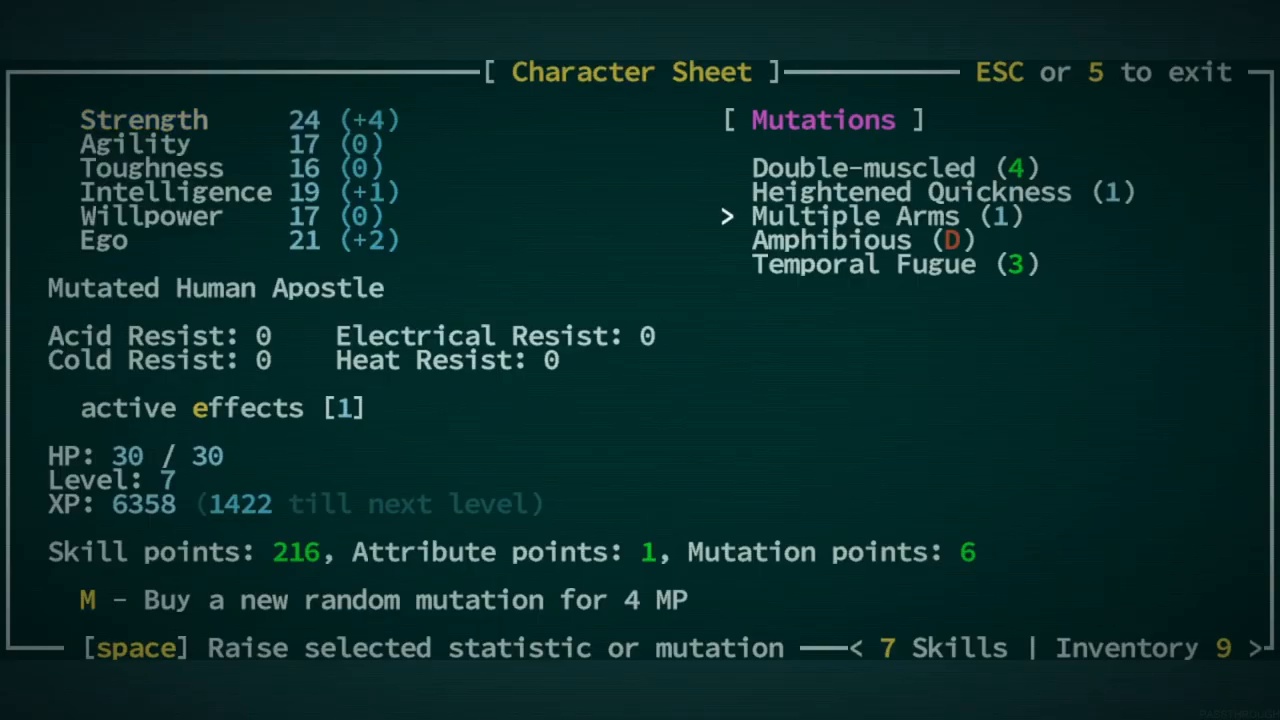
# - Raise Temporal Fugue's base rank to 4 and dismiss the rank increase message
pyautogui.press('space')
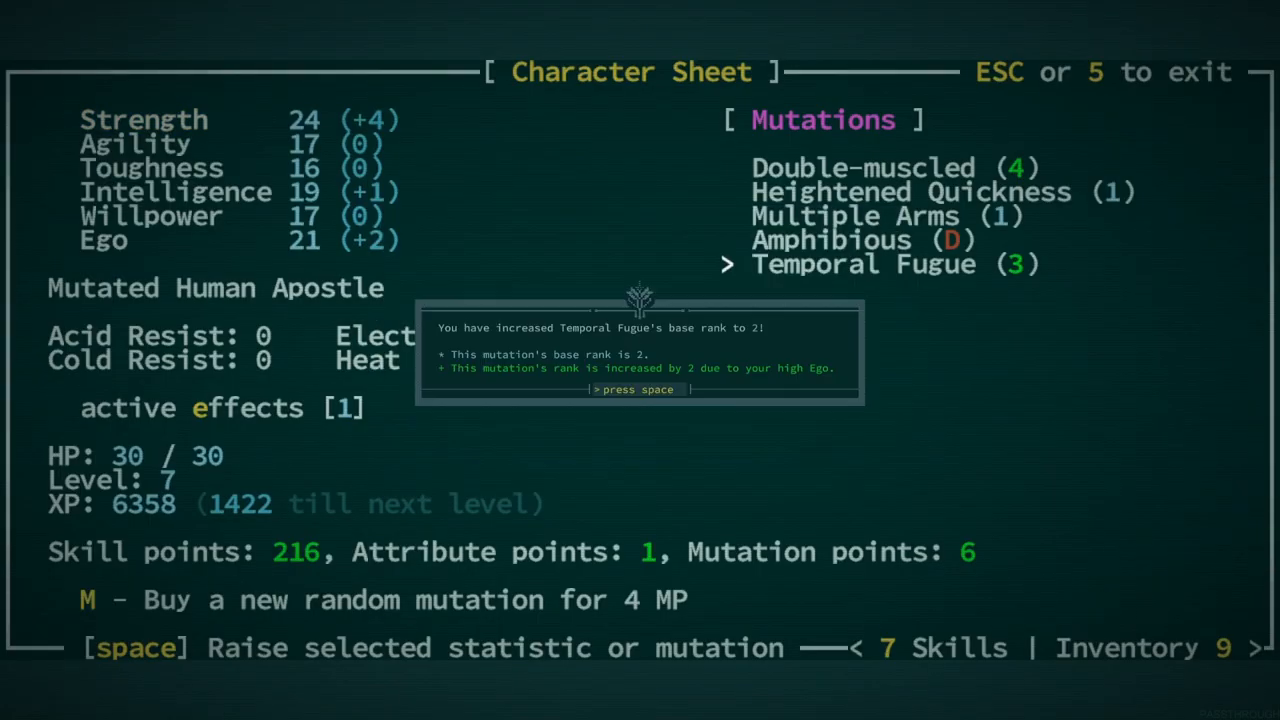
pyautogui.press('space')
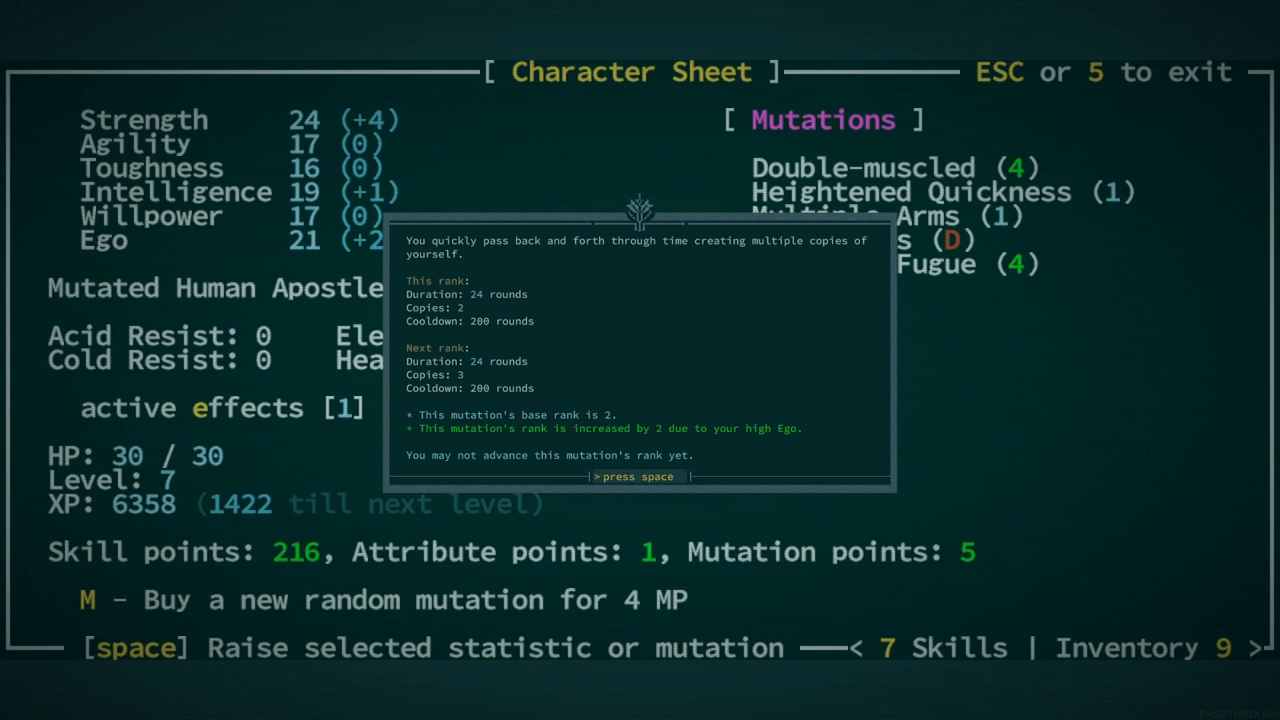
pyautogui.press('space')
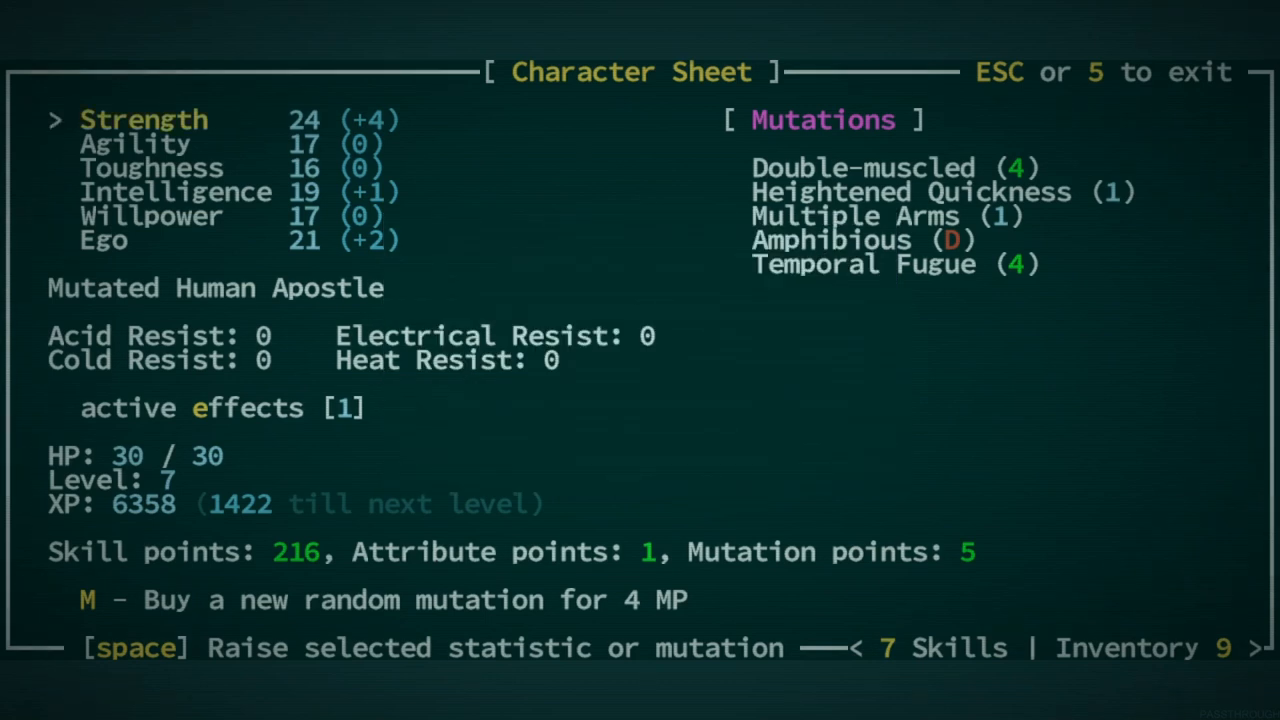
# - Spend the remaining attribute point raising Ego to 22
pyautogui.press('down')
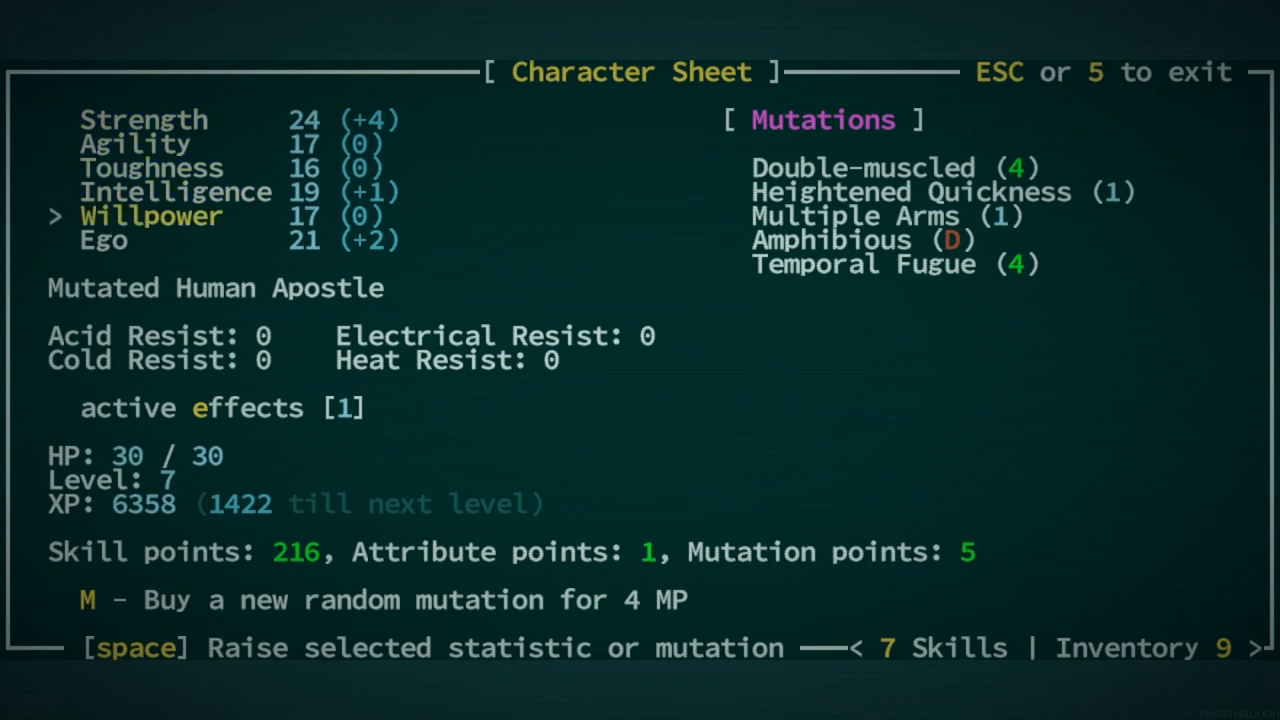
pyautogui.press('space')
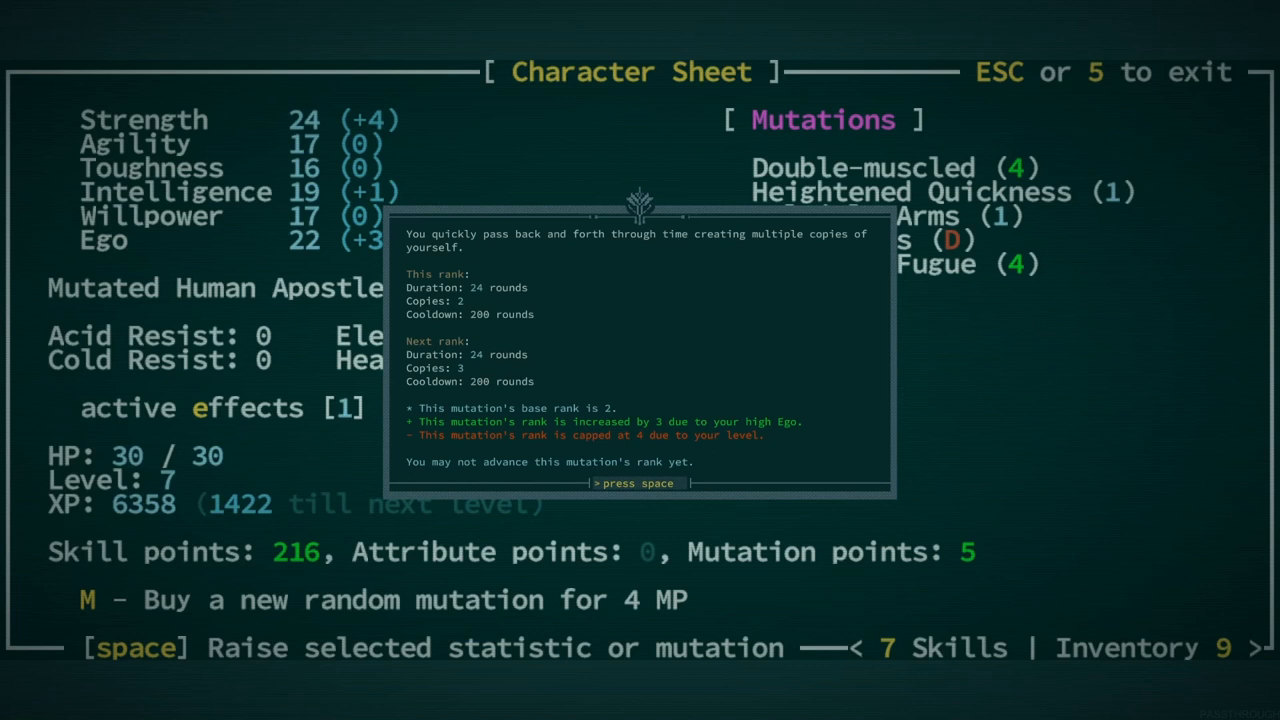
# - Confirm Temporal Fugue cannot advance past rank 4, then return to Davuh's map
pyautogui.press('space')
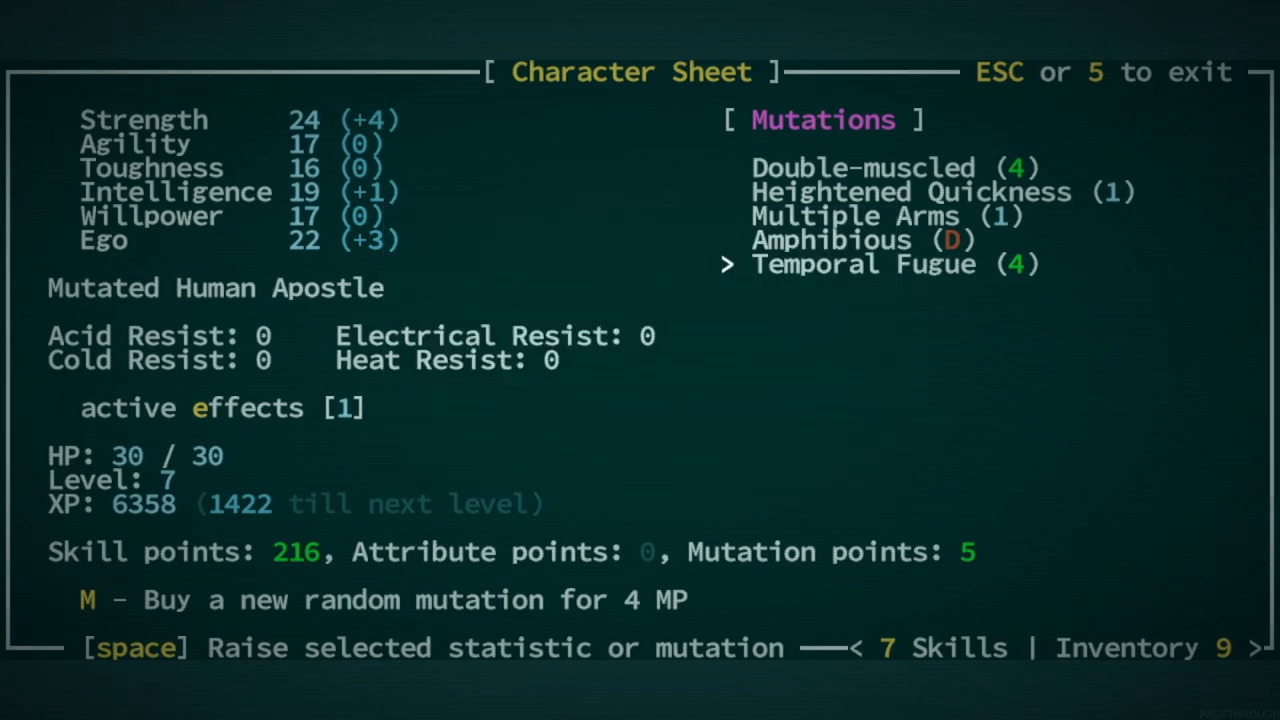
pyautogui.press('space')
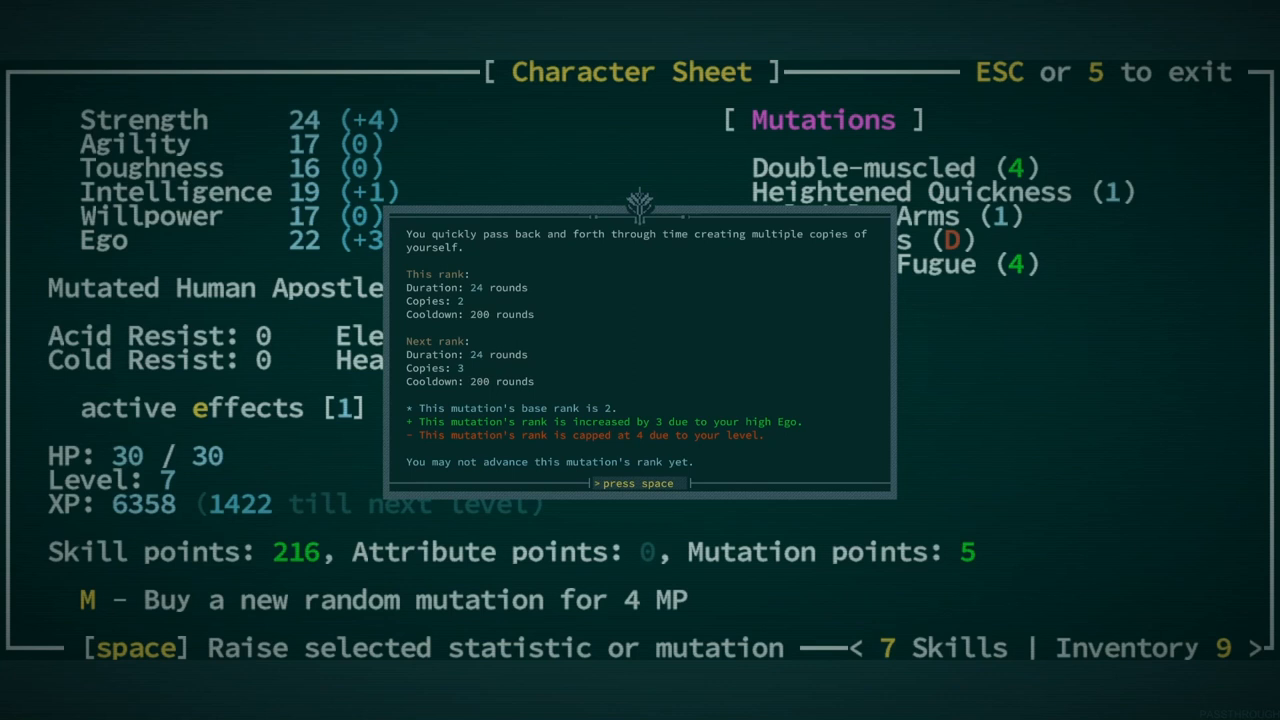
pyautogui.press('space')
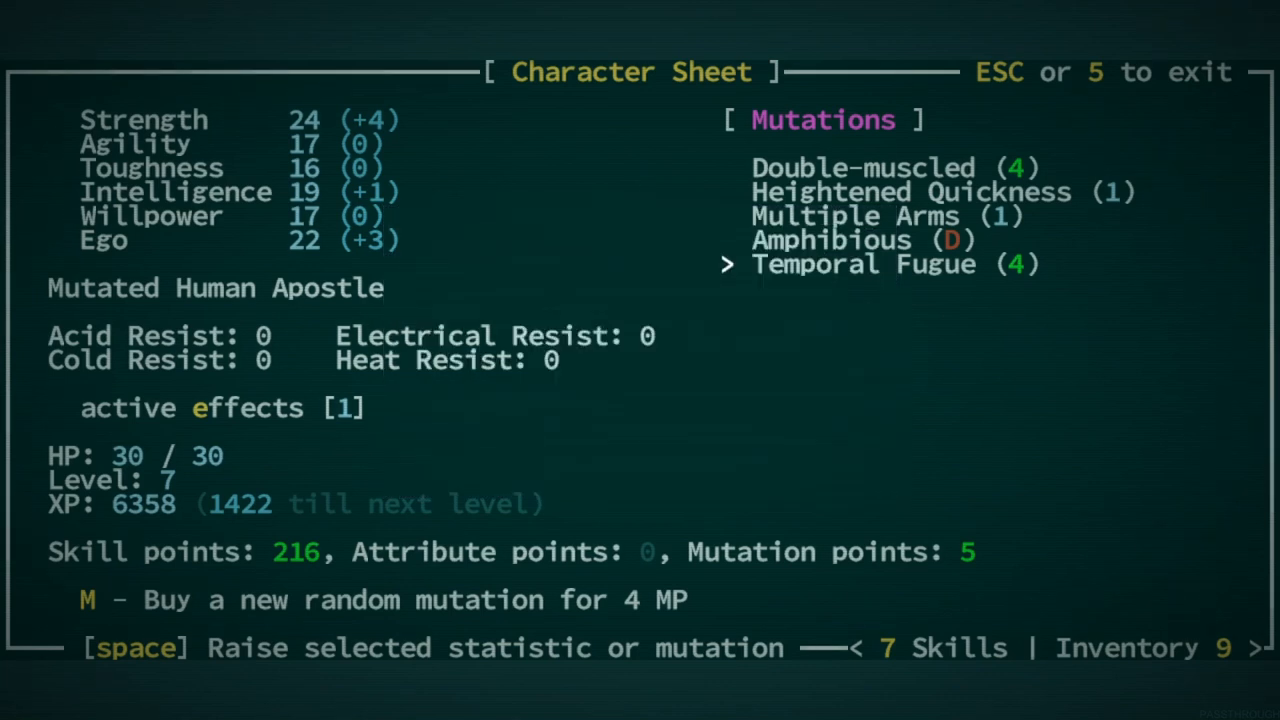
pyautogui.press('Escape')
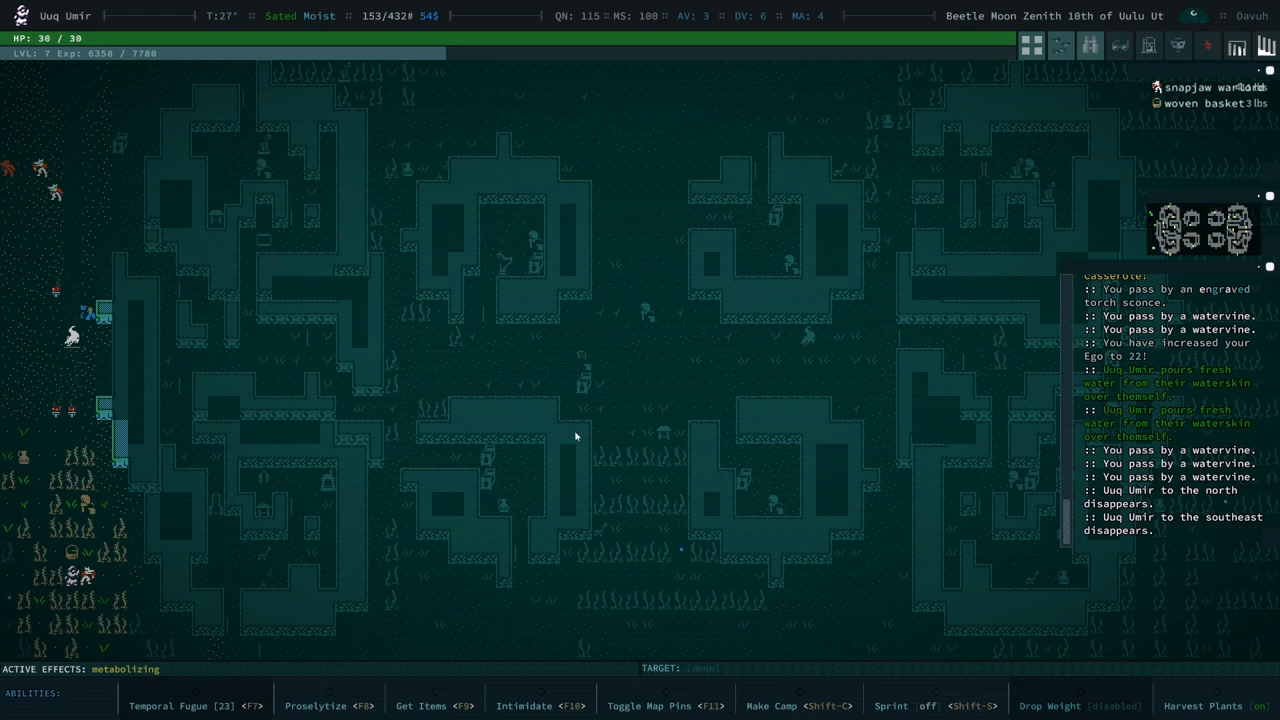
pyautogui.moveTo(670, 445)
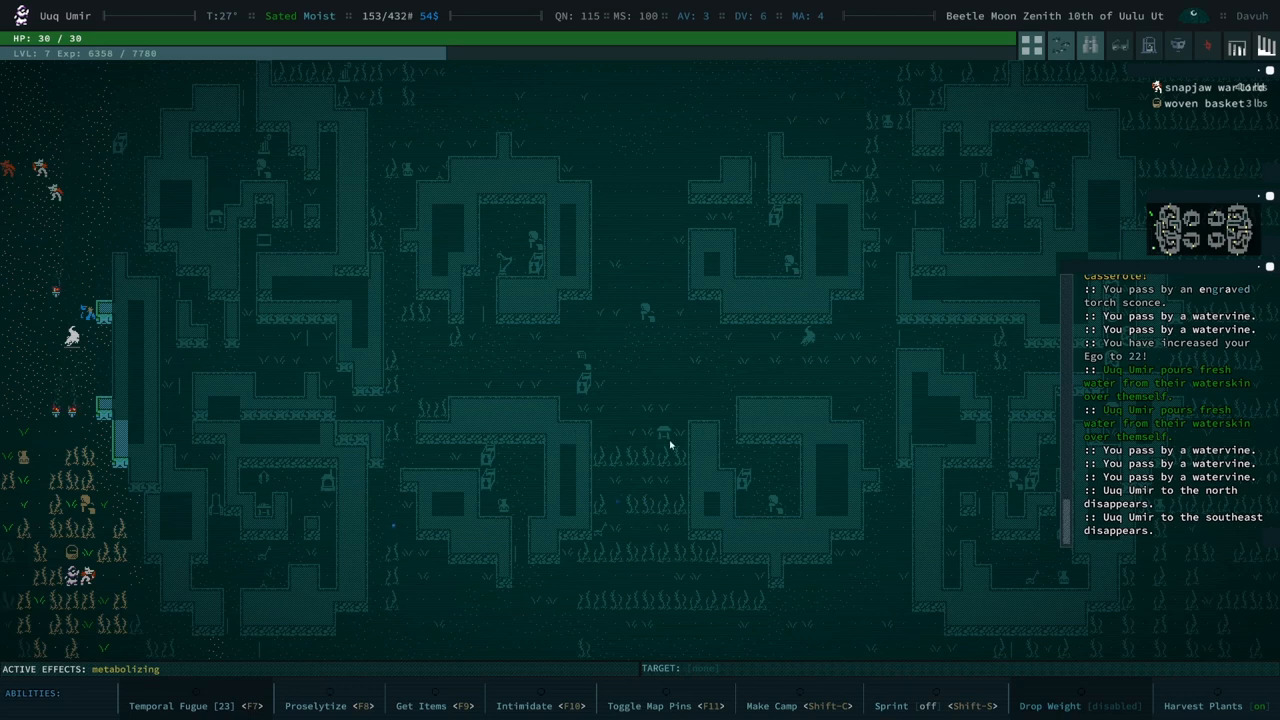
pyautogui.moveTo(447, 464)
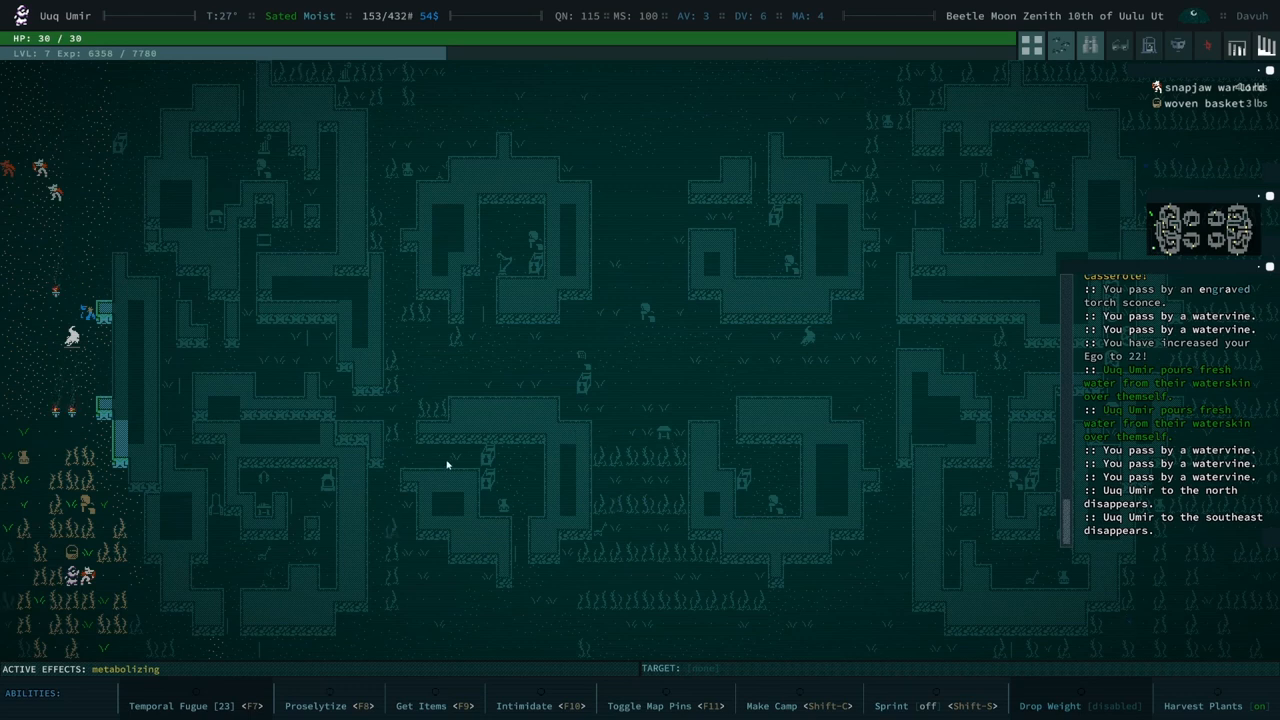
pyautogui.moveTo(653, 511)
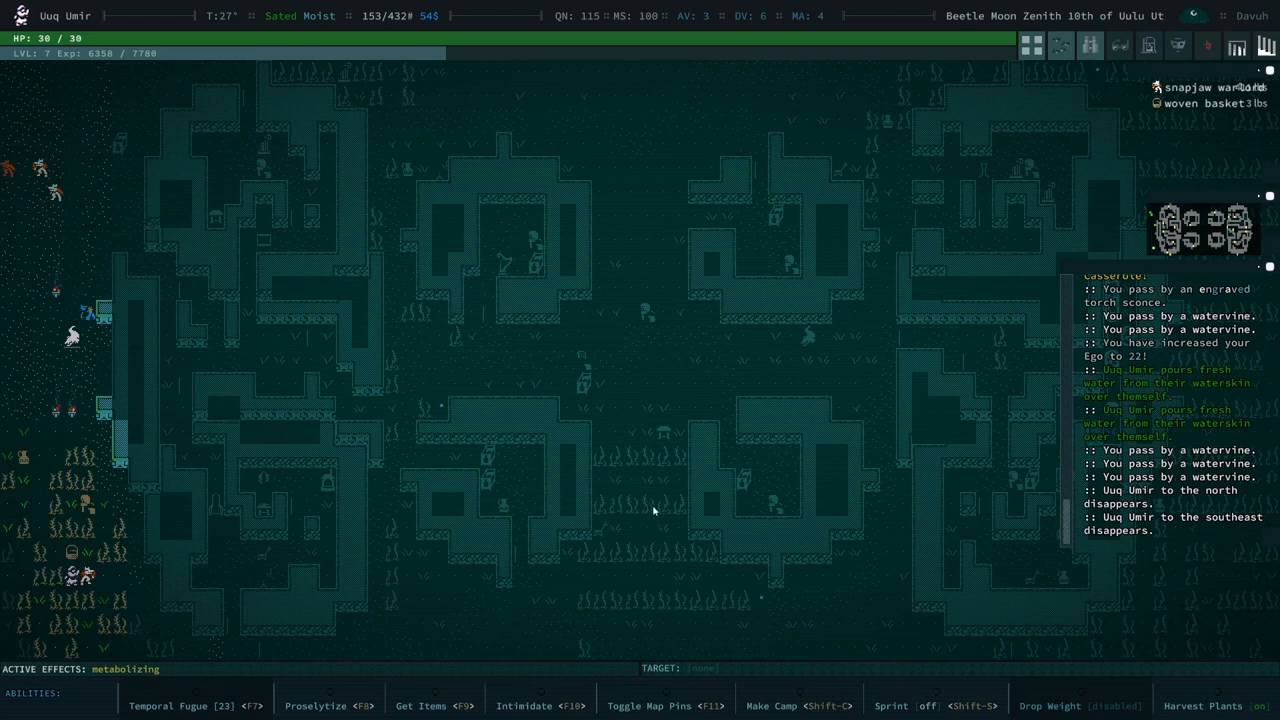
pyautogui.moveTo(672, 491)
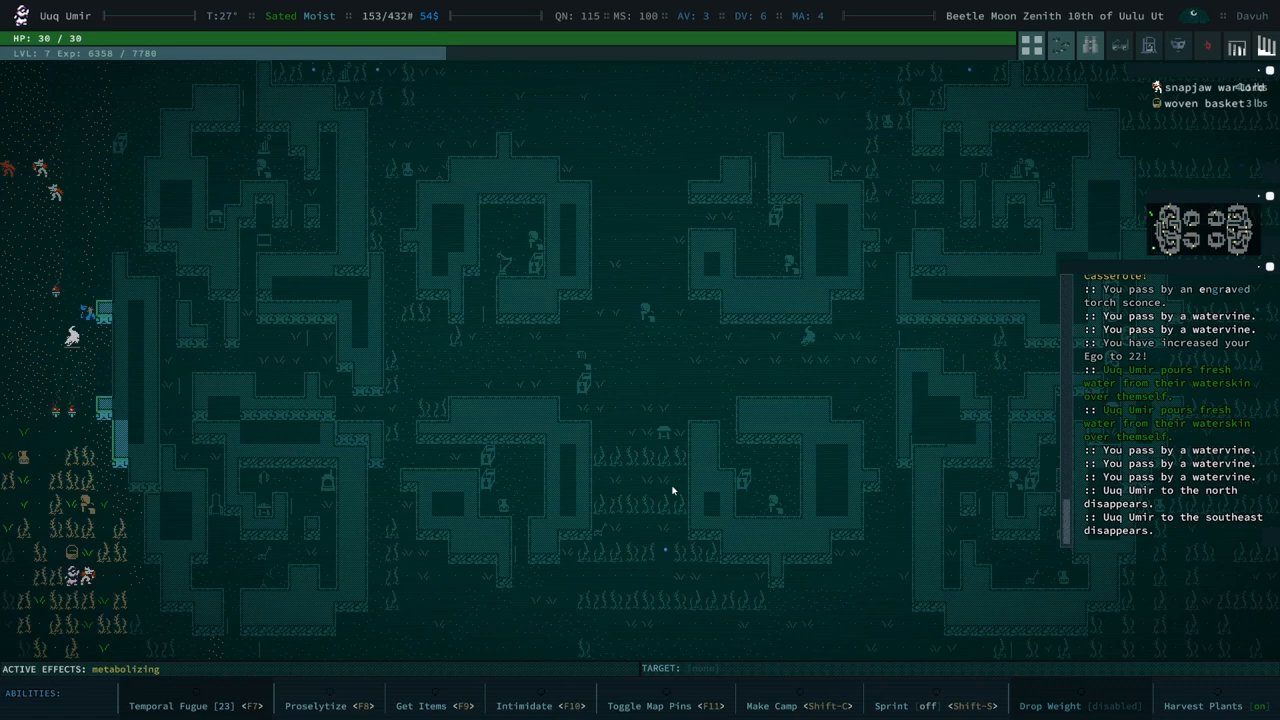
pyautogui.moveTo(667, 452)
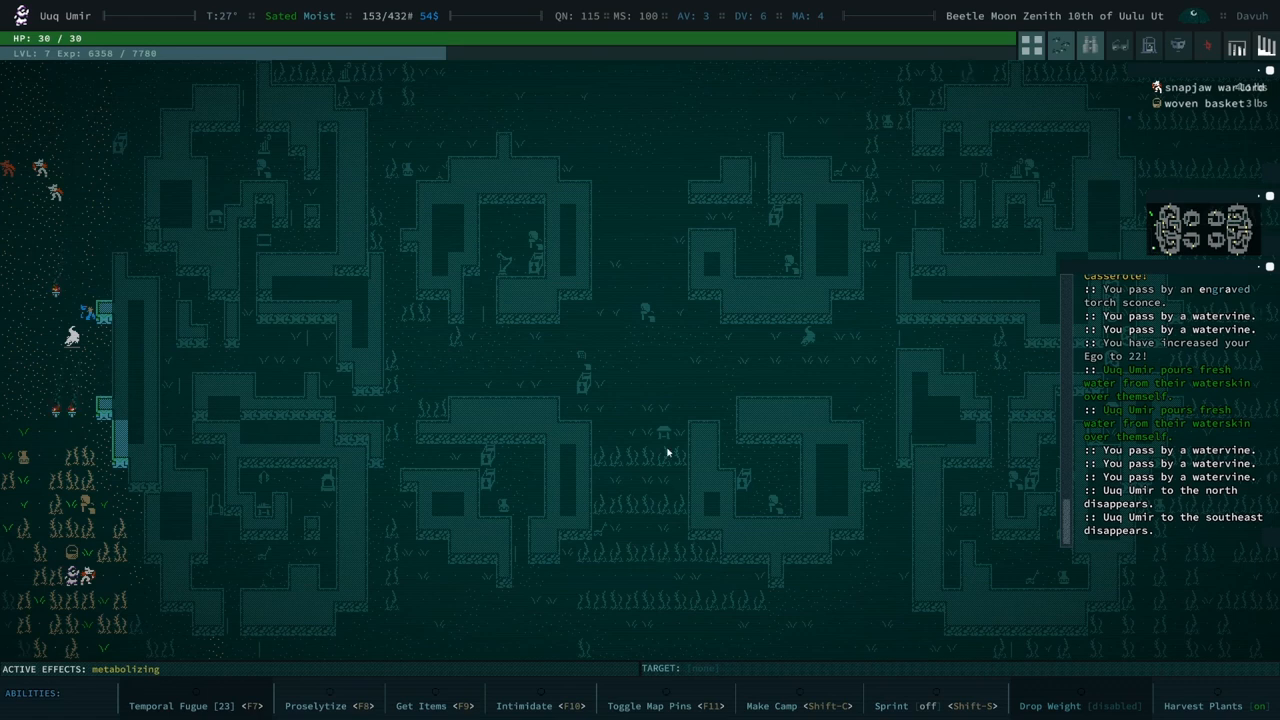
pyautogui.moveTo(632, 412)
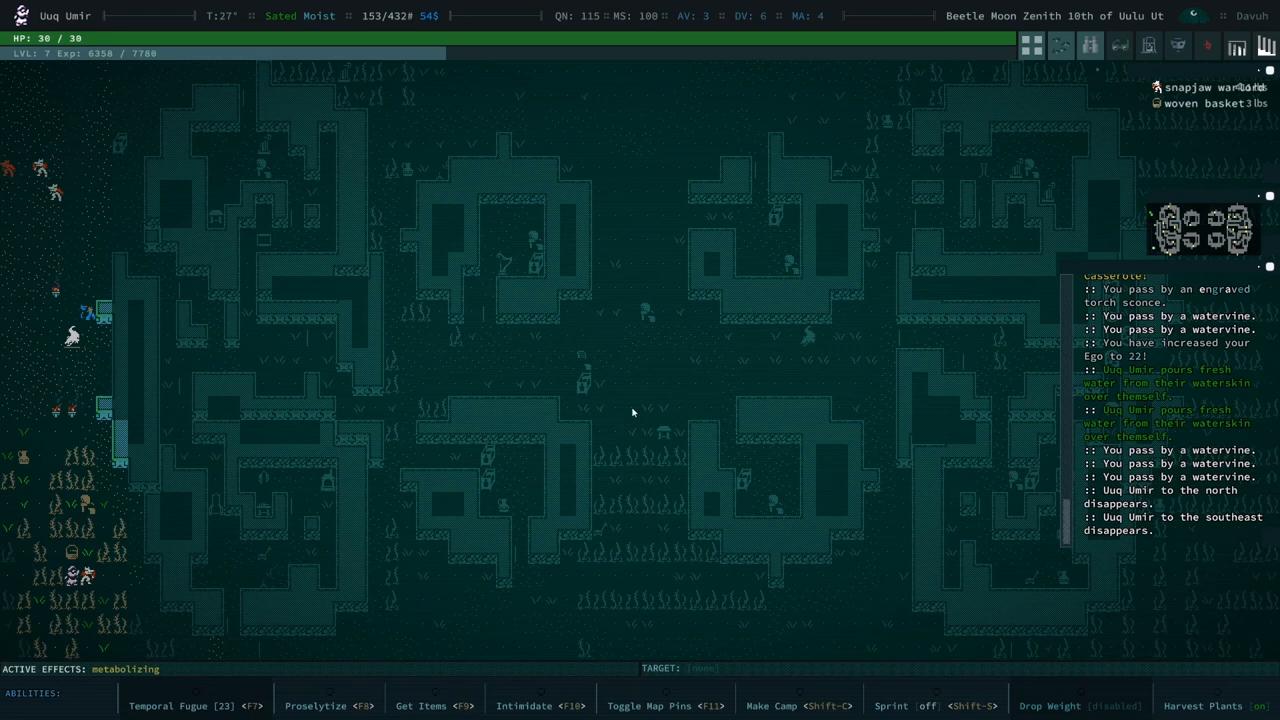
pyautogui.moveTo(515, 371)
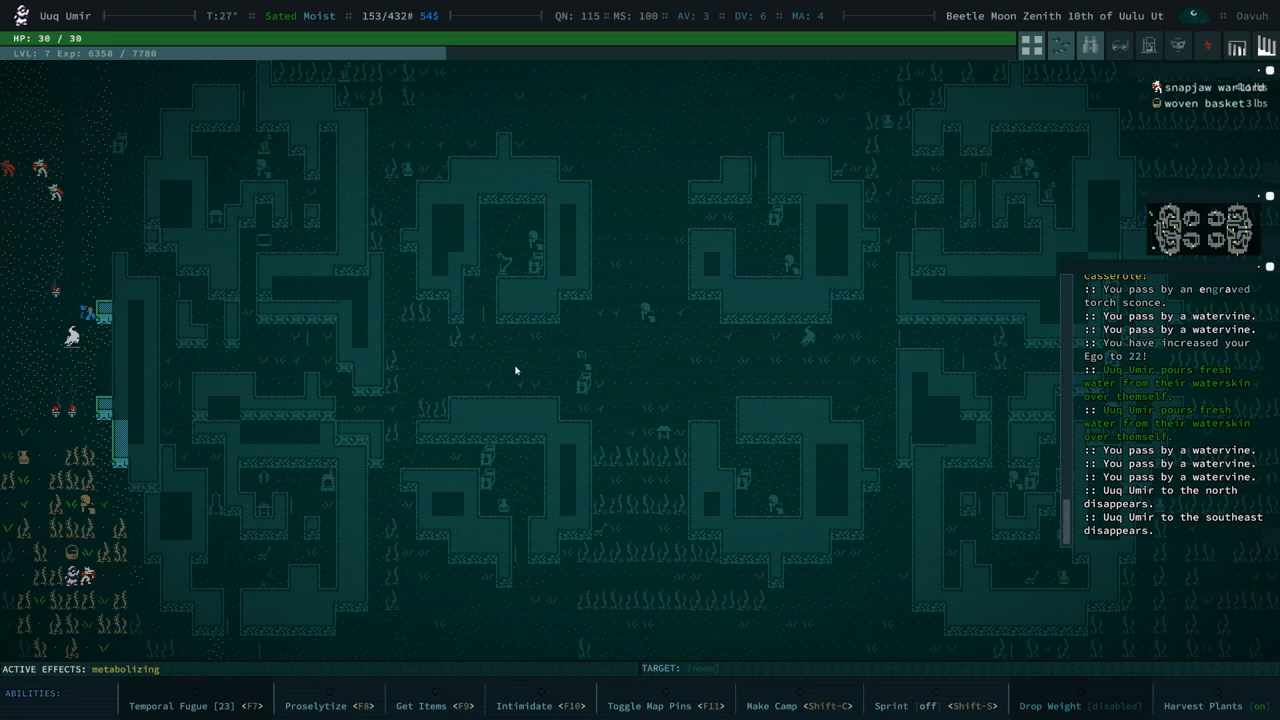
pyautogui.moveTo(619, 487)
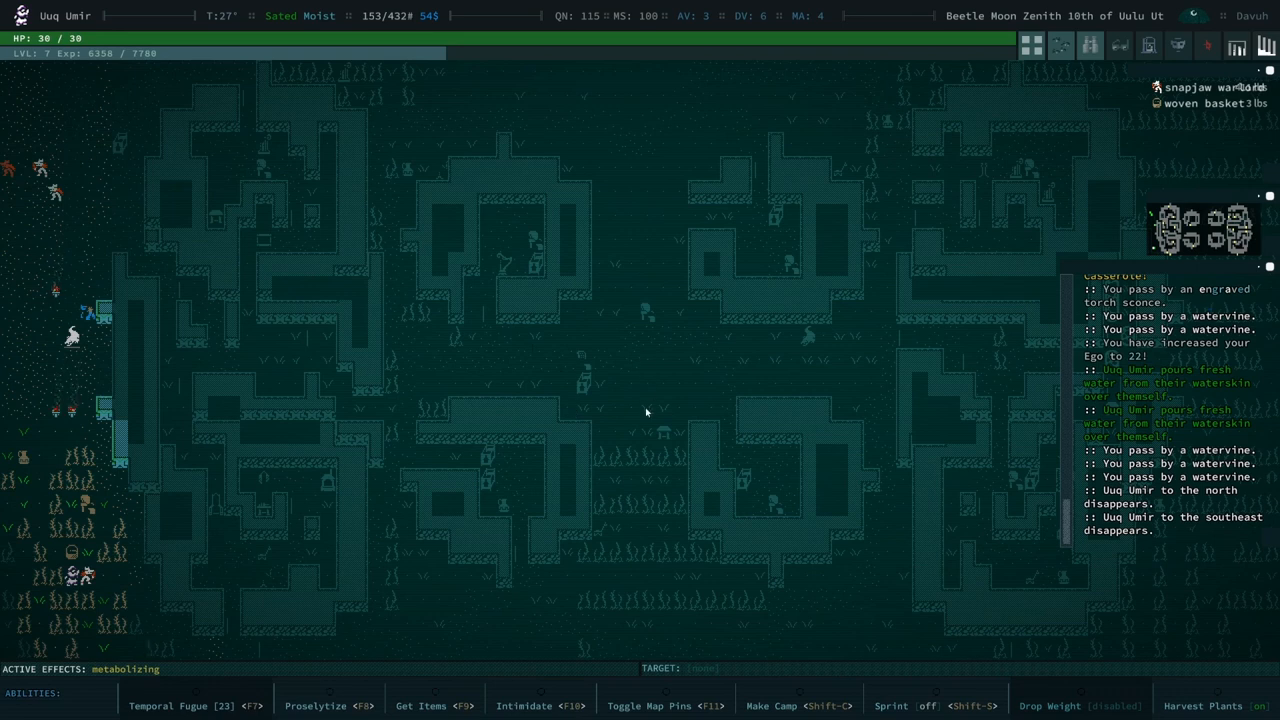
pyautogui.moveTo(716, 358)
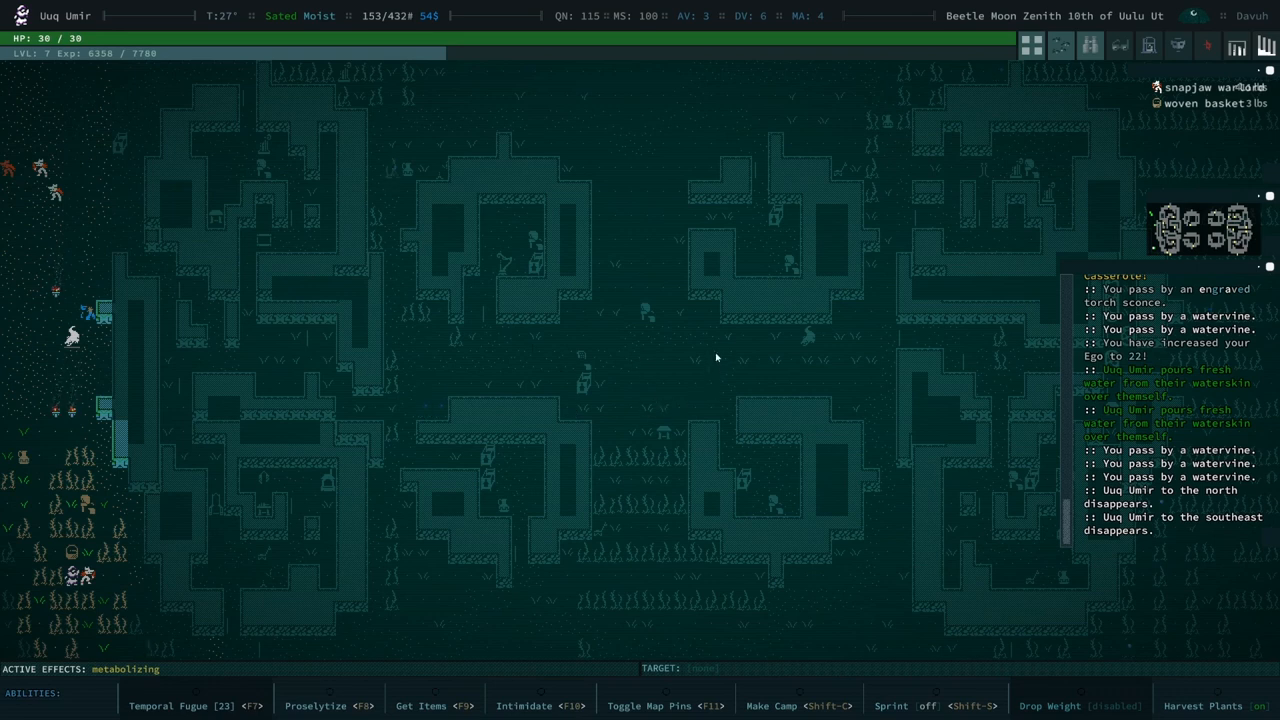
pyautogui.moveTo(757, 483)
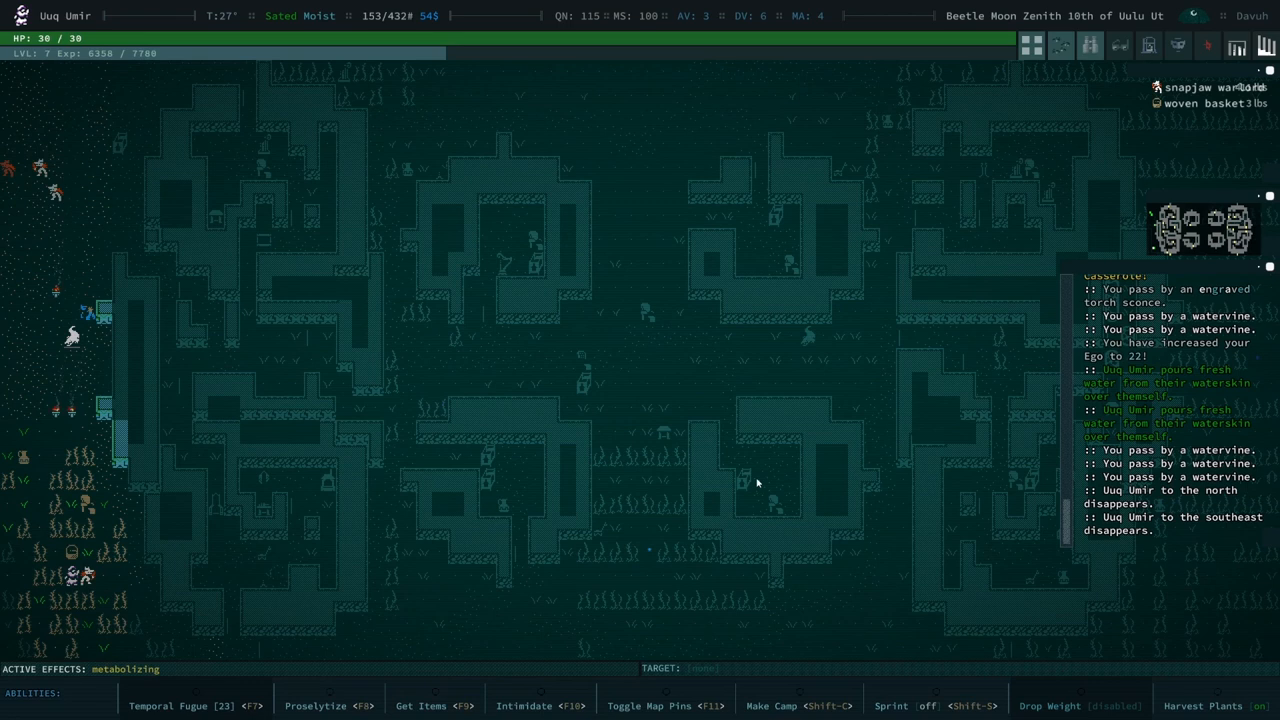
pyautogui.moveTo(745, 470)
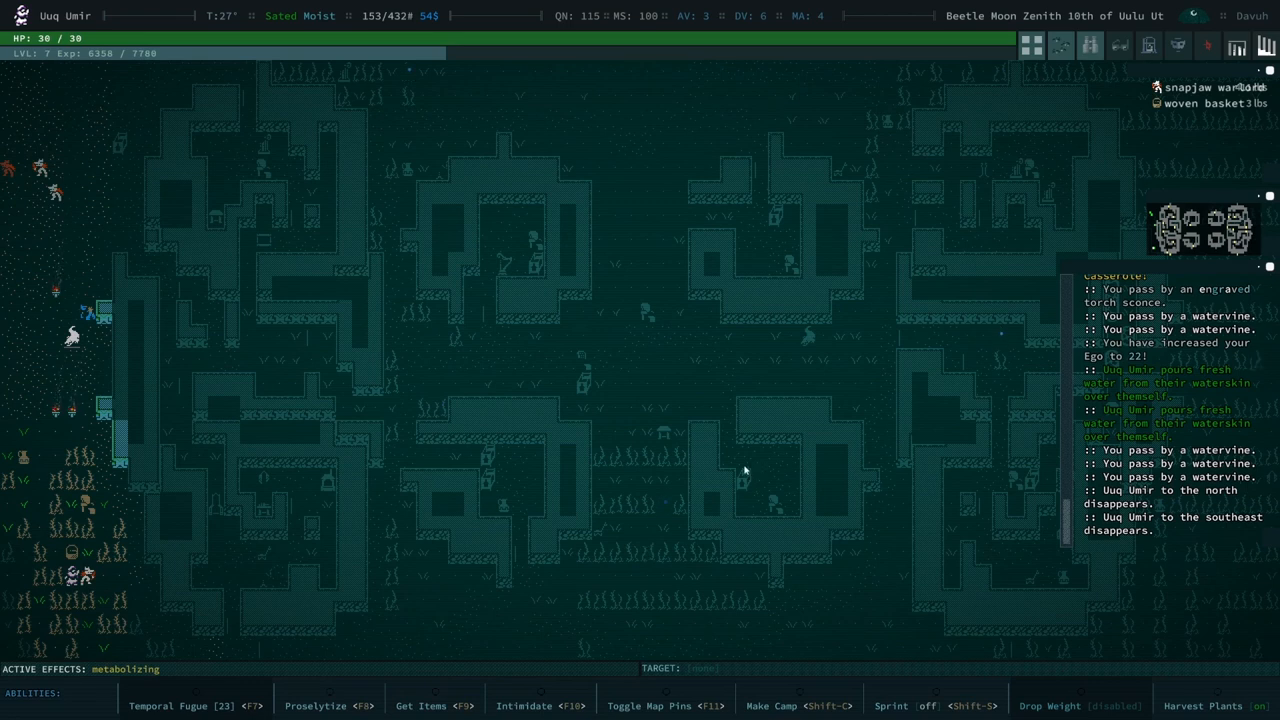
pyautogui.moveTo(750, 485)
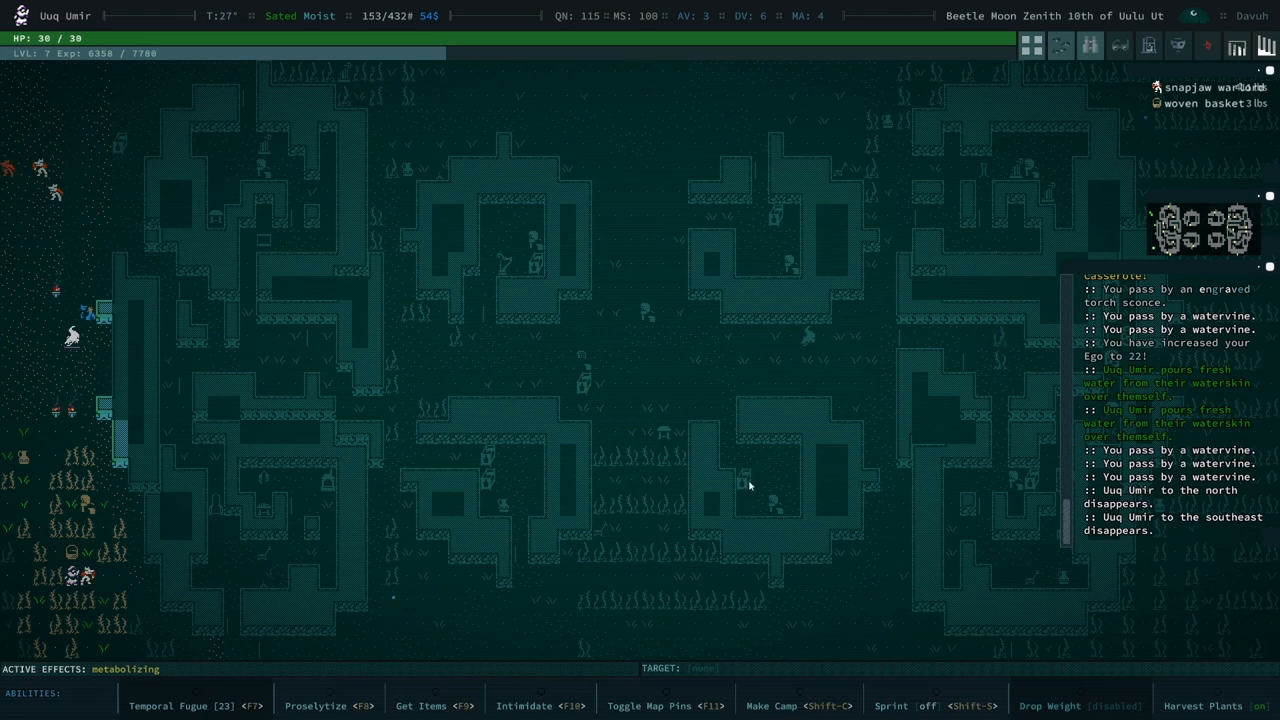
pyautogui.moveTo(736, 478)
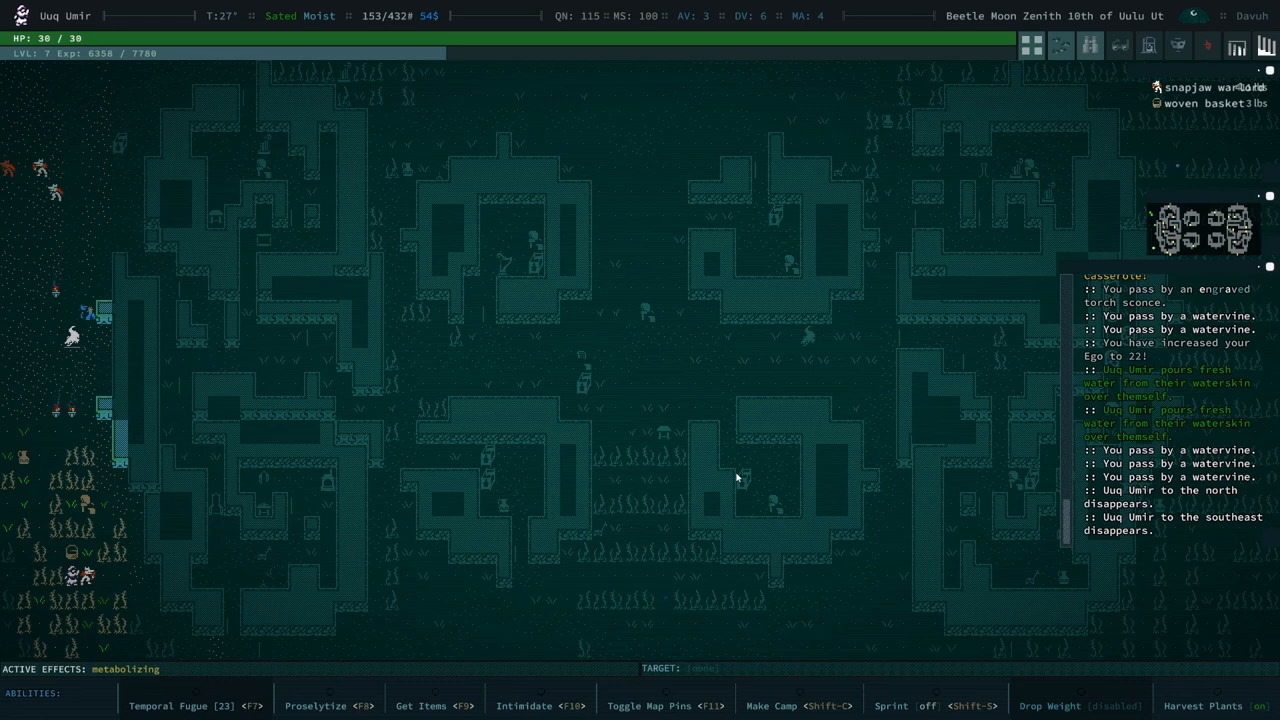
pyautogui.moveTo(723, 465)
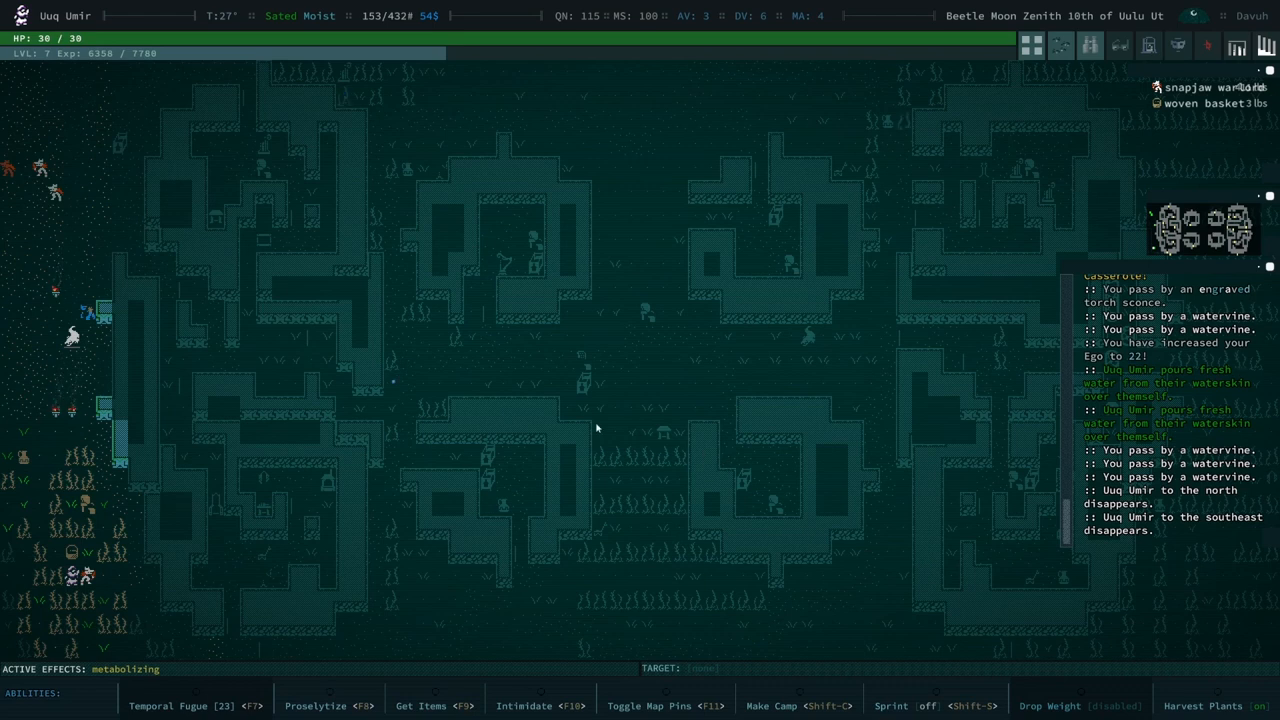
pyautogui.moveTo(611, 491)
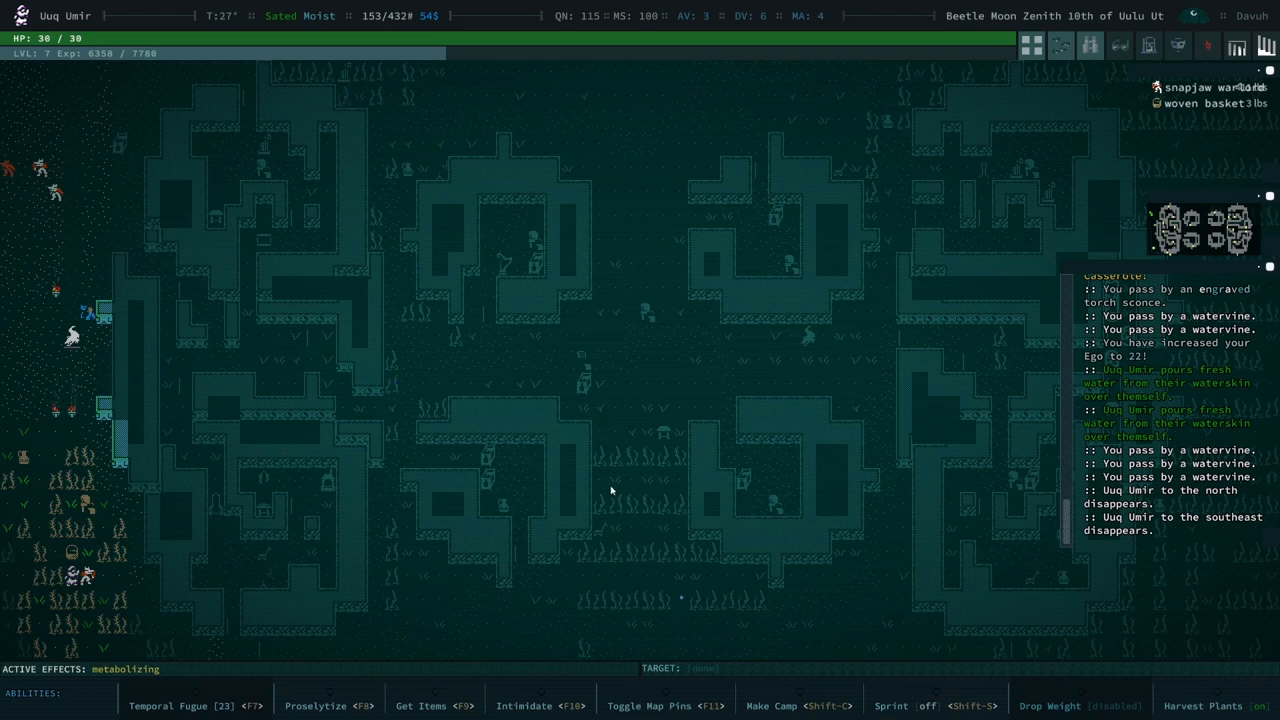
pyautogui.moveTo(813, 476)
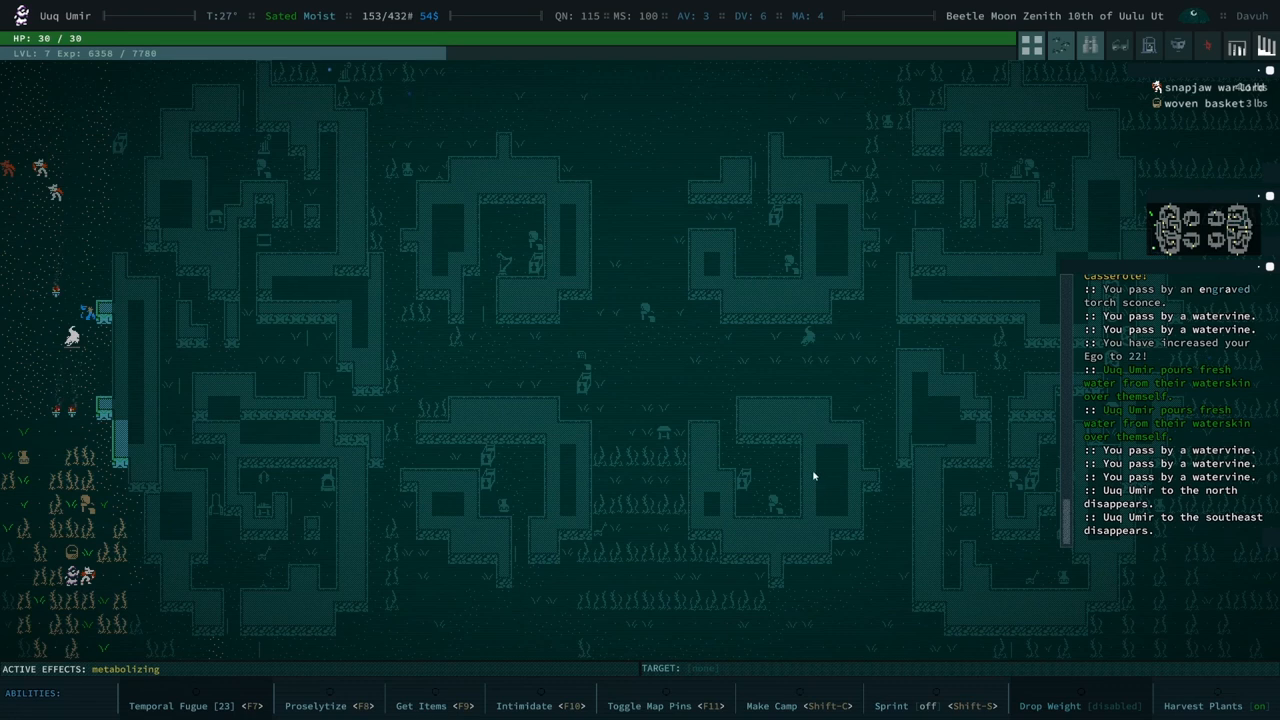